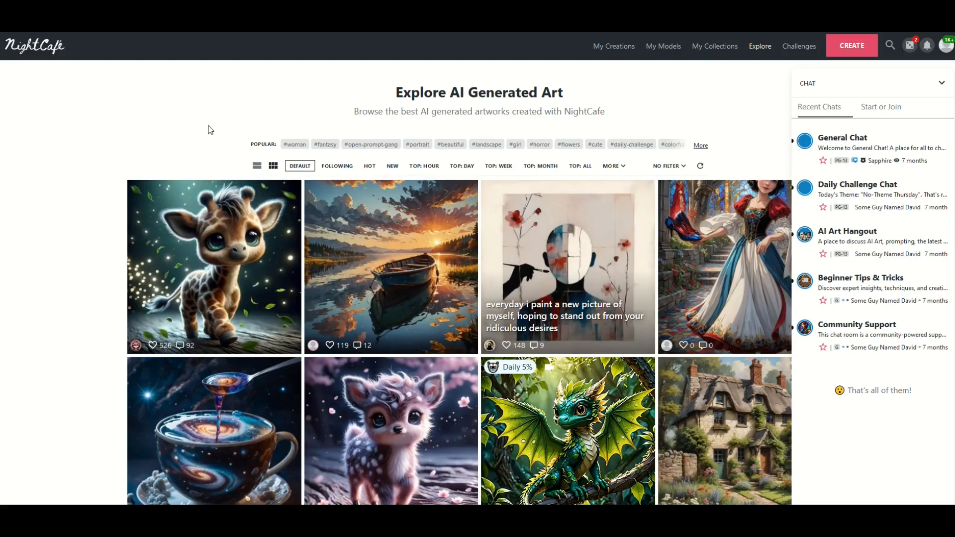
# Start a NightCafe text-to-image creation with the prompt 'CAT WITH A TOP HAT'.
pyautogui.scroll(-3)
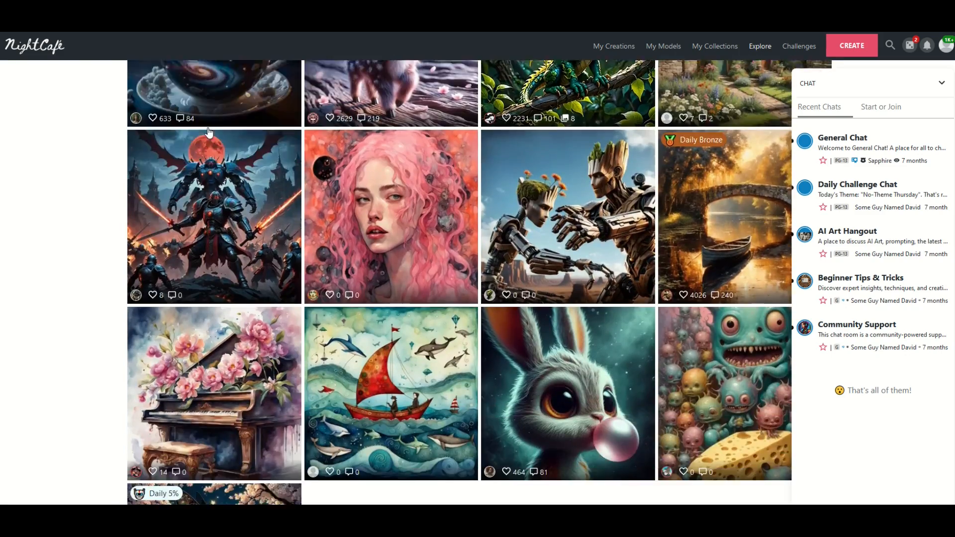
pyautogui.scroll(-3)
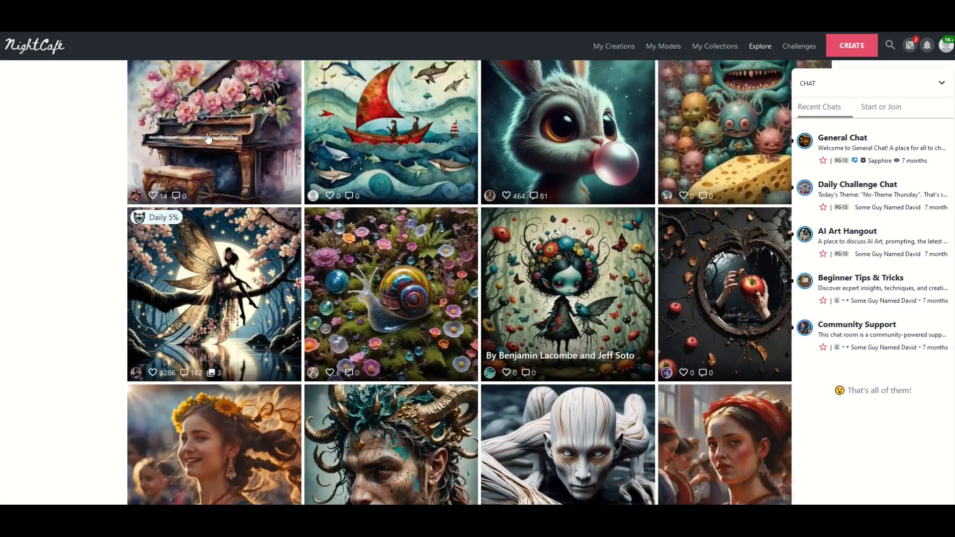
pyautogui.scroll(-3)
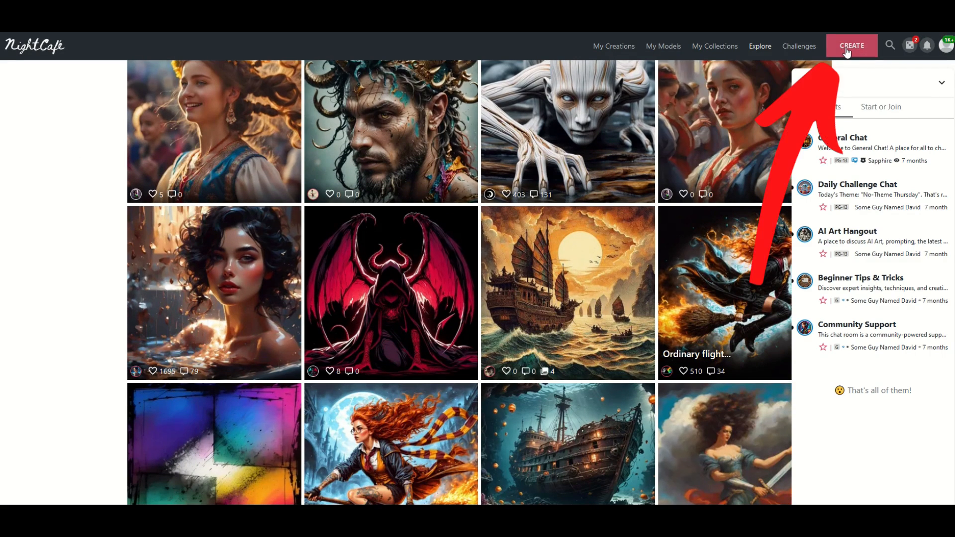
pyautogui.click(852, 45)
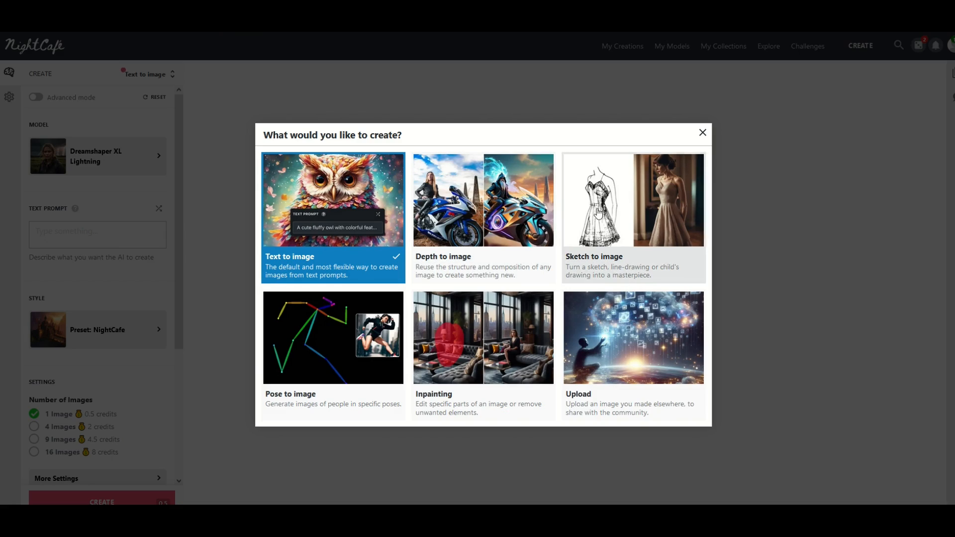
pyautogui.moveTo(331, 246)
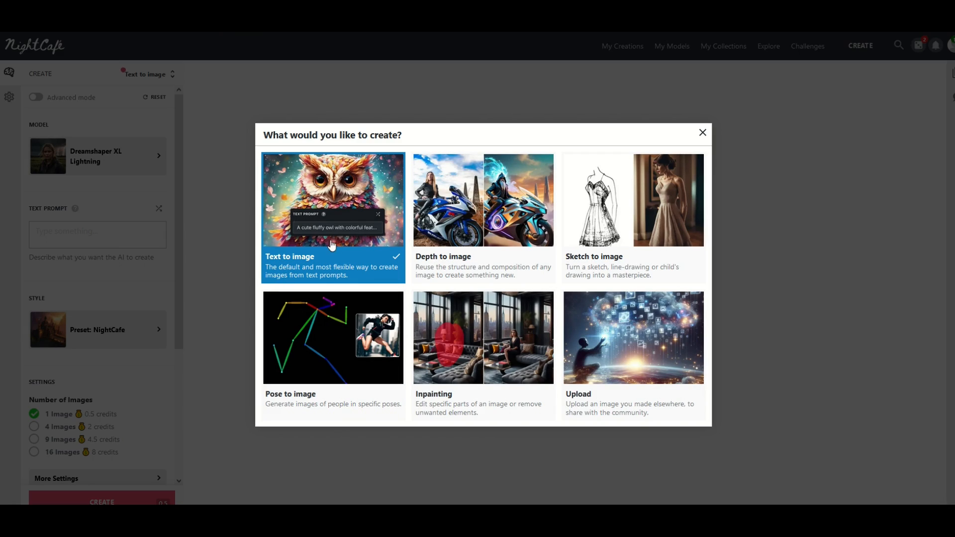
pyautogui.click(703, 132)
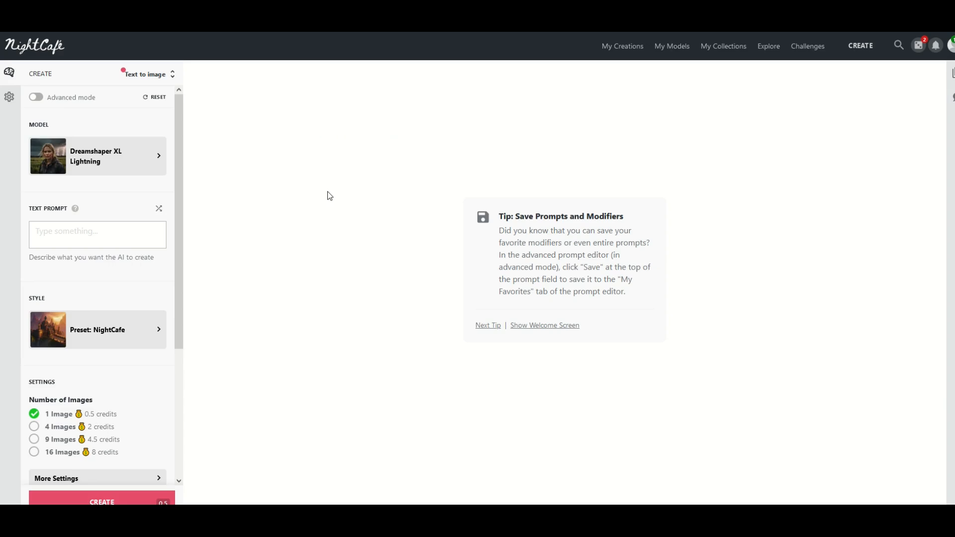
pyautogui.click(545, 326)
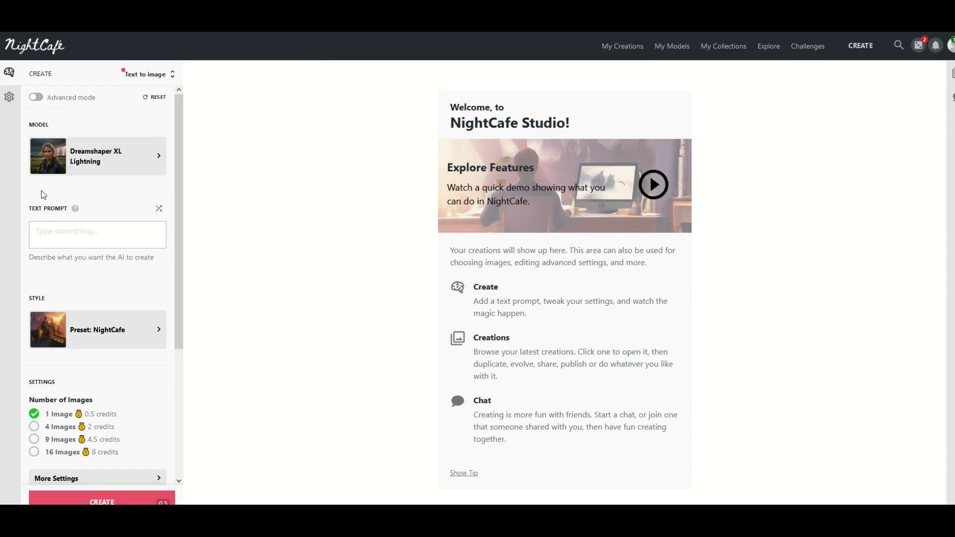
pyautogui.click(98, 235)
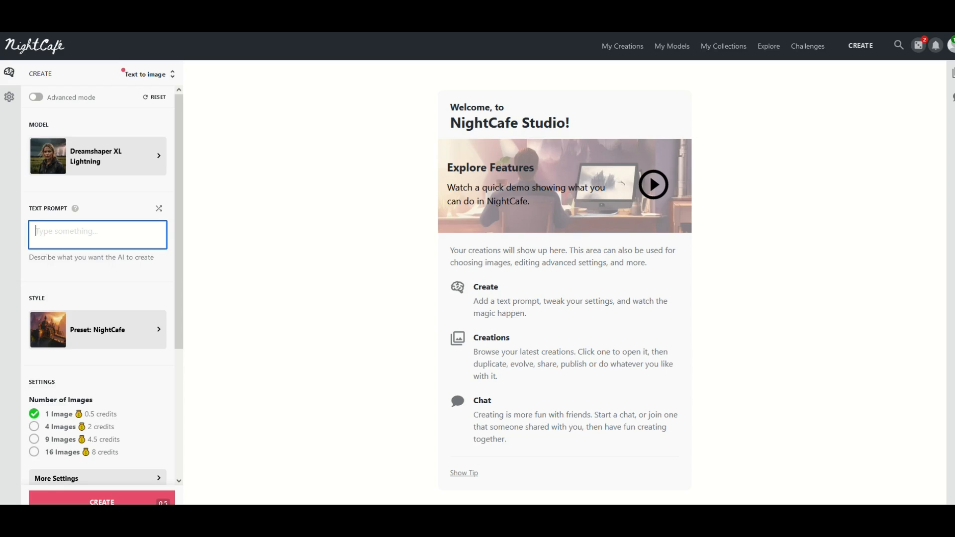
pyautogui.write('CAT WITH A TOP HAT')
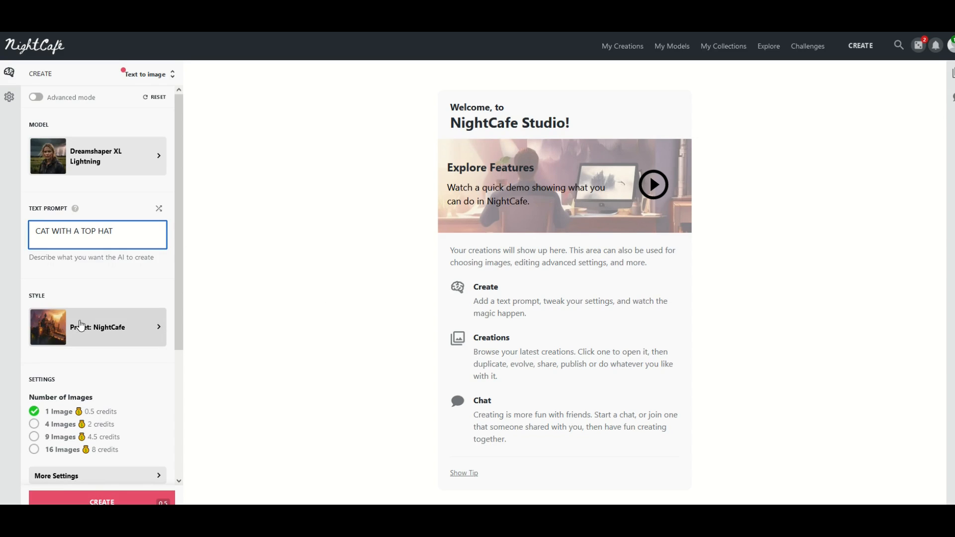
# Apply the Bon Voyage preset style to the cat creation, costing 0.5 credits.
pyautogui.click(98, 327)
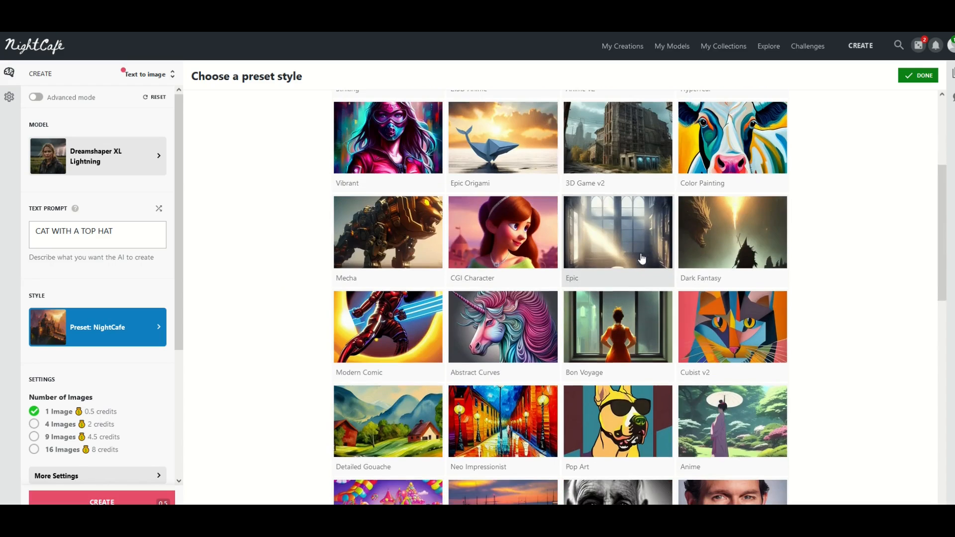
pyautogui.click(618, 327)
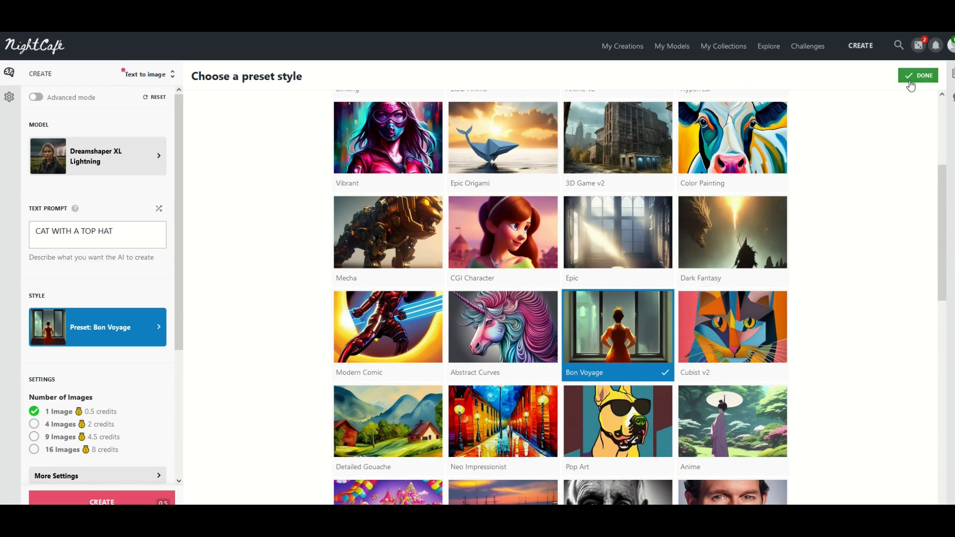
pyautogui.click(918, 75)
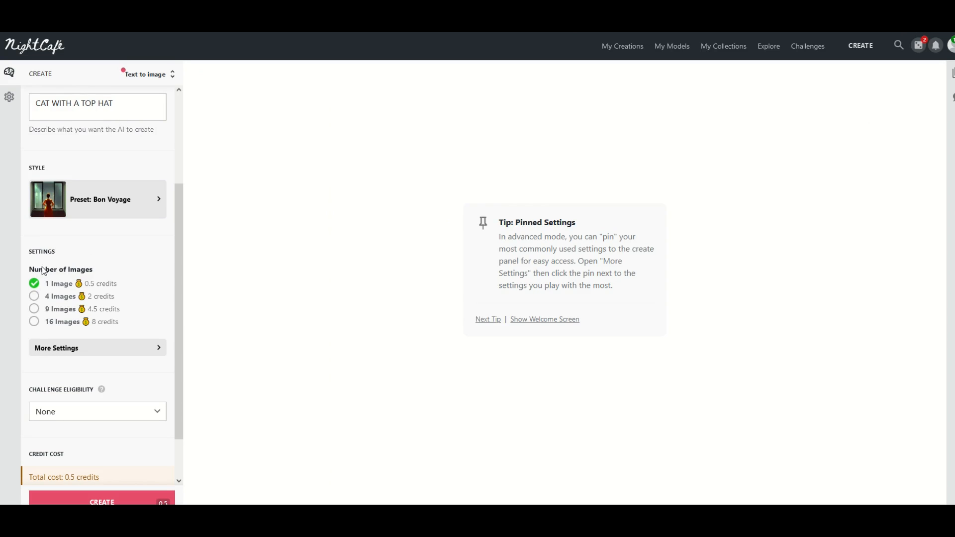
pyautogui.scroll(-3)
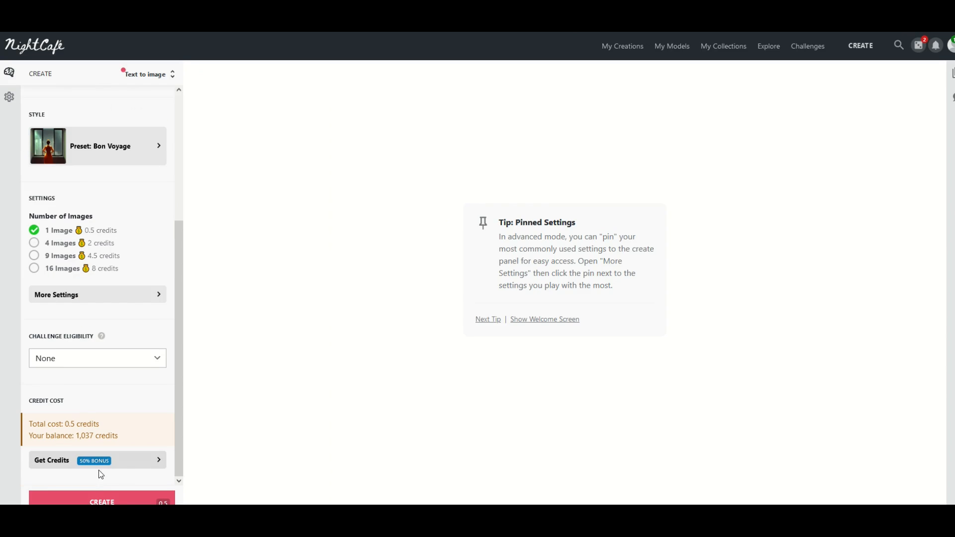
# Generate the image, producing a steampunk tabby in a top hat and bow tie.
pyautogui.click(102, 503)
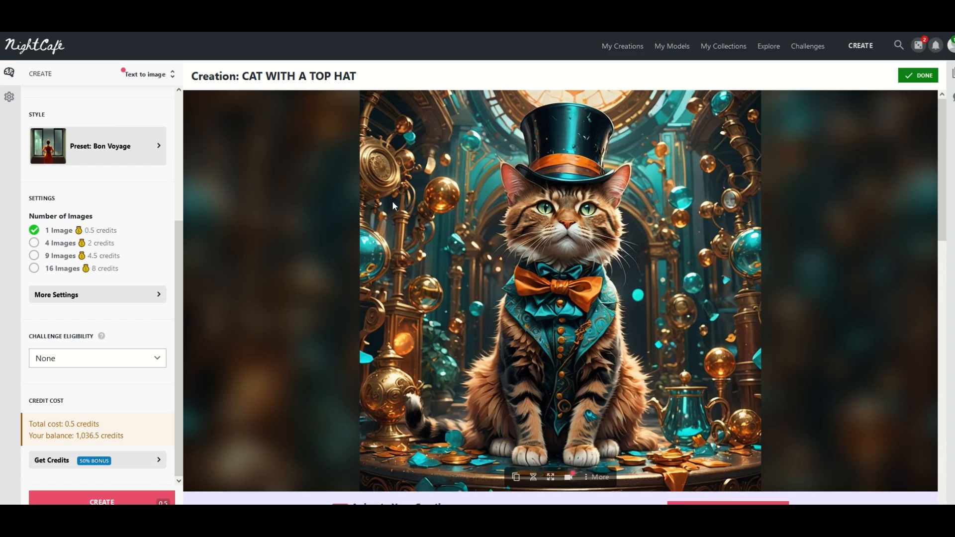
pyautogui.moveTo(258, 271)
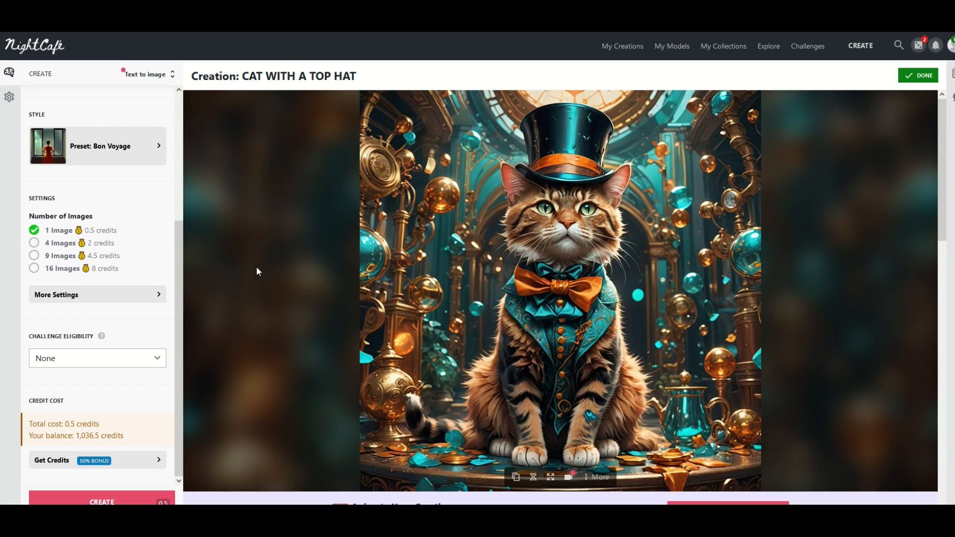
pyautogui.moveTo(545, 136)
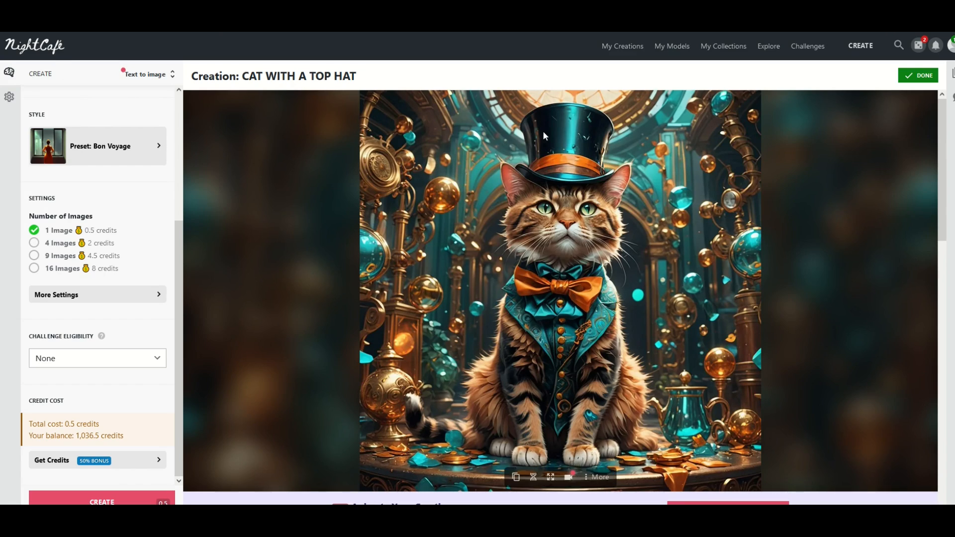
pyautogui.moveTo(328, 320)
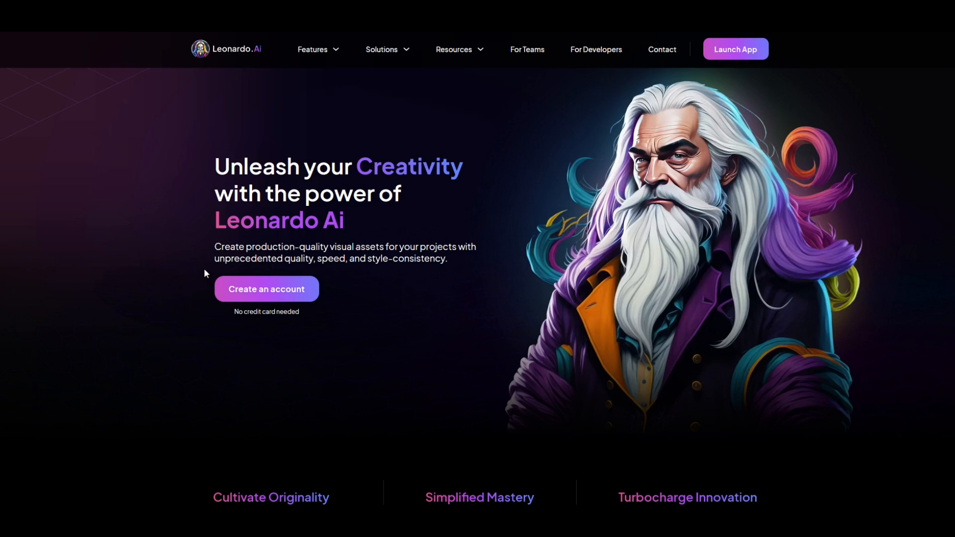
pyautogui.moveTo(253, 308)
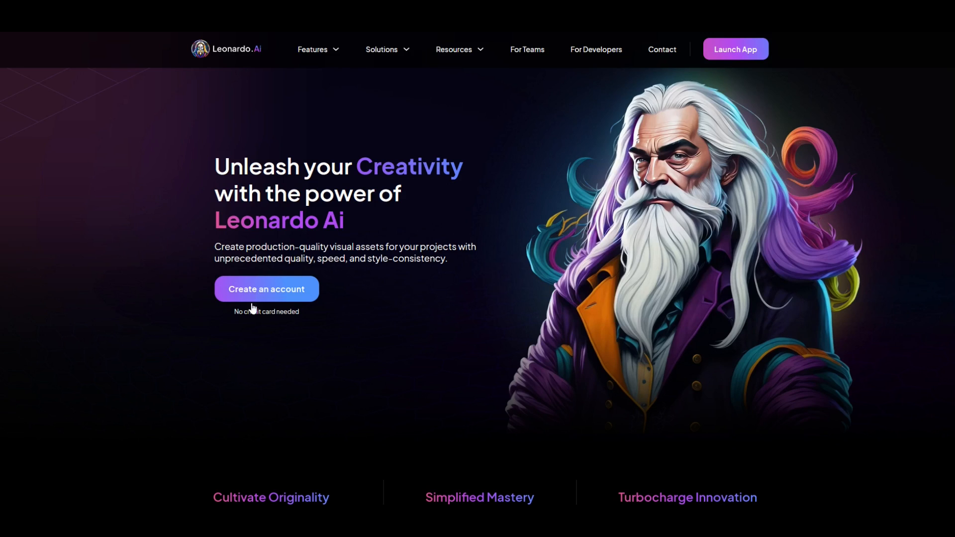
pyautogui.moveTo(590, 177)
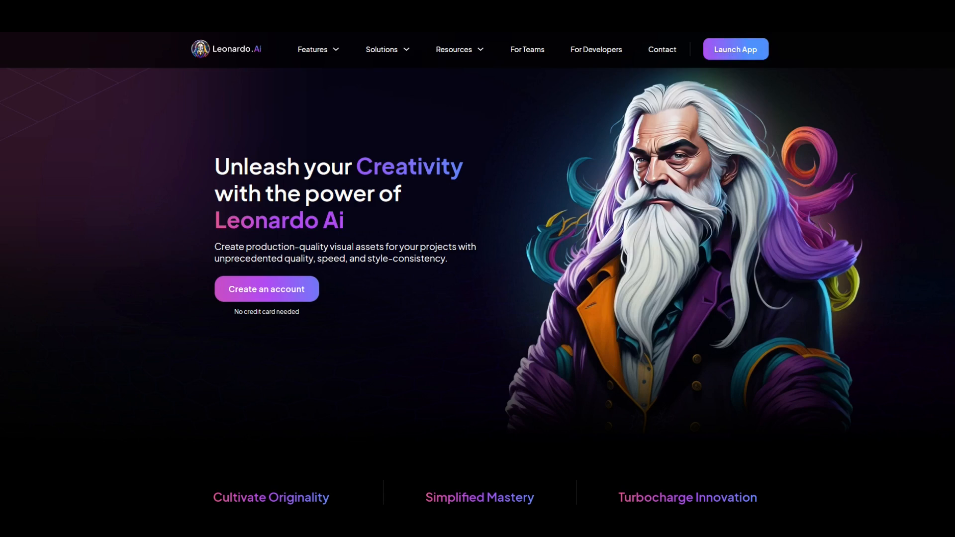
# Launch the Leonardo.Ai app, browse Community Creations, and return to the AI tools overview.
pyautogui.click(736, 48)
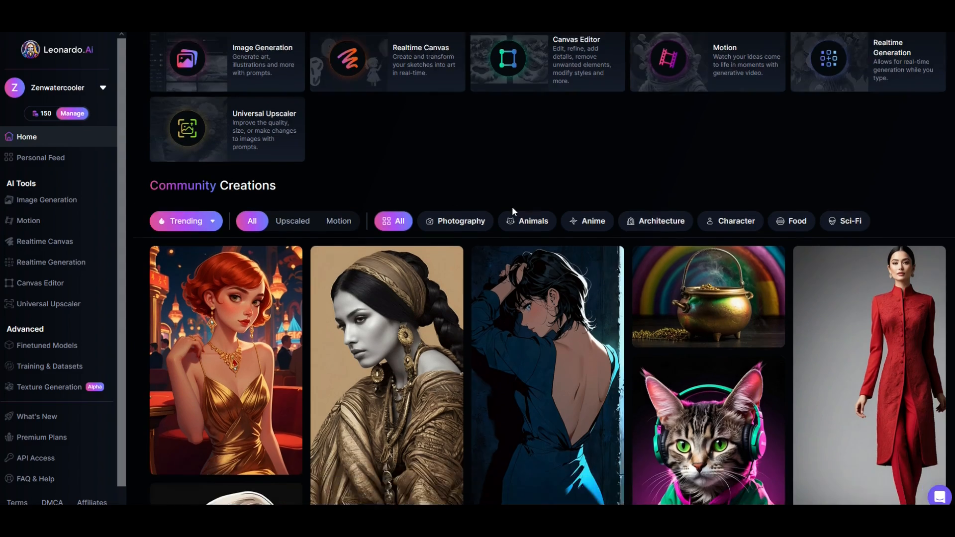
pyautogui.scroll(-3)
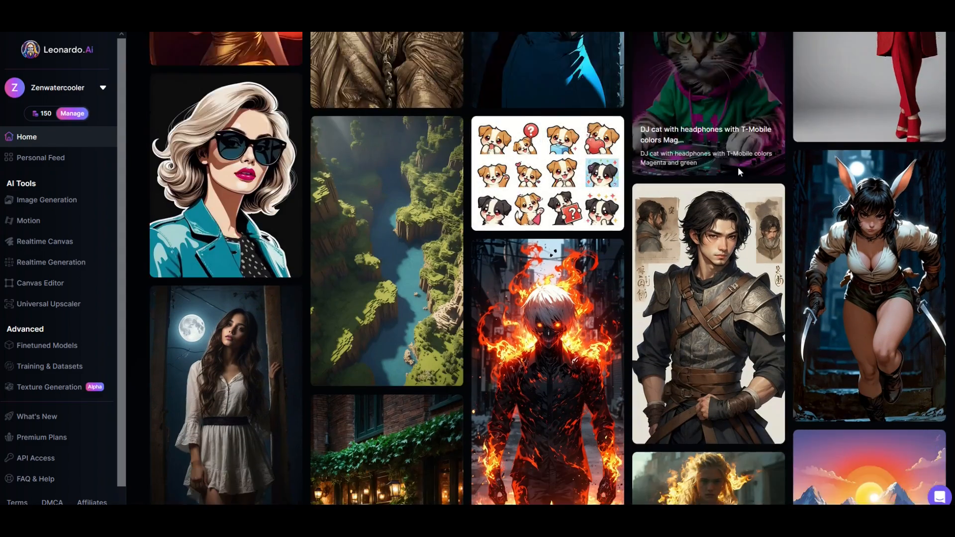
pyautogui.scroll(-3)
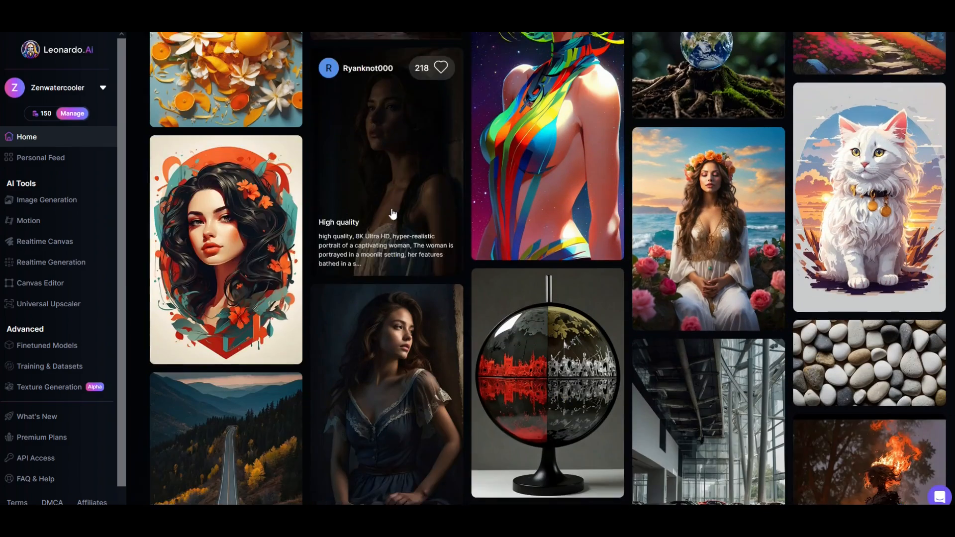
pyautogui.scroll(-3)
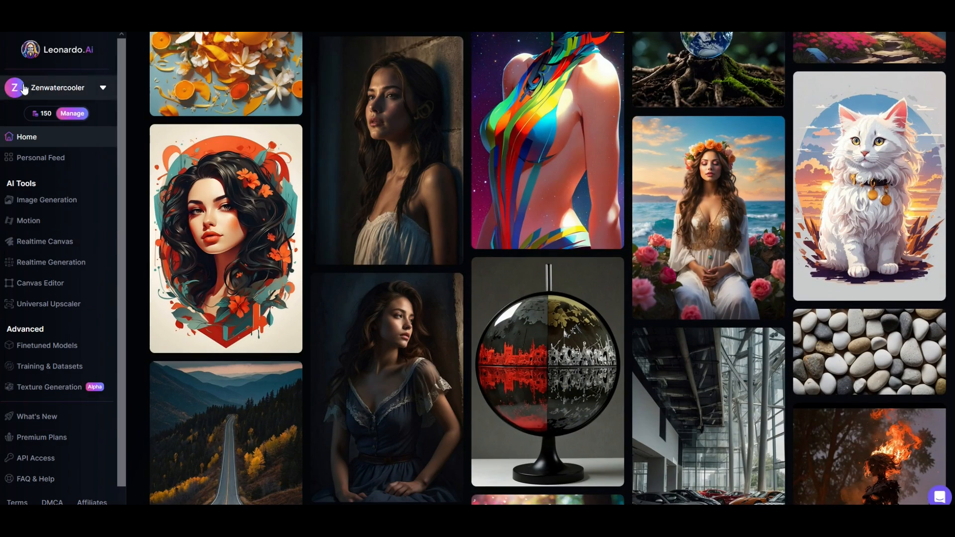
pyautogui.moveTo(40, 114)
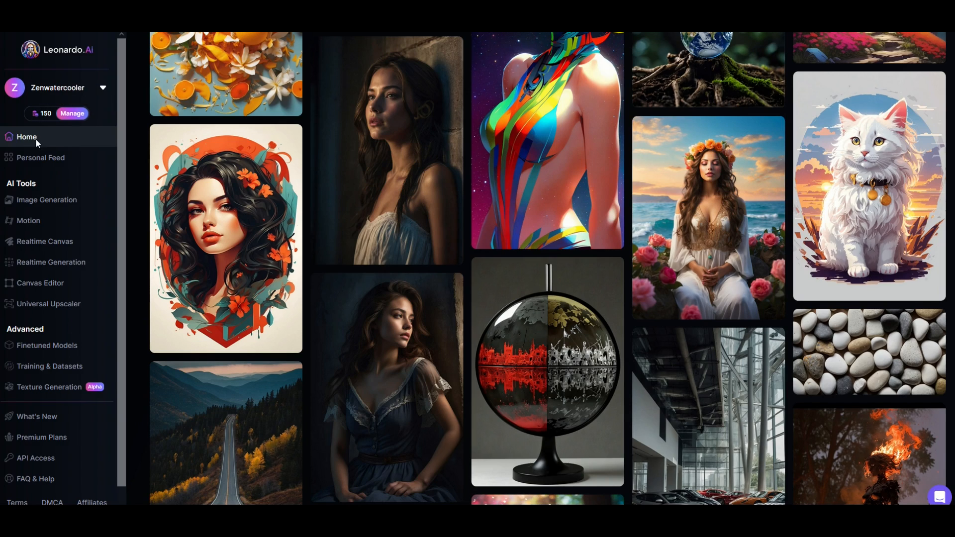
pyautogui.scroll(-3)
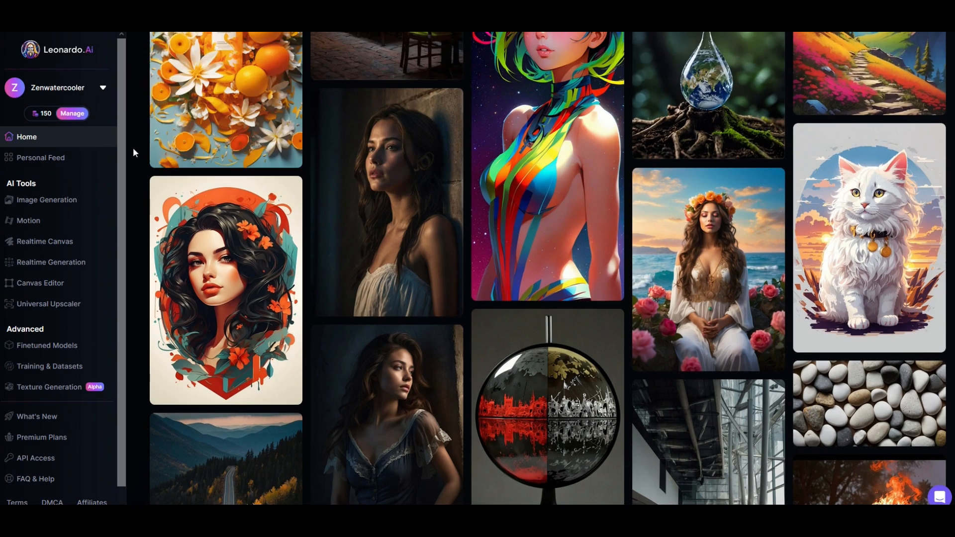
pyautogui.scroll(3)
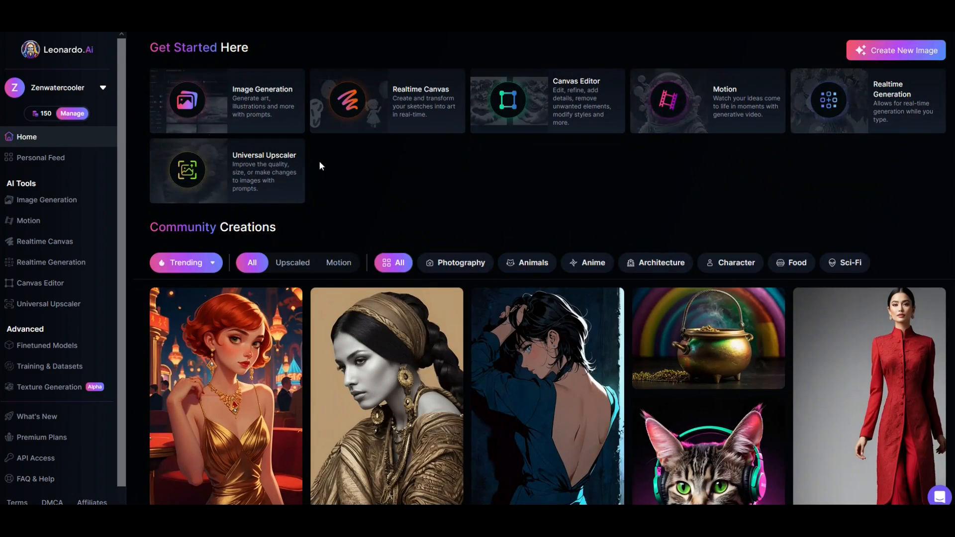
pyautogui.moveTo(613, 177)
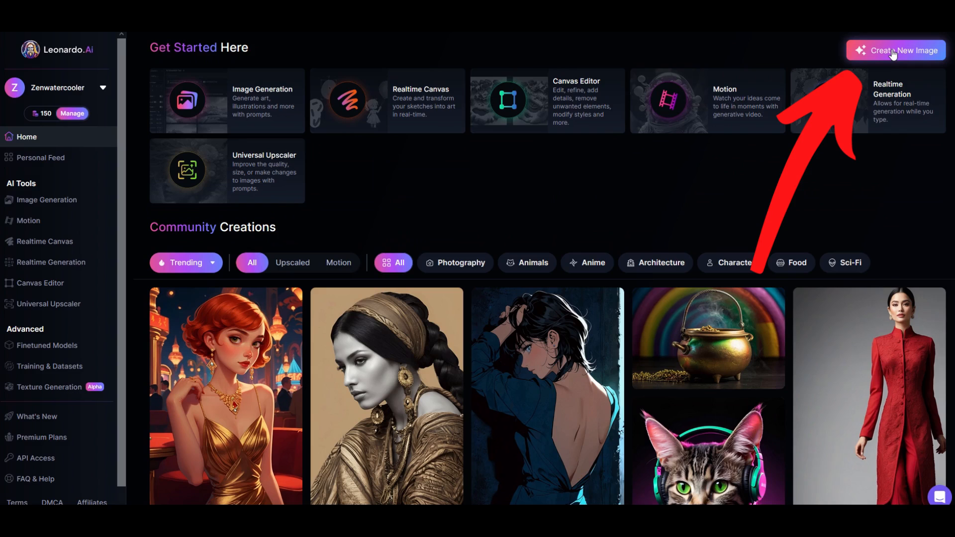
# Set the generator to one 512×512 image with prompt 'robot dog running through a field'.
pyautogui.click(895, 50)
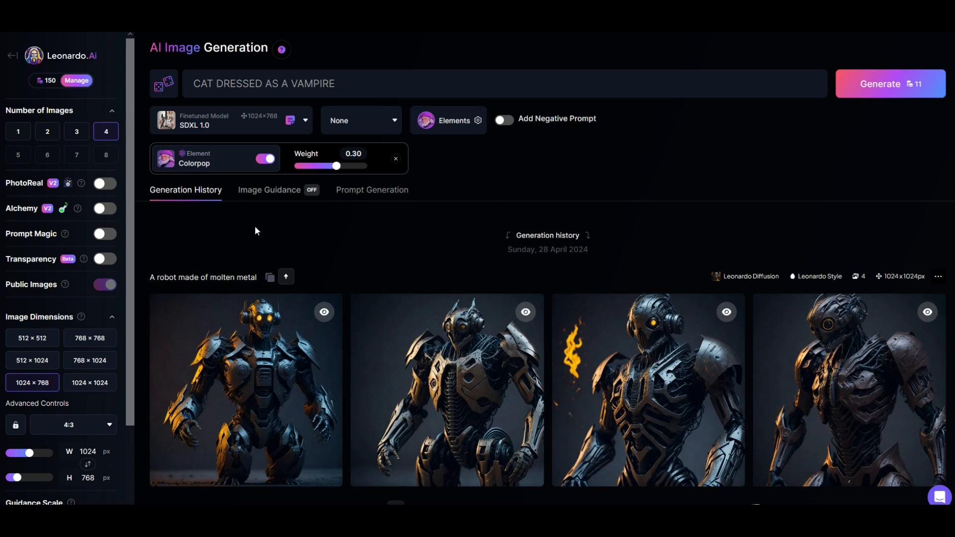
pyautogui.moveTo(84, 200)
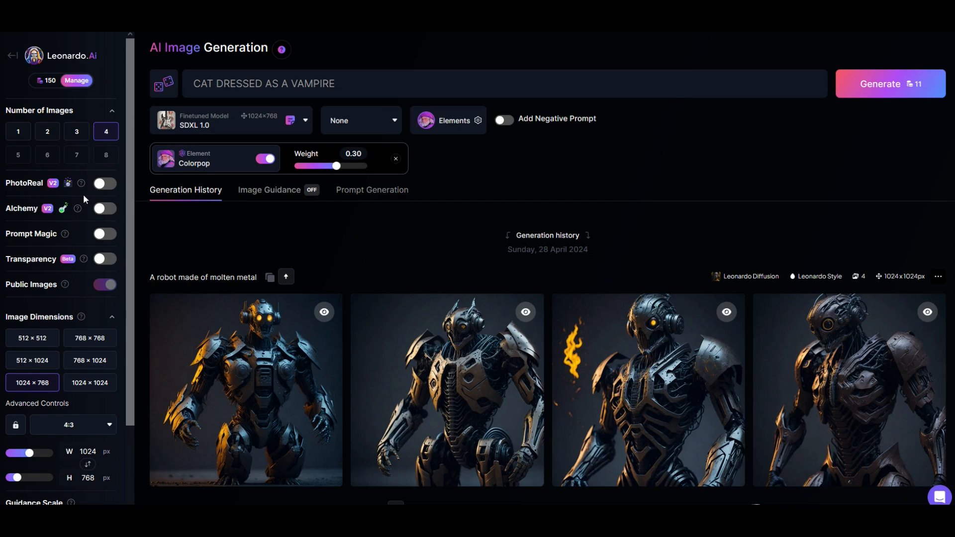
pyautogui.click(18, 131)
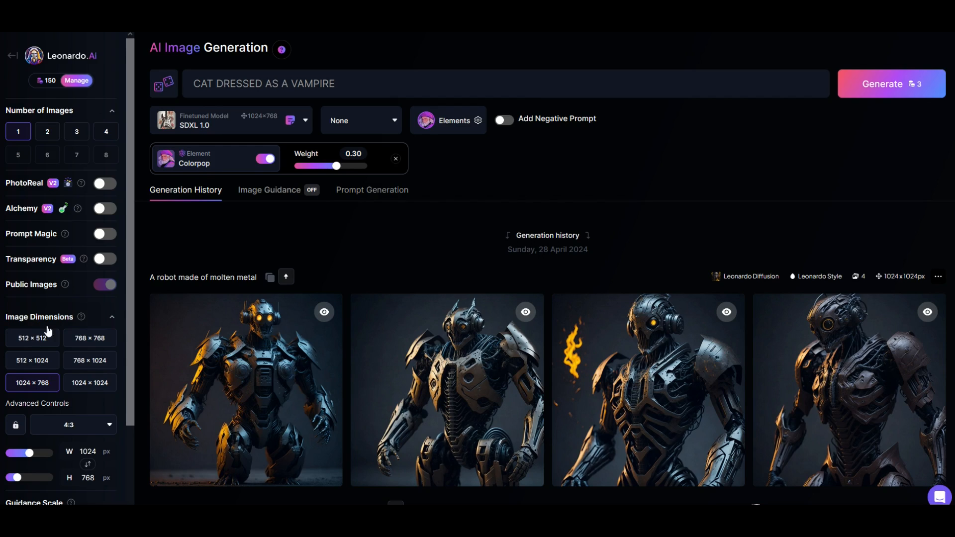
pyautogui.click(31, 338)
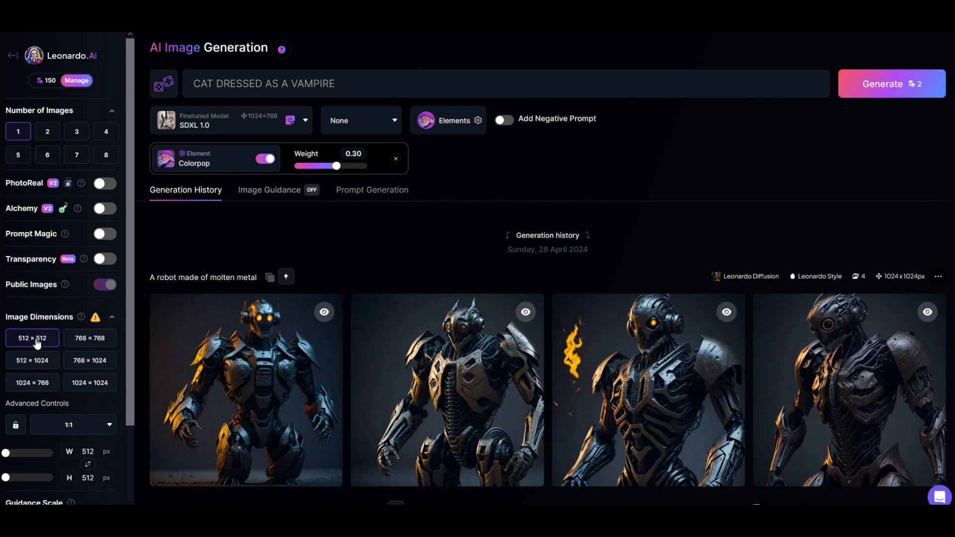
pyautogui.tripleClick(263, 84)
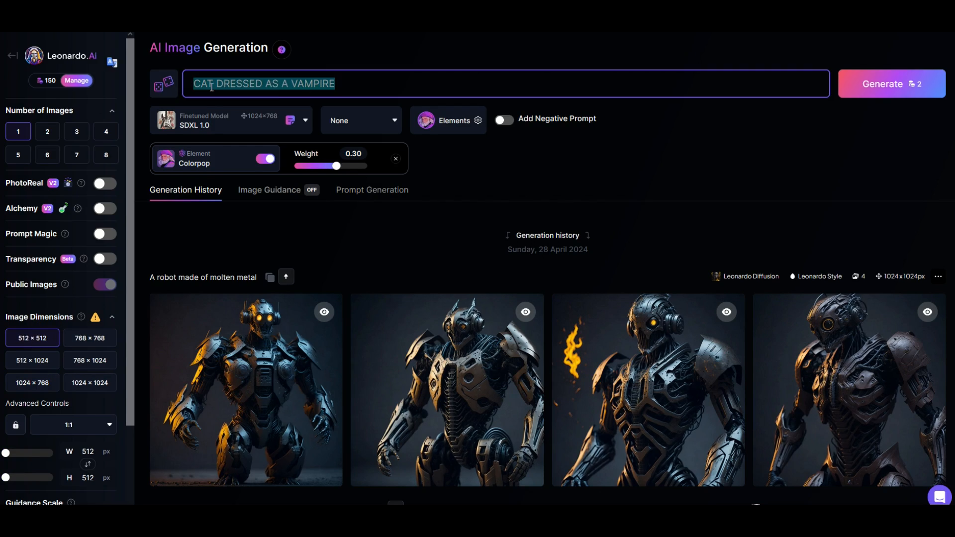
pyautogui.write('robot dog running through a field')
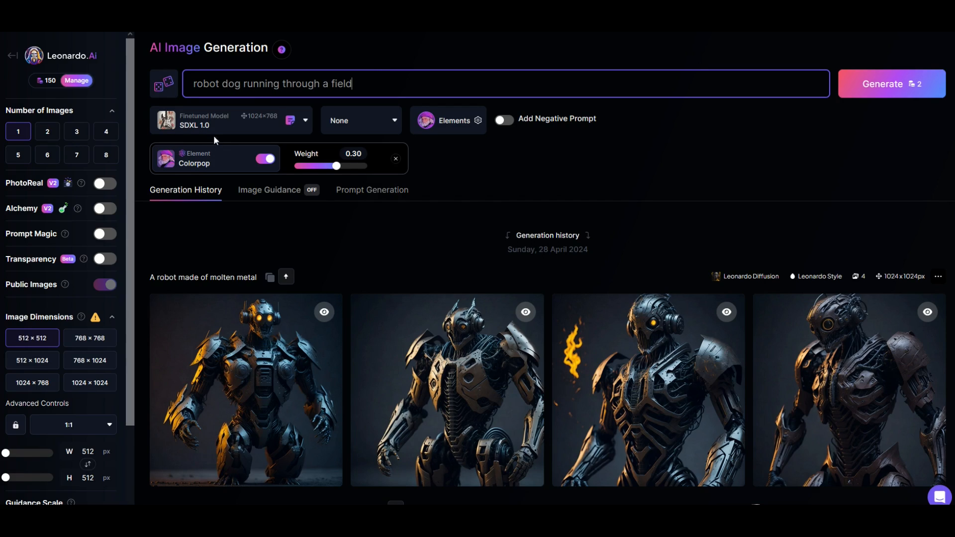
pyautogui.moveTo(832, 101)
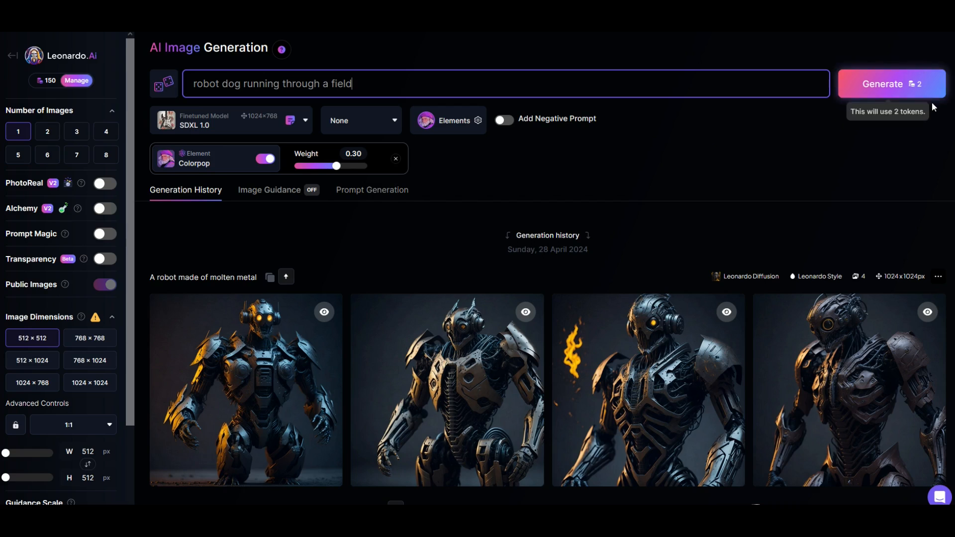
# Generate the colourful robot dog image for 2 tokens and close its preview.
pyautogui.click(891, 84)
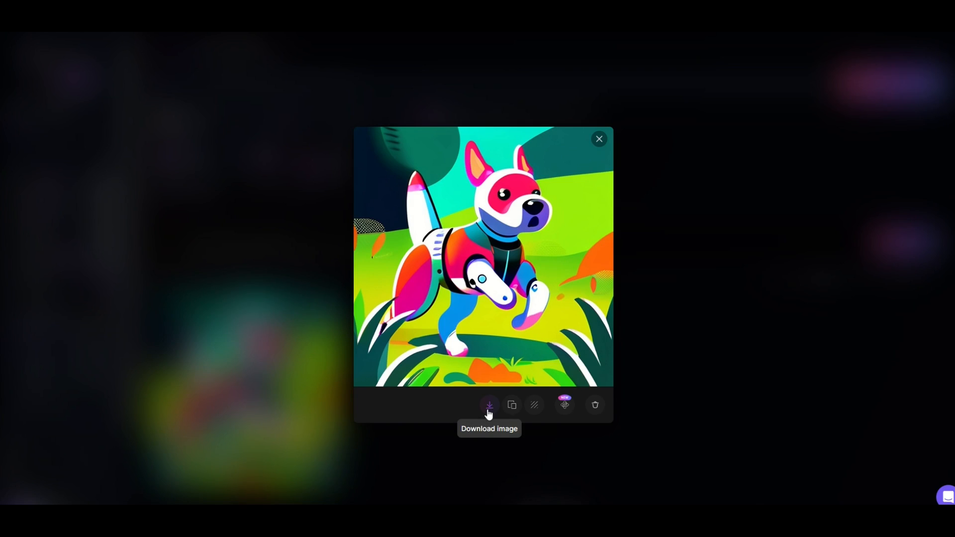
pyautogui.moveTo(583, 152)
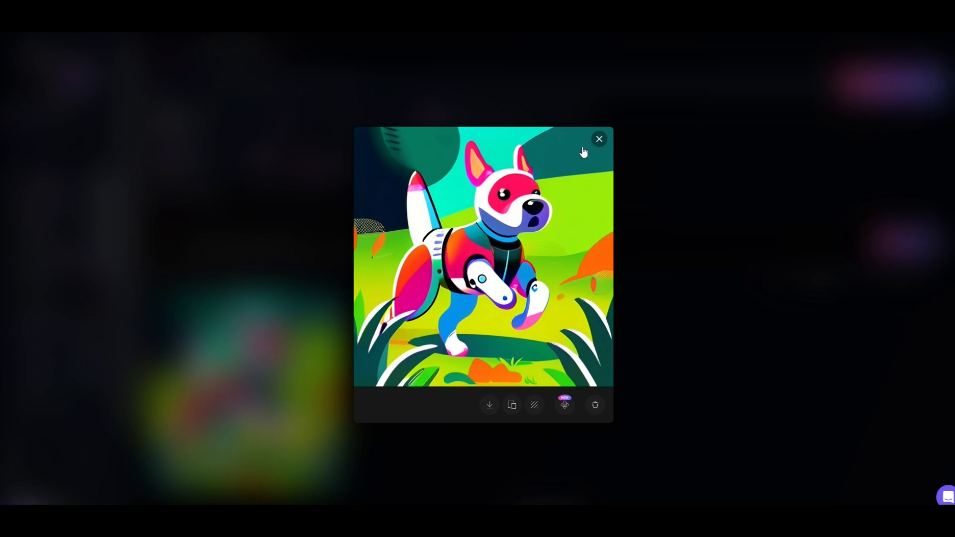
pyautogui.click(598, 138)
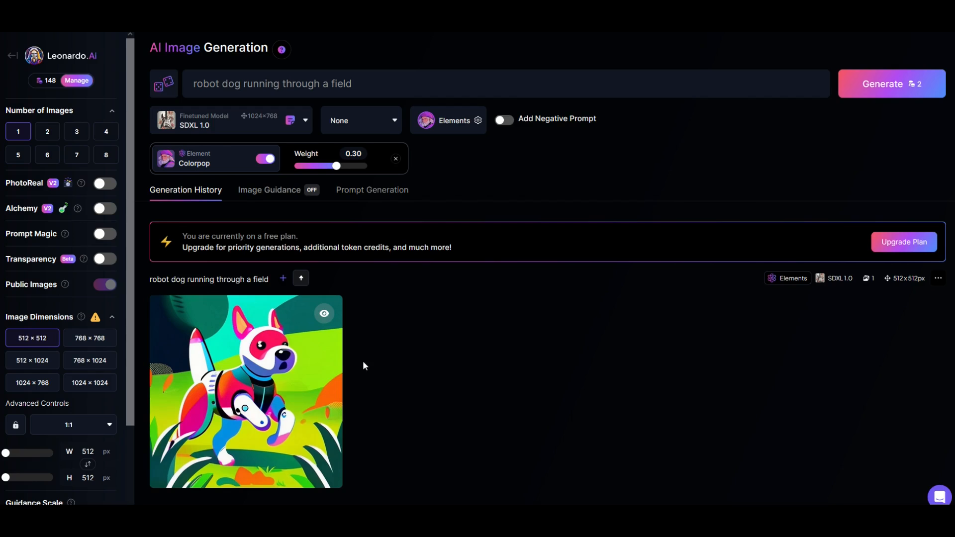
pyautogui.moveTo(210, 123)
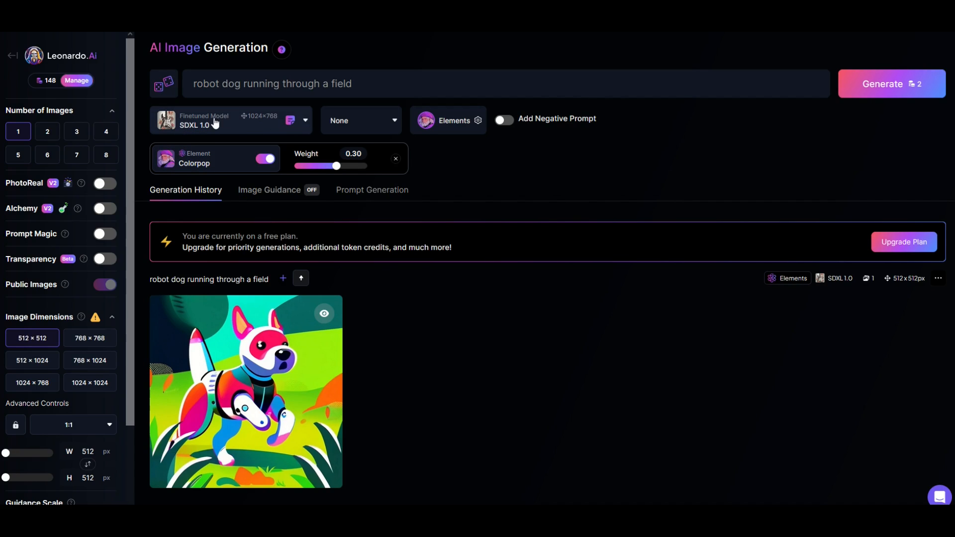
pyautogui.click(226, 120)
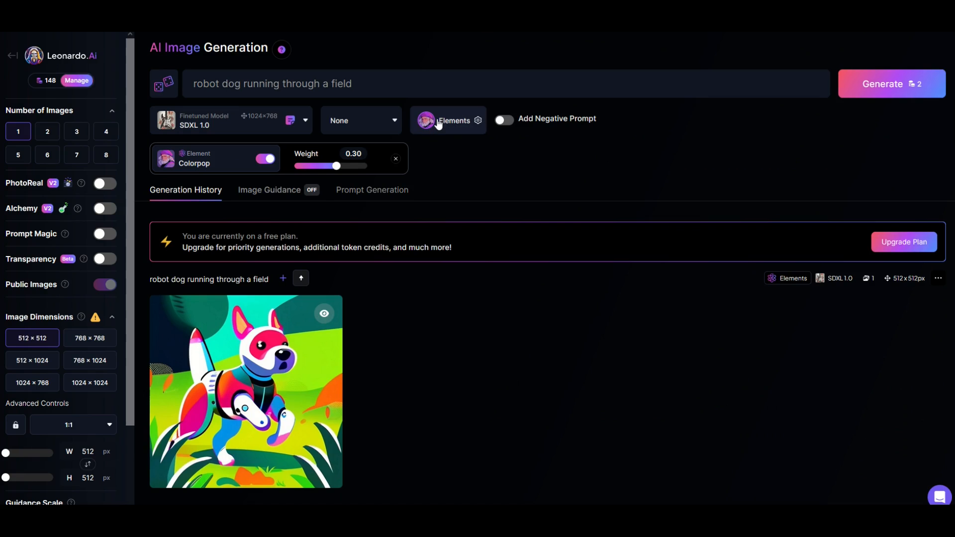
# Select the Glowwave element alongside Colorpop, making 2 of 4 styles chosen.
pyautogui.click(457, 121)
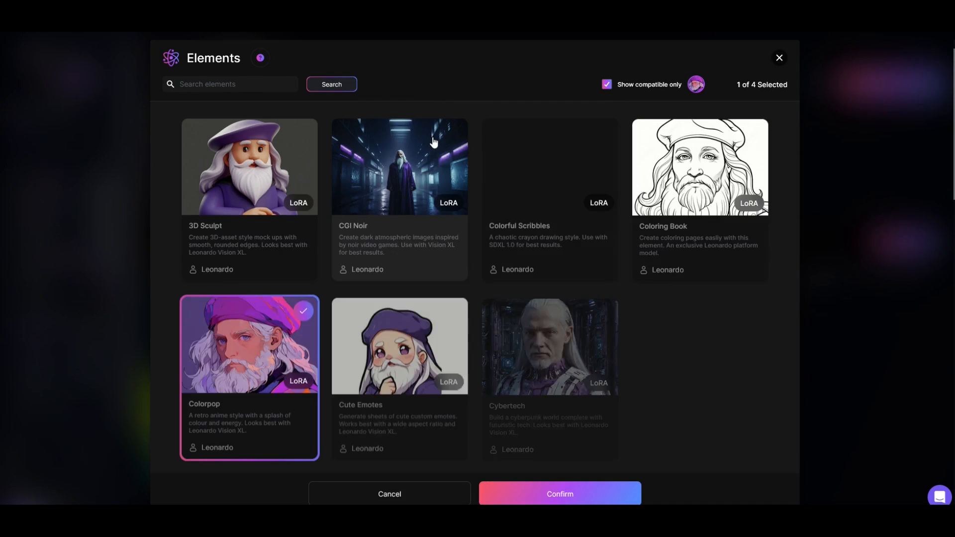
pyautogui.scroll(-3)
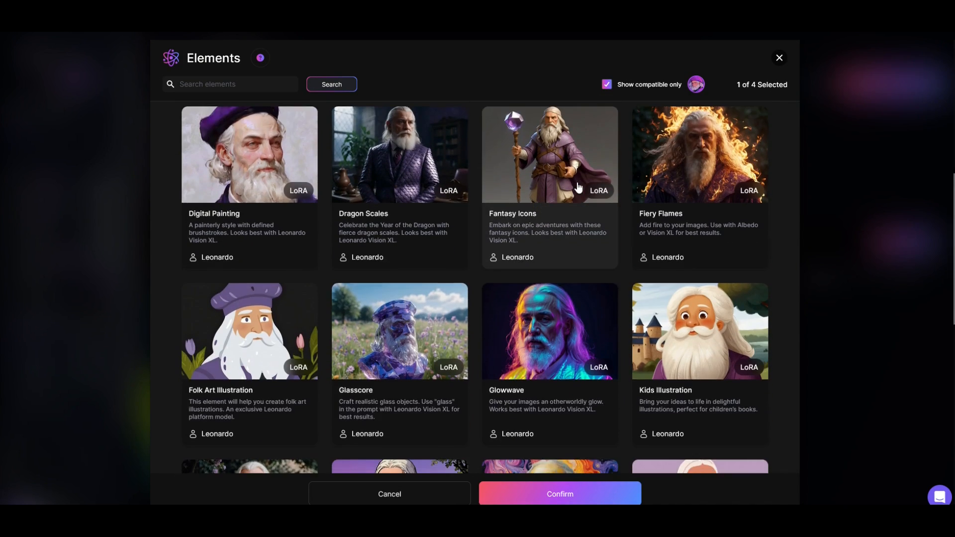
pyautogui.scroll(-3)
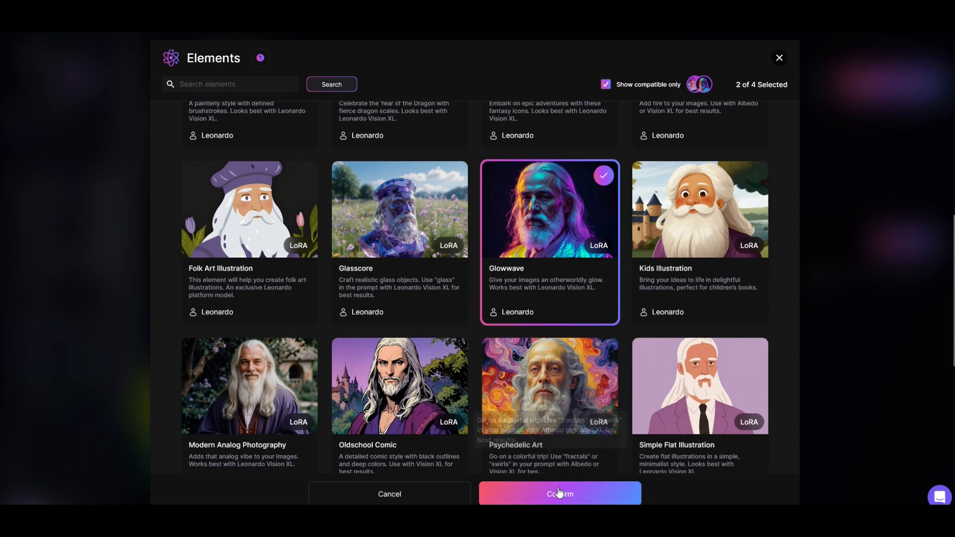
# Confirm the Colorpop and Glowwave elements and generate the glowing neon robot dog.
pyautogui.click(559, 493)
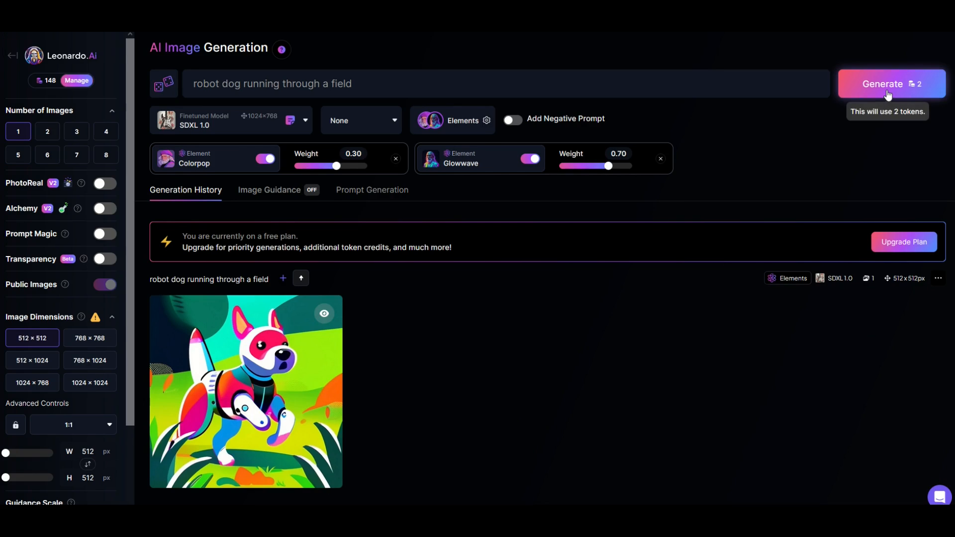
pyautogui.click(893, 84)
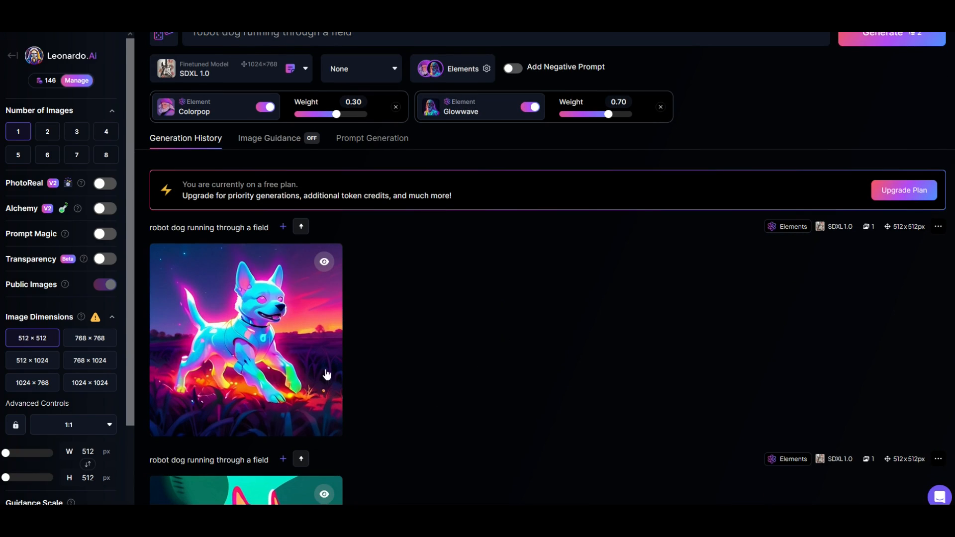
pyautogui.scroll(-3)
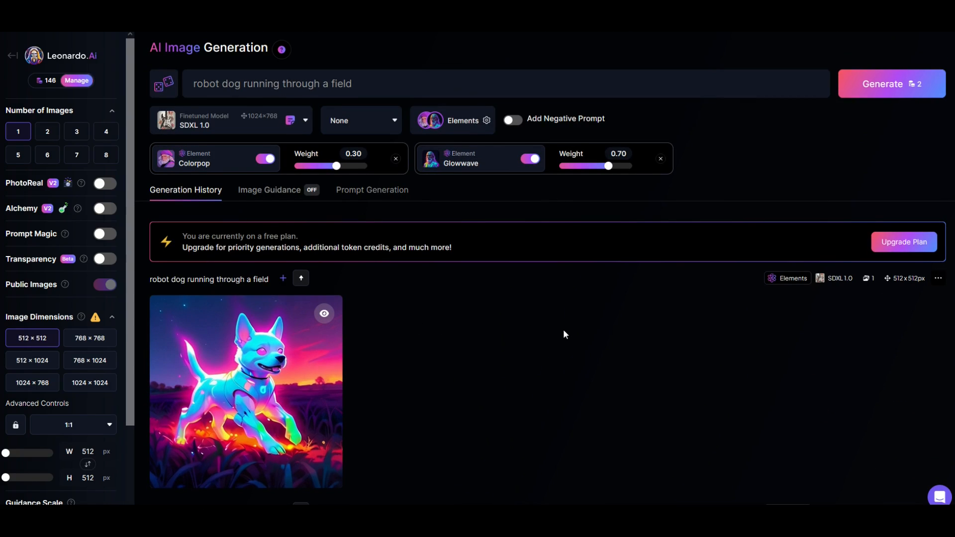
pyautogui.moveTo(449, 195)
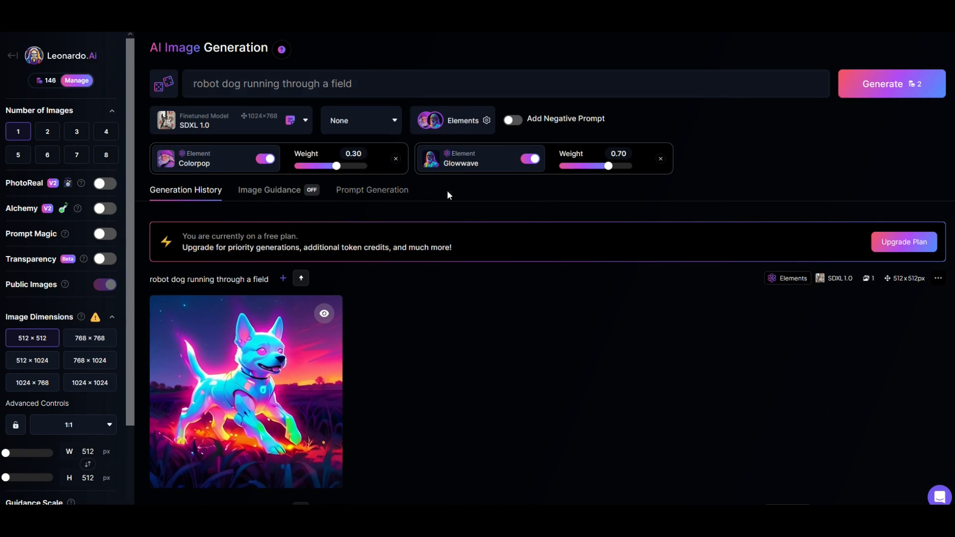
pyautogui.moveTo(554, 326)
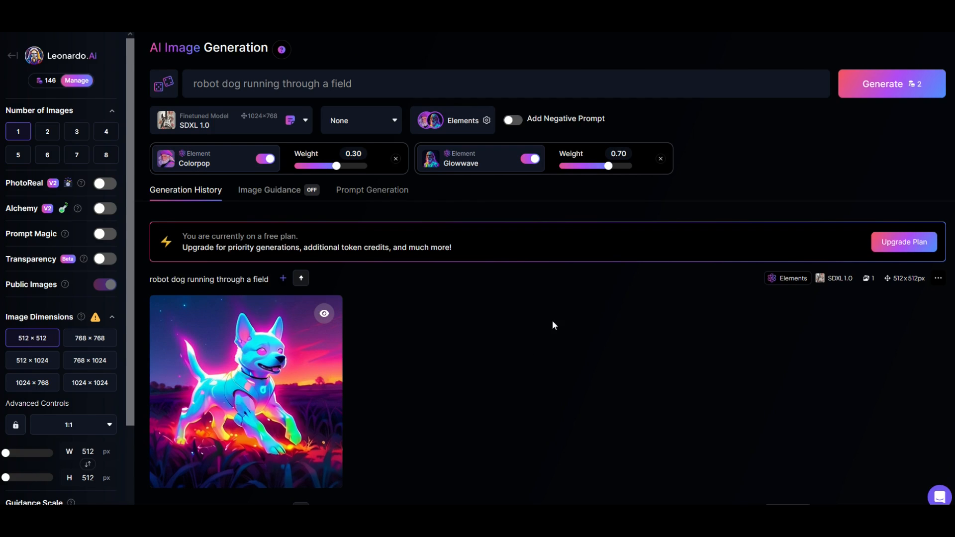
pyautogui.moveTo(578, 415)
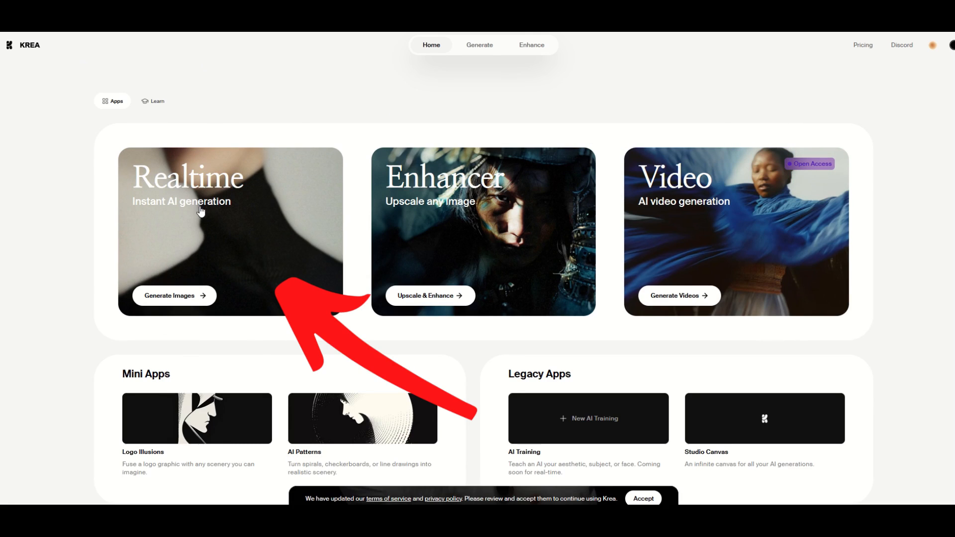
# Open Krea's Realtime generator, showing a purple canvas beside a wooden cup image.
pyautogui.click(174, 296)
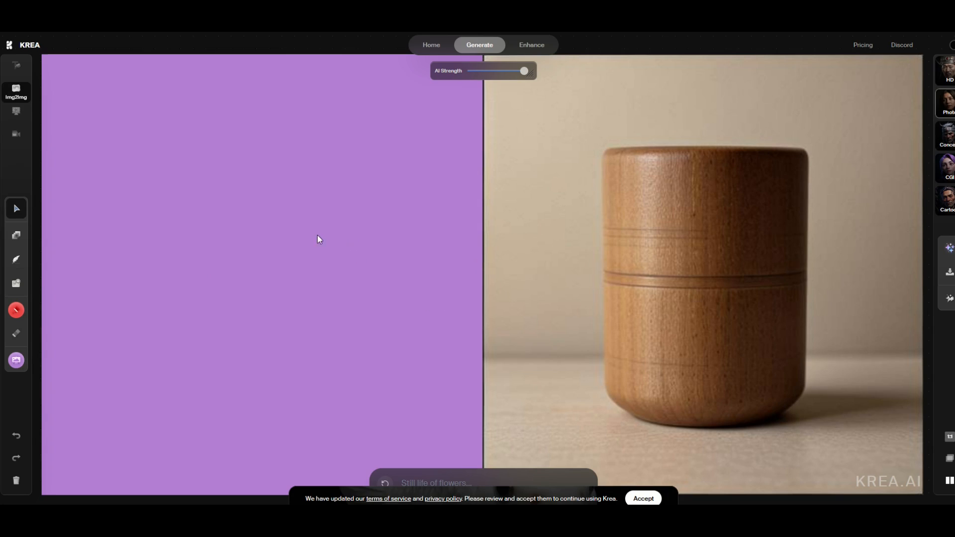
pyautogui.moveTo(393, 296)
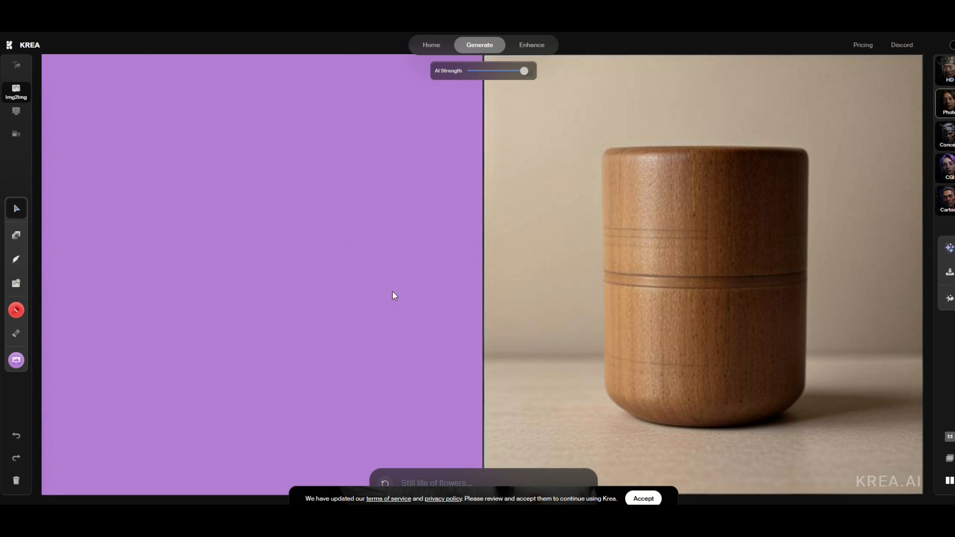
pyautogui.click(643, 498)
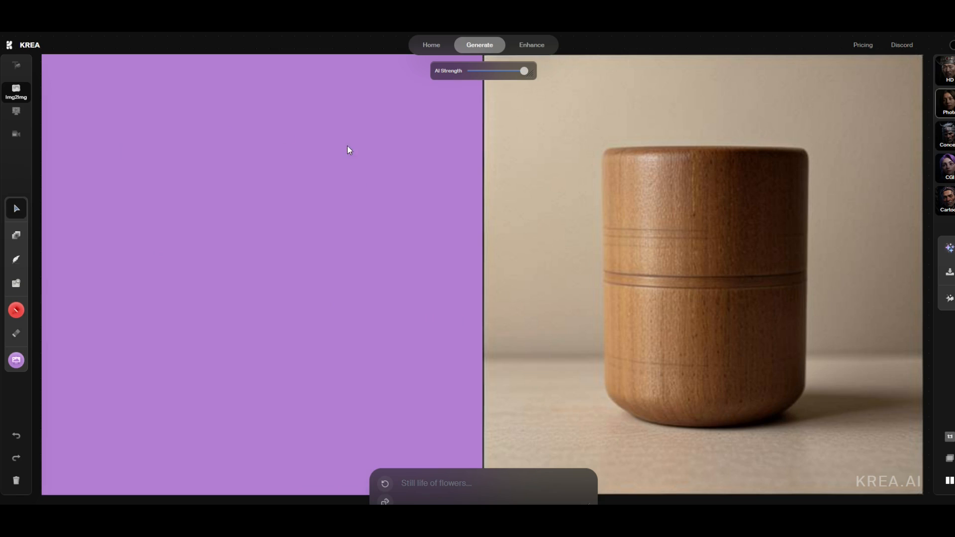
pyautogui.moveTo(701, 180)
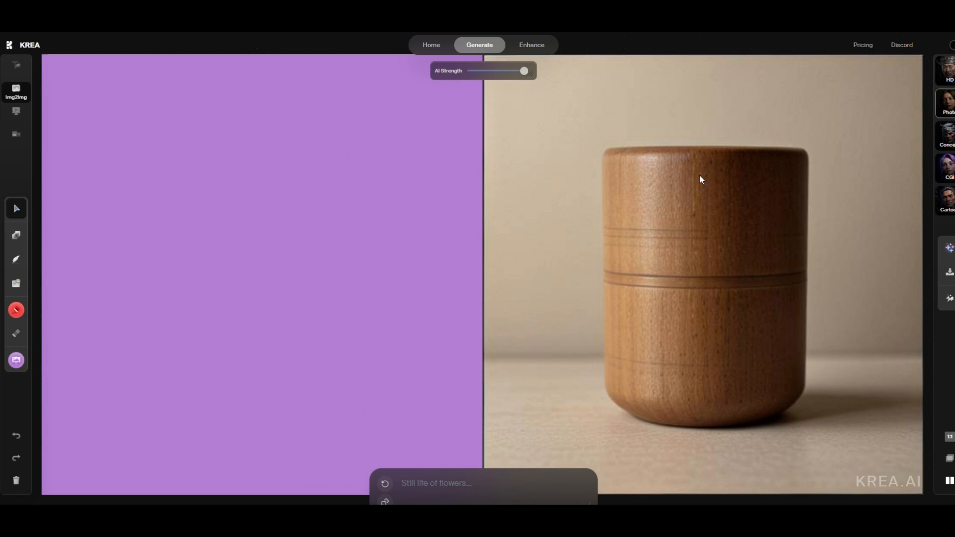
pyautogui.moveTo(533, 338)
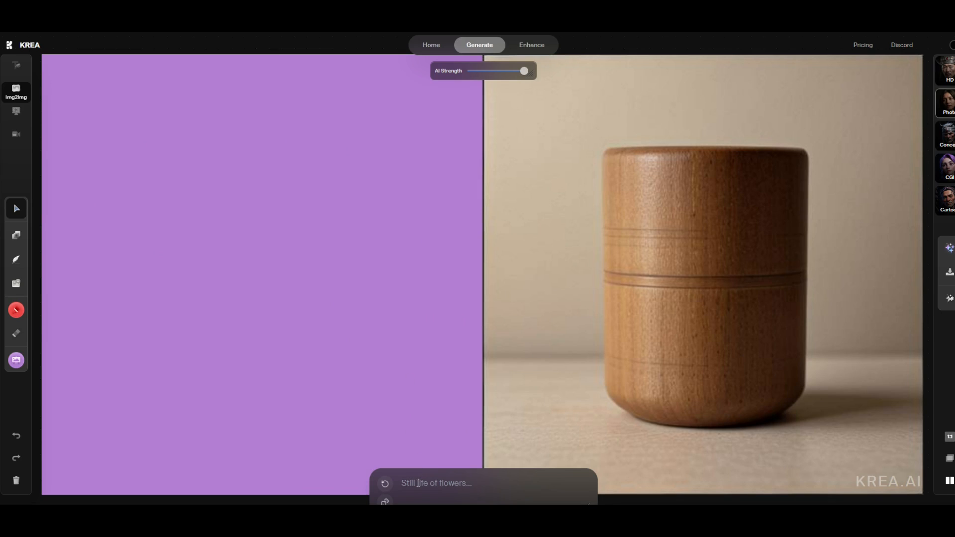
# Retype the live prompt from a cat in a raincoat to 'cityscape', yielding a sunset city view.
pyautogui.write('cat')
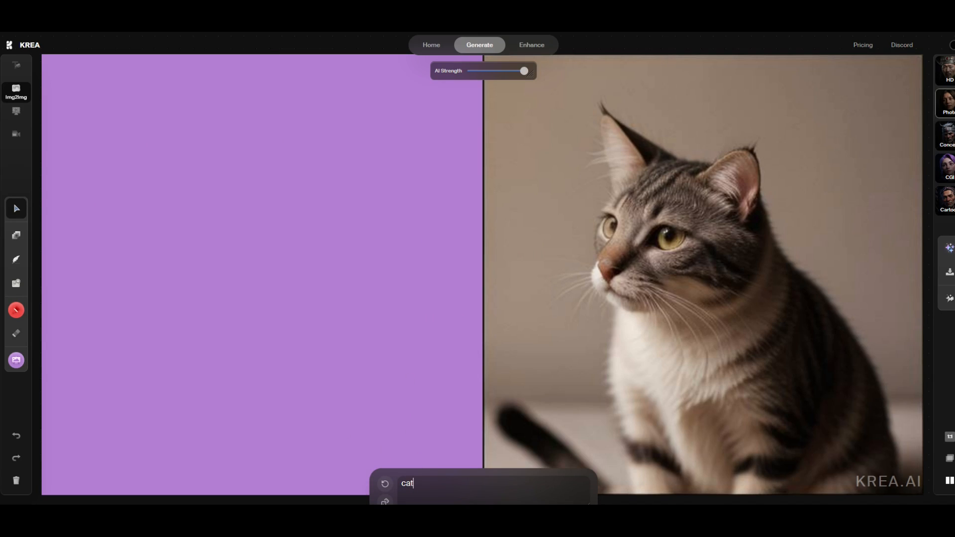
pyautogui.write('earing a')
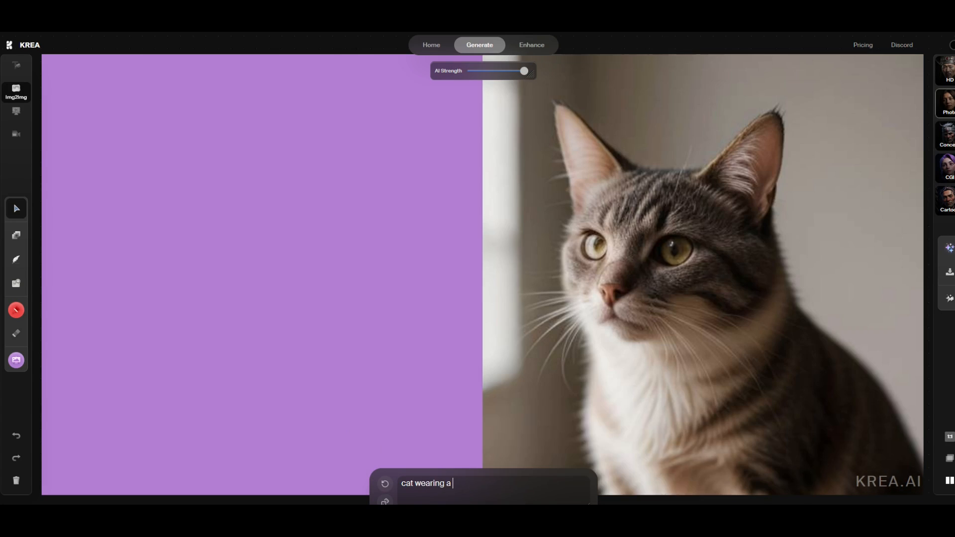
pyautogui.write('raincoat')
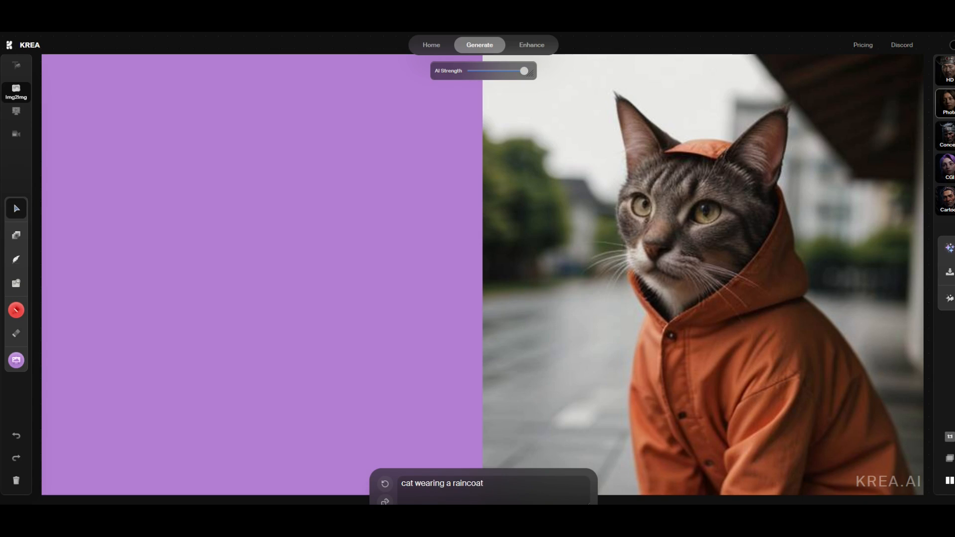
pyautogui.press('Backspace')
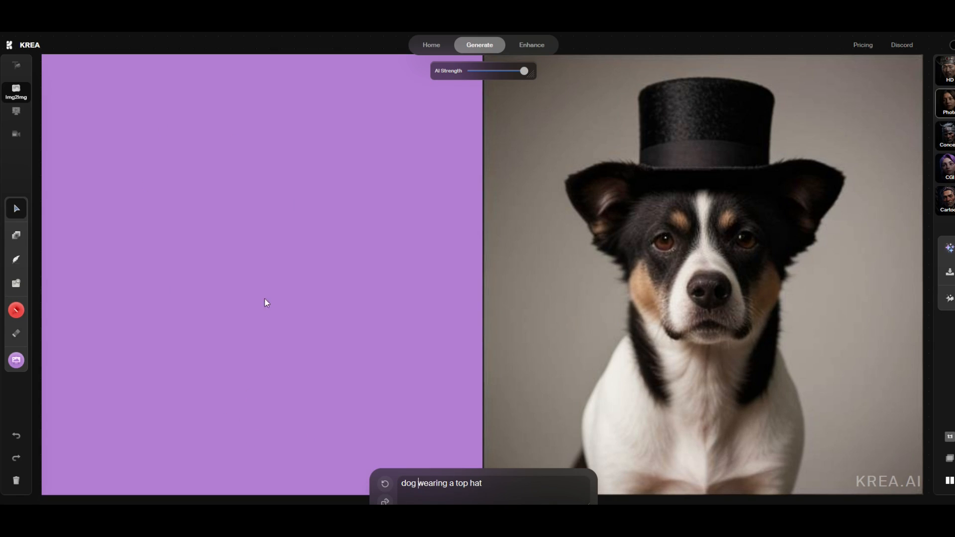
pyautogui.moveTo(16, 236)
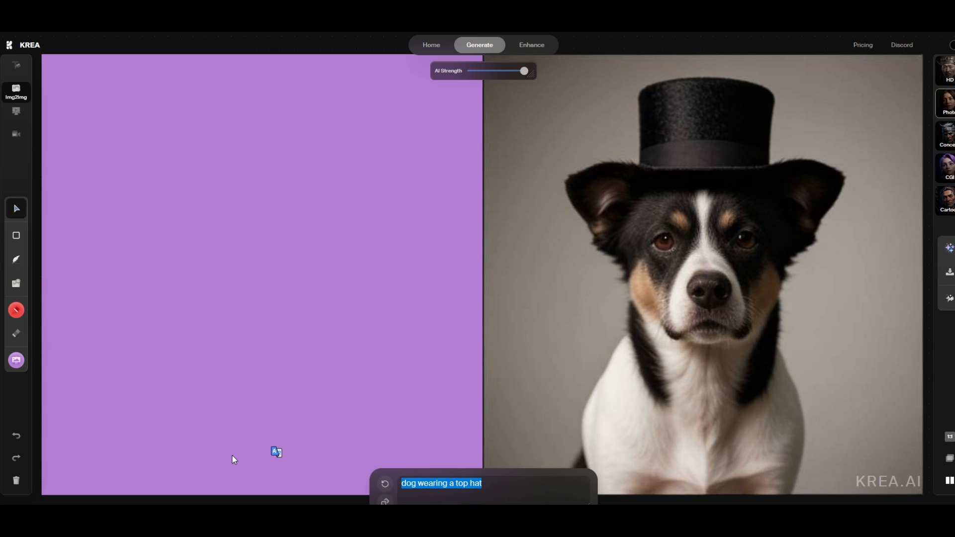
pyautogui.write('citycscape')
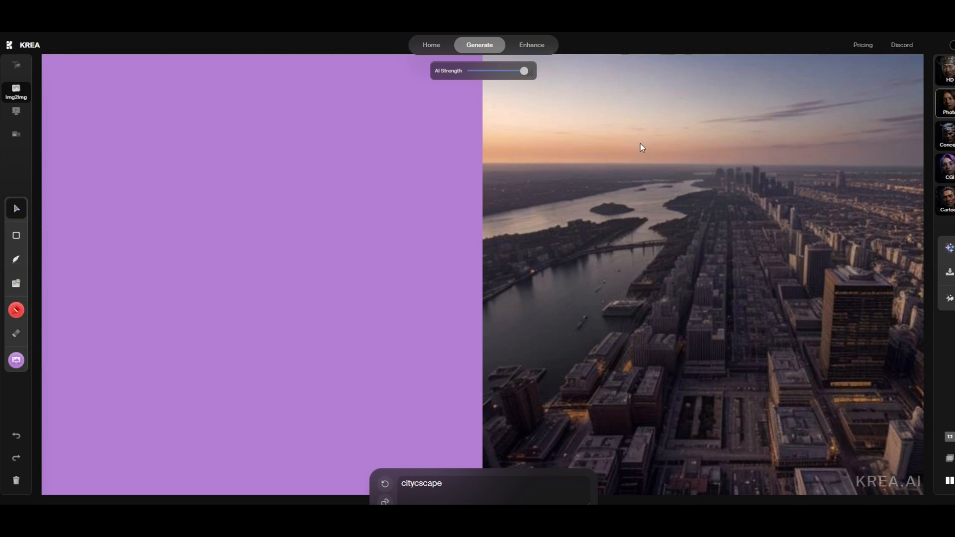
pyautogui.moveTo(15, 236)
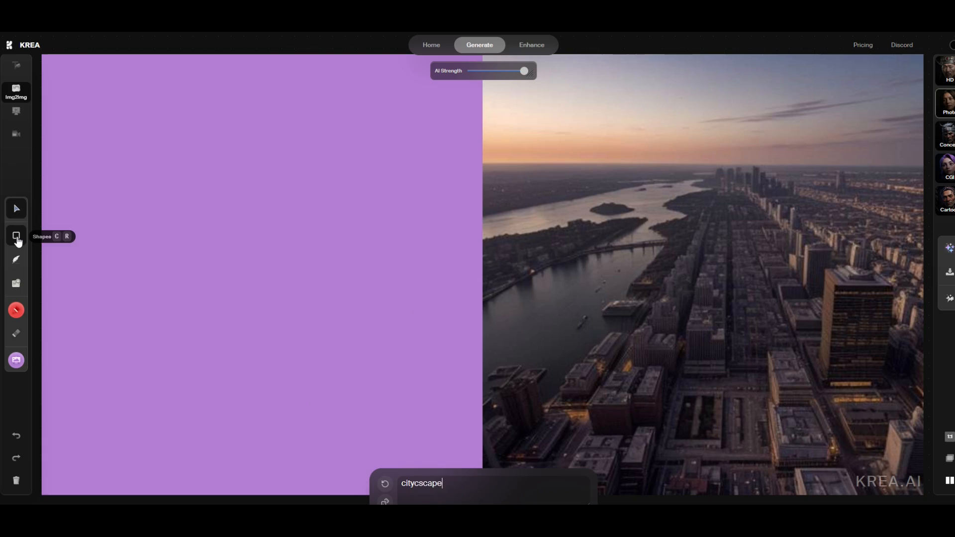
# Add a cyan ellipse to the Krea canvas, drag it around and enlarge it.
pyautogui.click(16, 235)
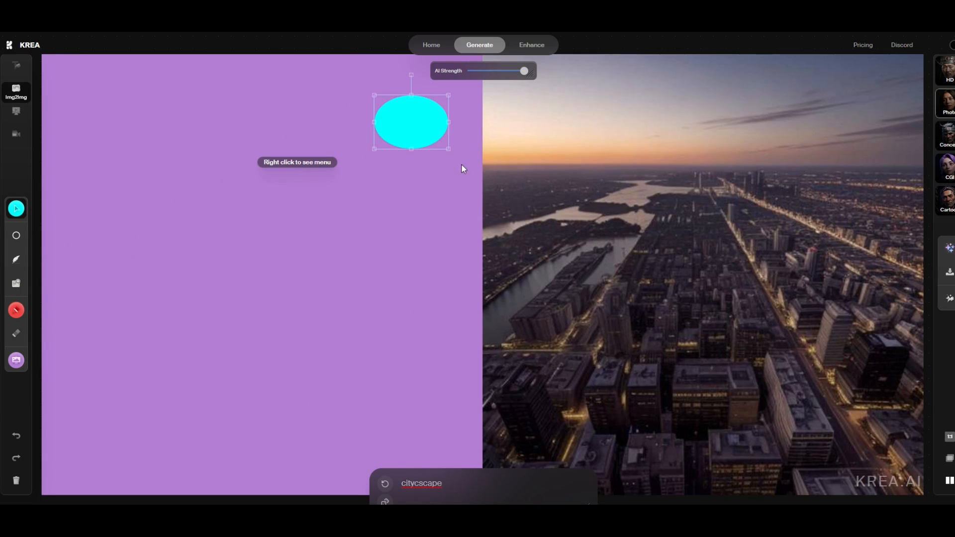
pyautogui.moveTo(412, 122); pyautogui.dragTo(434, 337)
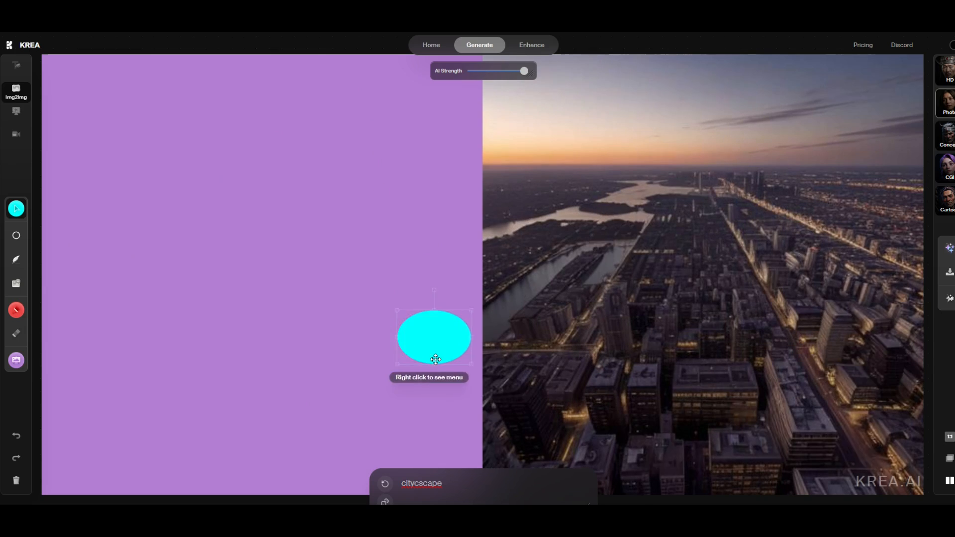
pyautogui.moveTo(435, 337); pyautogui.dragTo(290, 410)
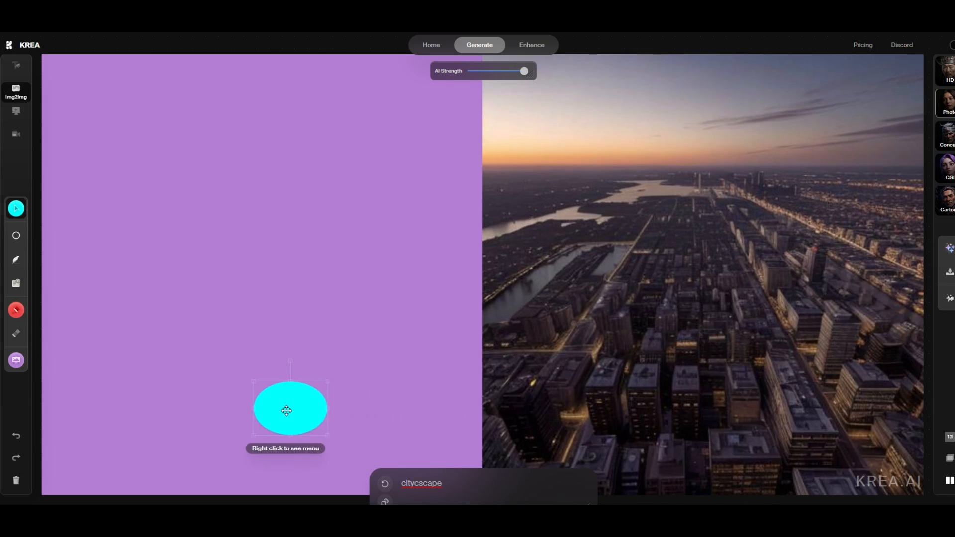
pyautogui.moveTo(286, 410); pyautogui.dragTo(190, 348)
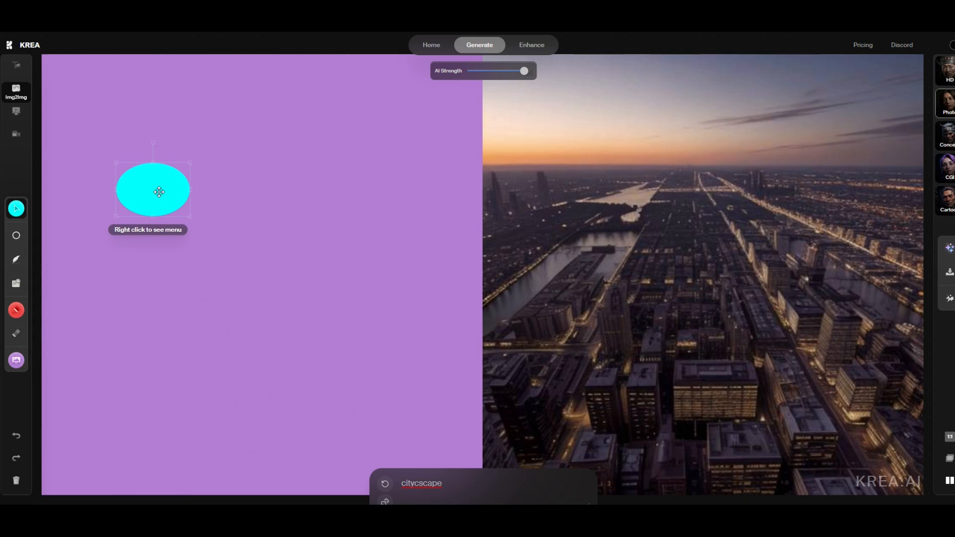
pyautogui.moveTo(158, 192); pyautogui.dragTo(124, 109)
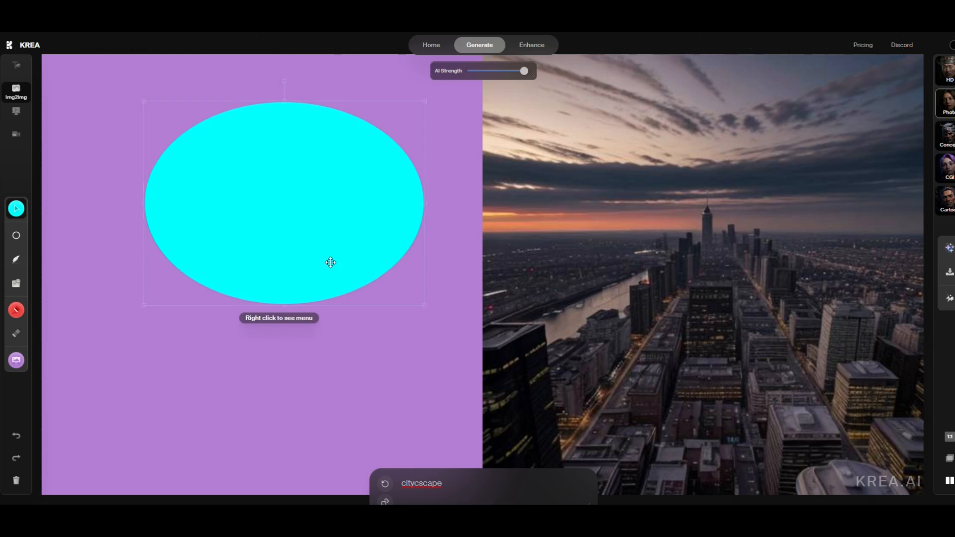
# Settle the large ellipse in the lower left, then check and dismiss the background colour choices.
pyautogui.moveTo(330, 263); pyautogui.dragTo(379, 255)
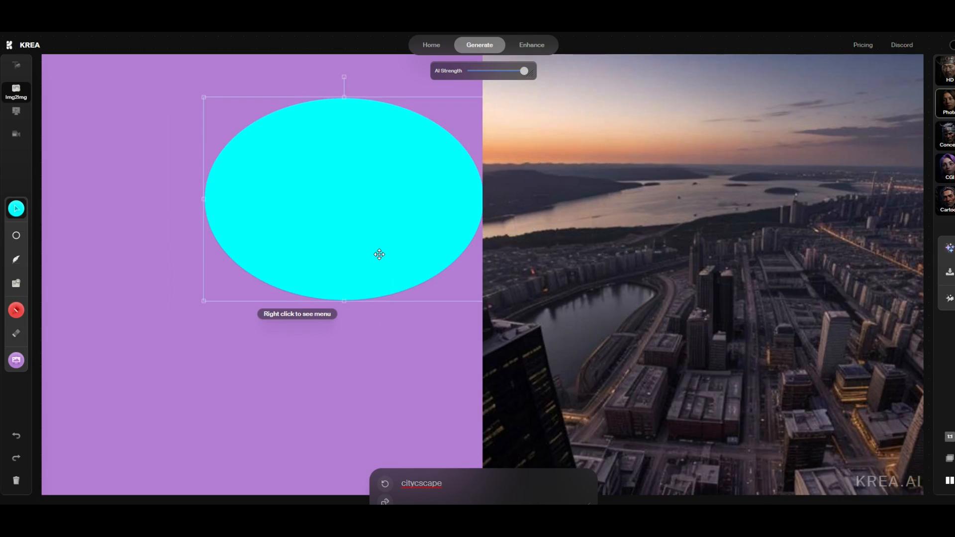
pyautogui.moveTo(379, 254); pyautogui.dragTo(407, 185)
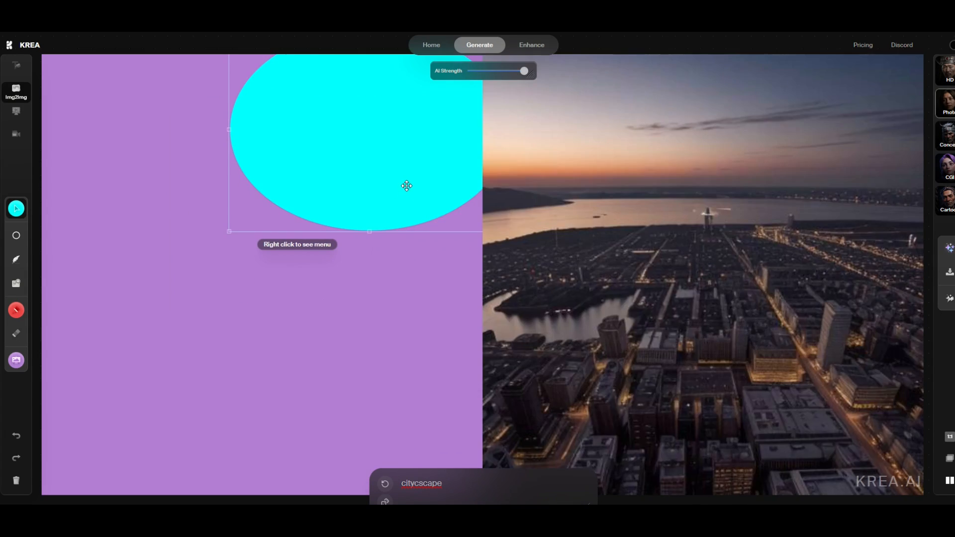
pyautogui.moveTo(407, 185); pyautogui.dragTo(215, 187)
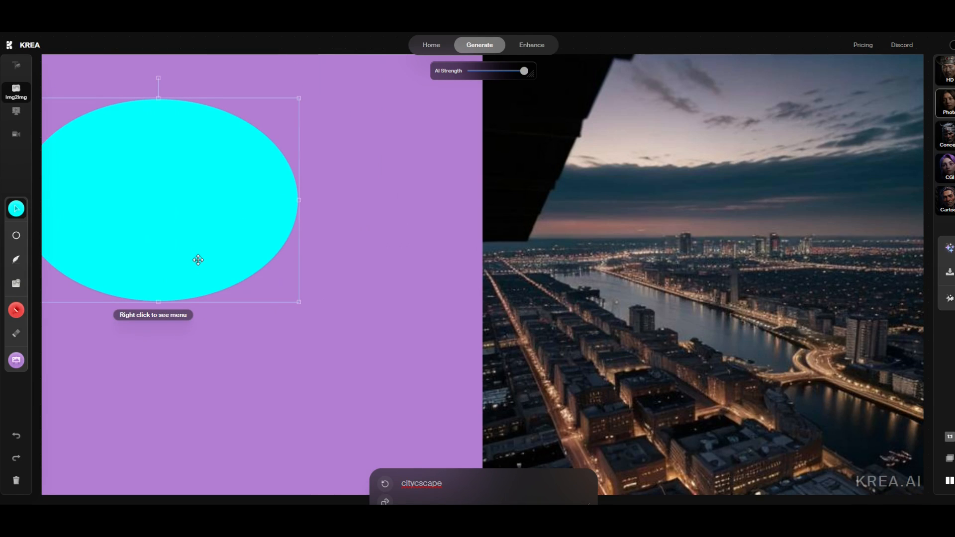
pyautogui.moveTo(198, 260); pyautogui.dragTo(215, 372)
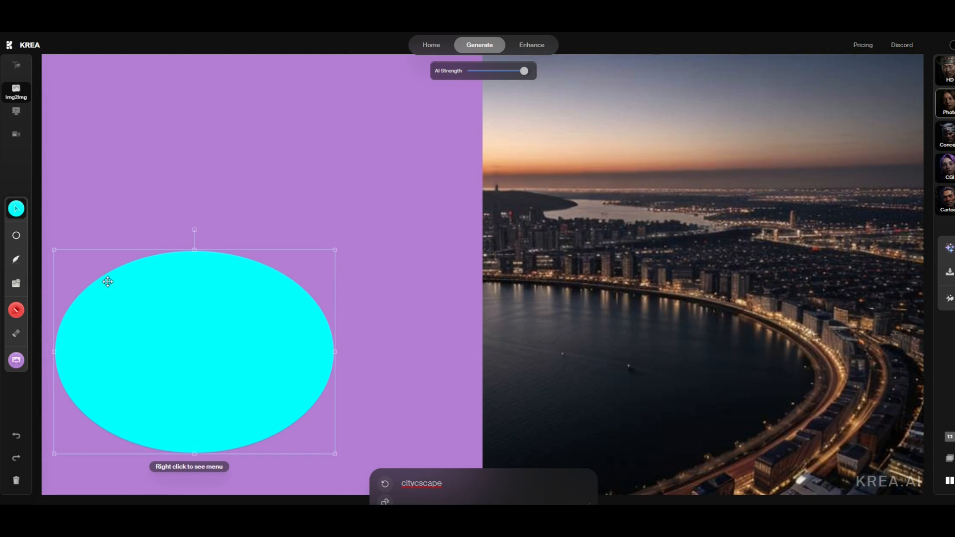
pyautogui.click(16, 360)
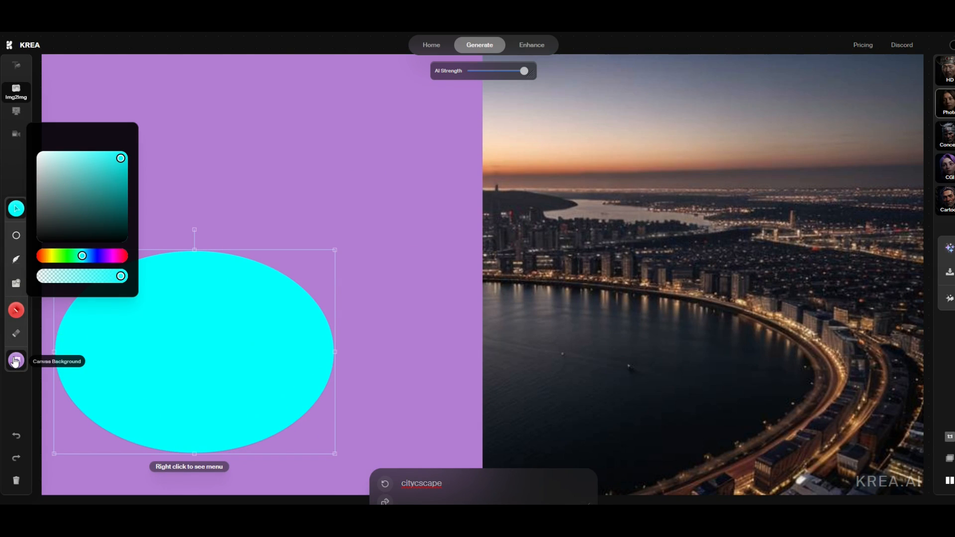
pyautogui.click(90, 307)
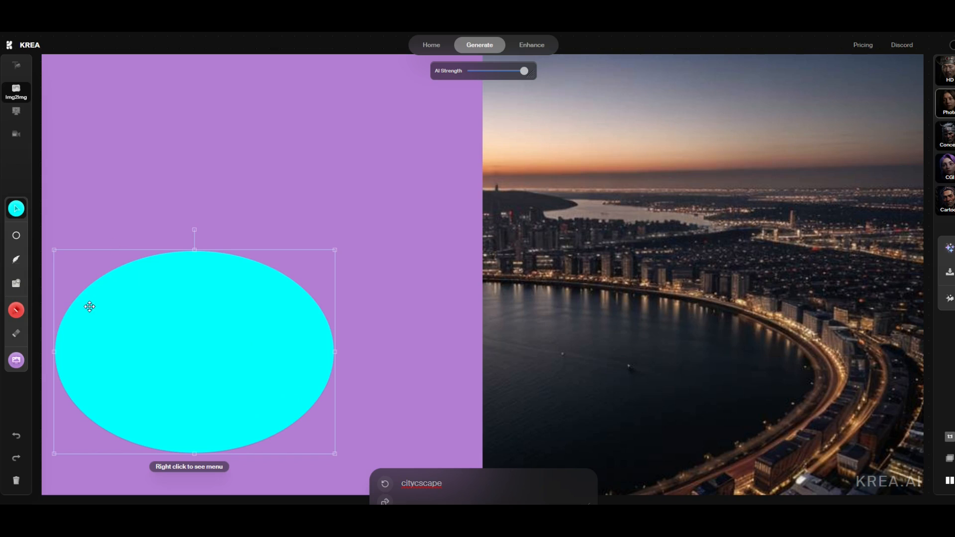
pyautogui.moveTo(16, 335)
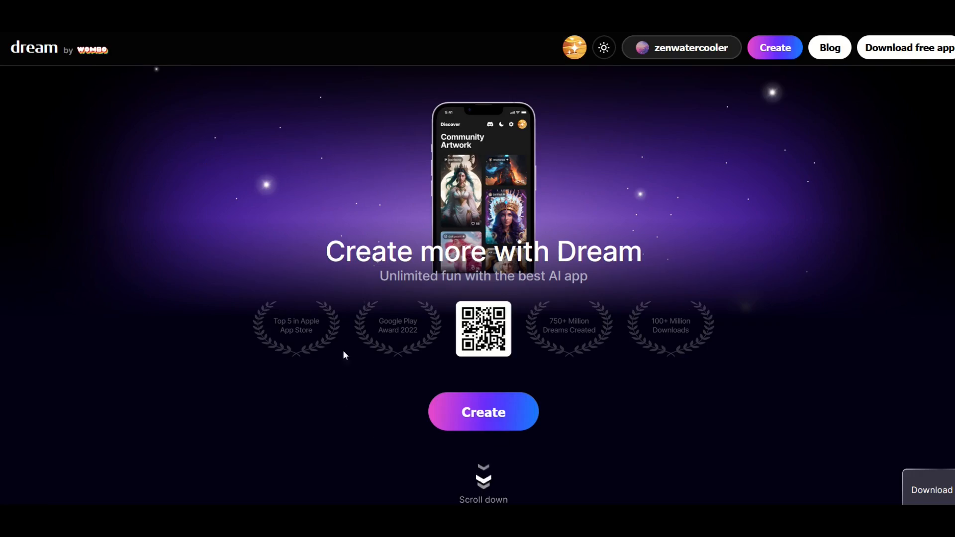
pyautogui.moveTo(305, 235)
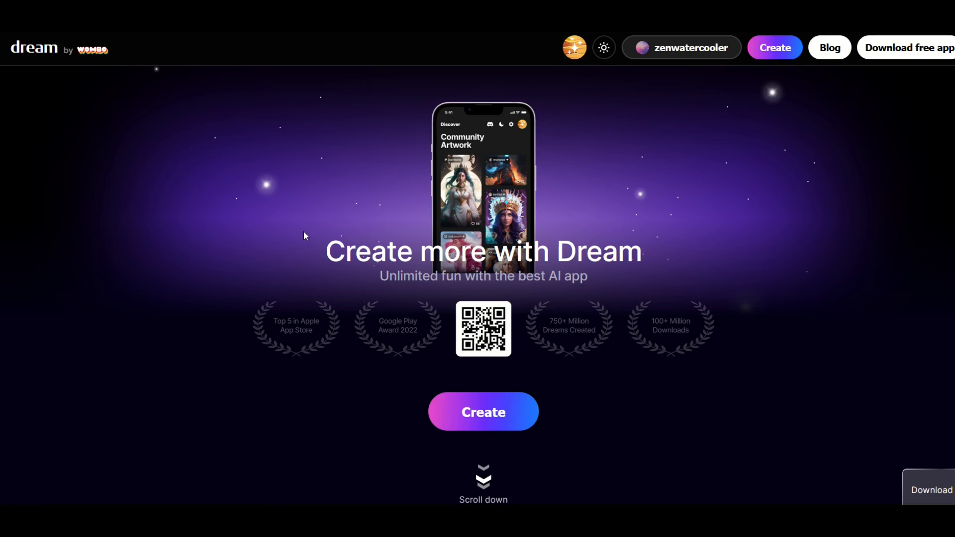
pyautogui.moveTo(642, 244)
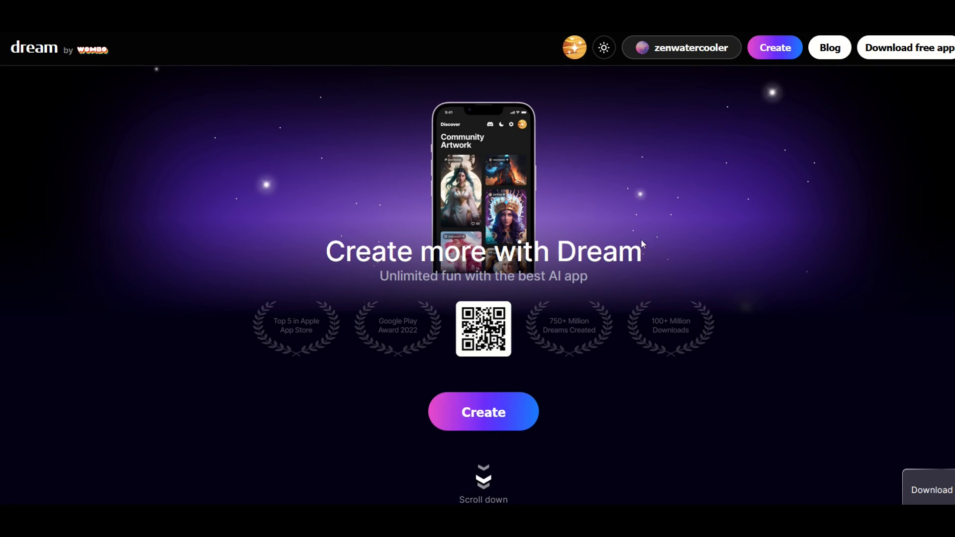
pyautogui.moveTo(465, 425)
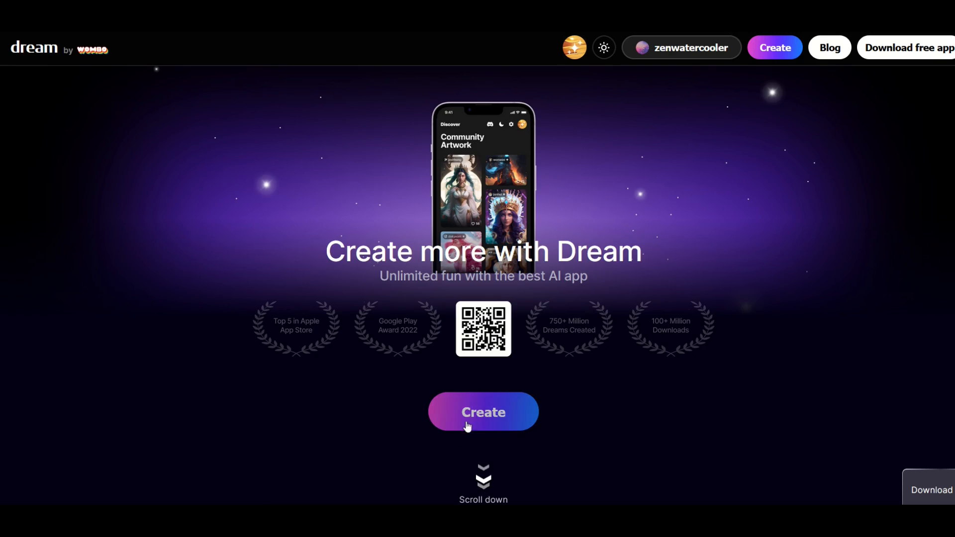
# Open Dream's image creator and scroll through the Art Style choices.
pyautogui.click(484, 412)
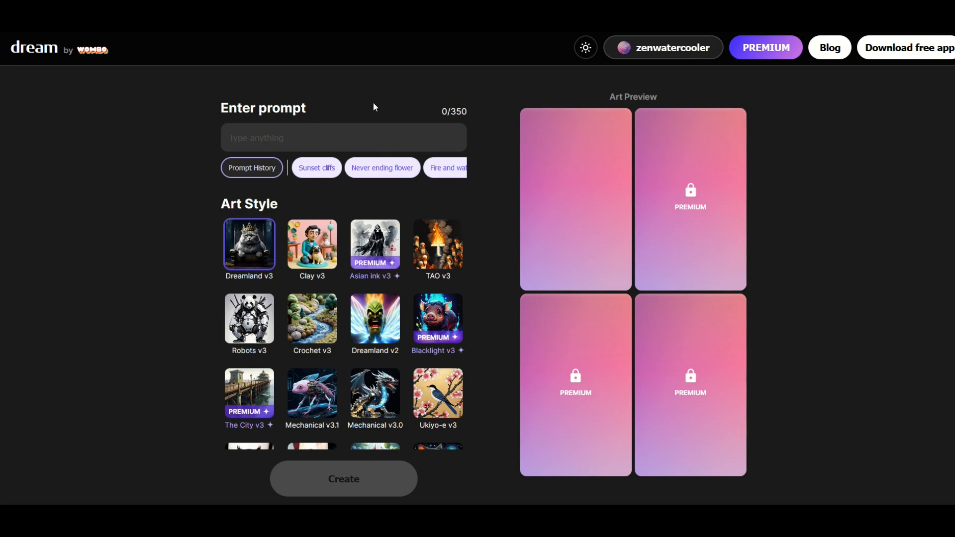
pyautogui.moveTo(326, 256)
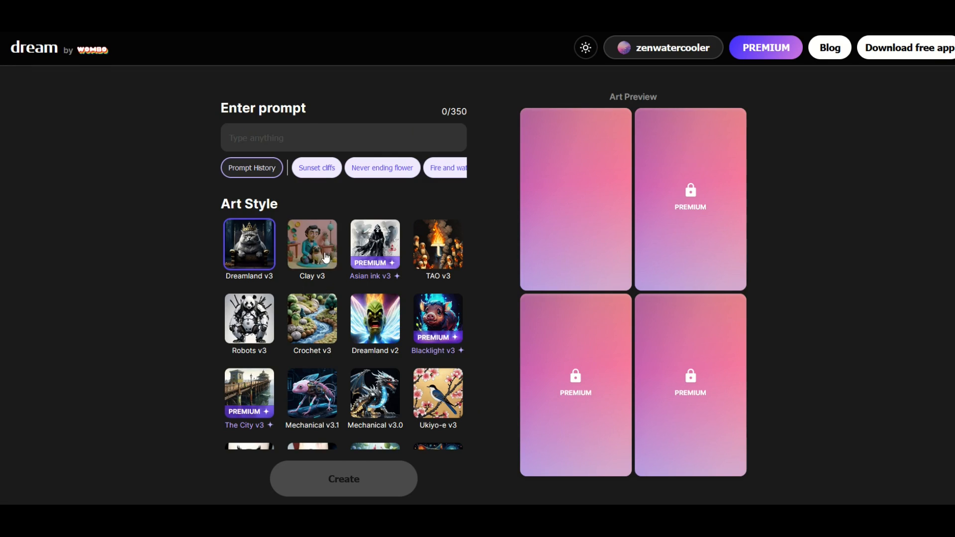
pyautogui.scroll(-3)
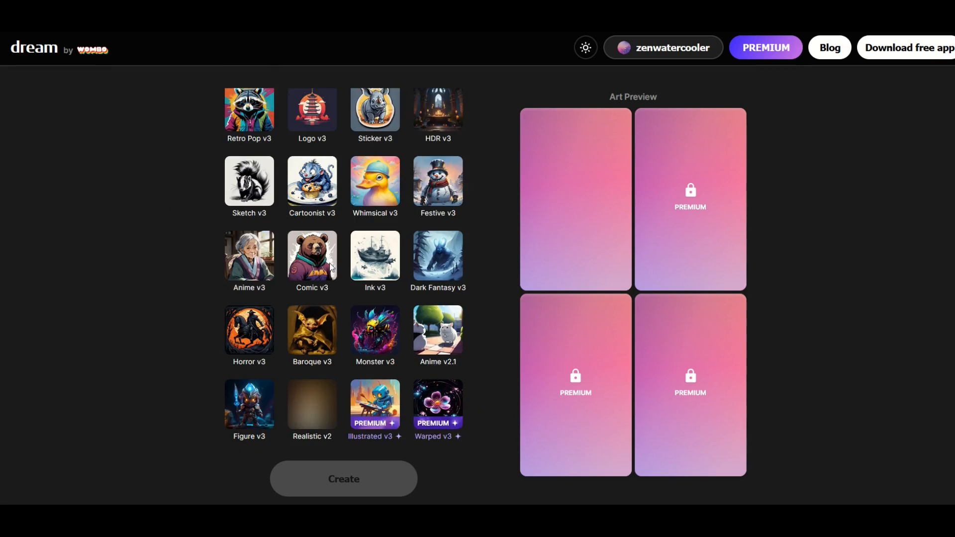
pyautogui.scroll(-3)
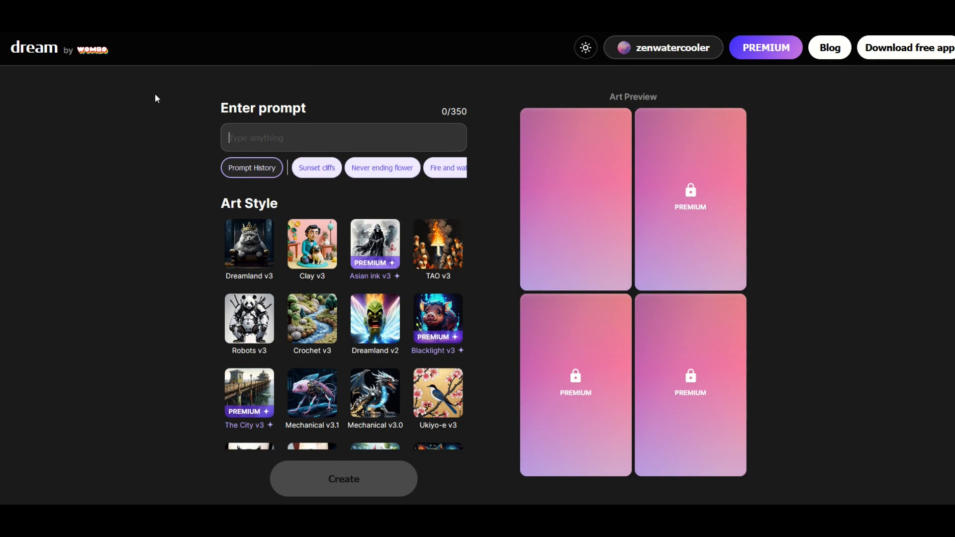
# Generate art from 'robot holding a sword and shield' and enlarge the result.
pyautogui.write('robot holding a sword and shield')
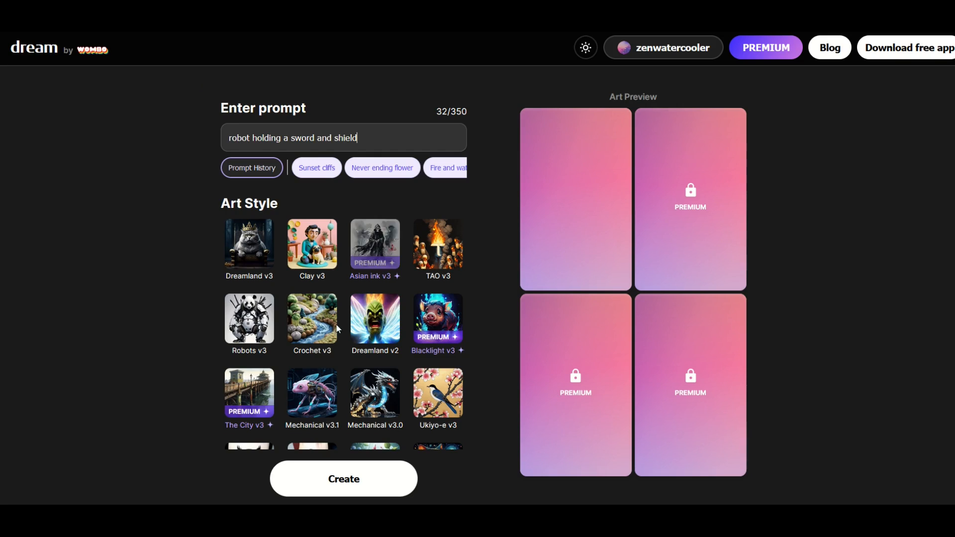
pyautogui.click(343, 479)
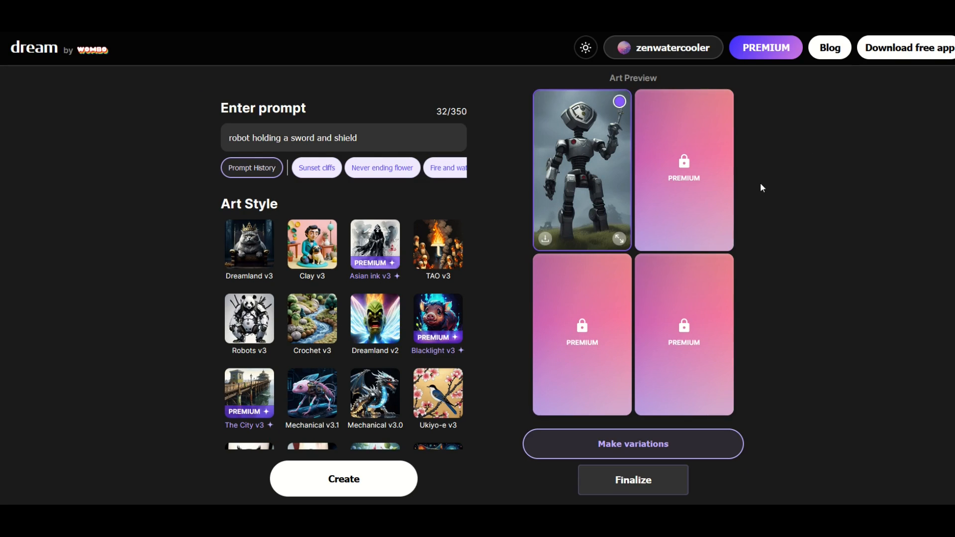
pyautogui.moveTo(693, 148)
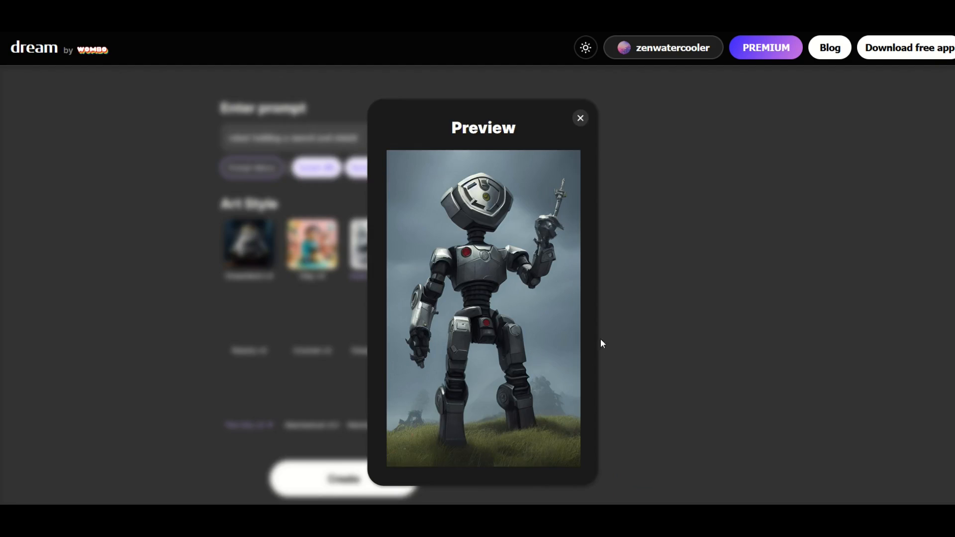
pyautogui.moveTo(425, 413)
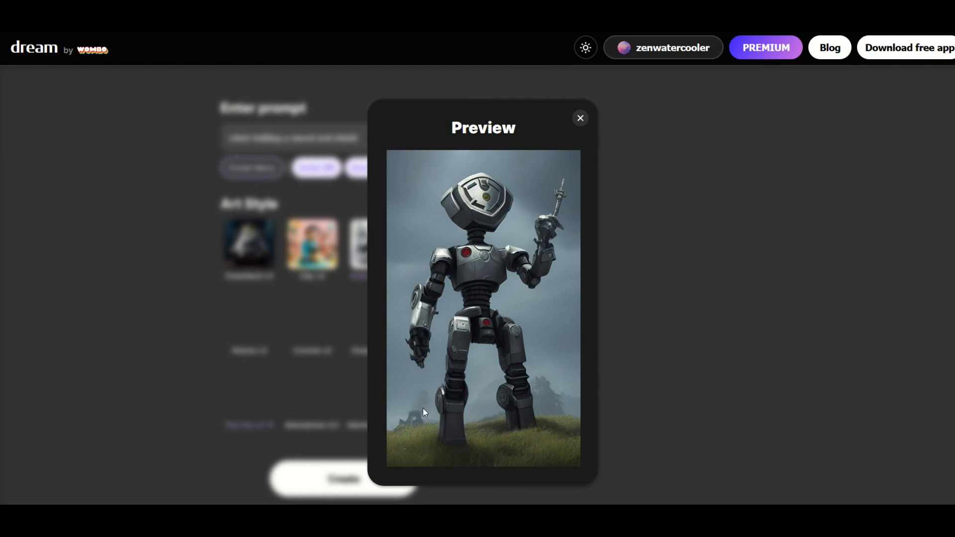
pyautogui.click(580, 118)
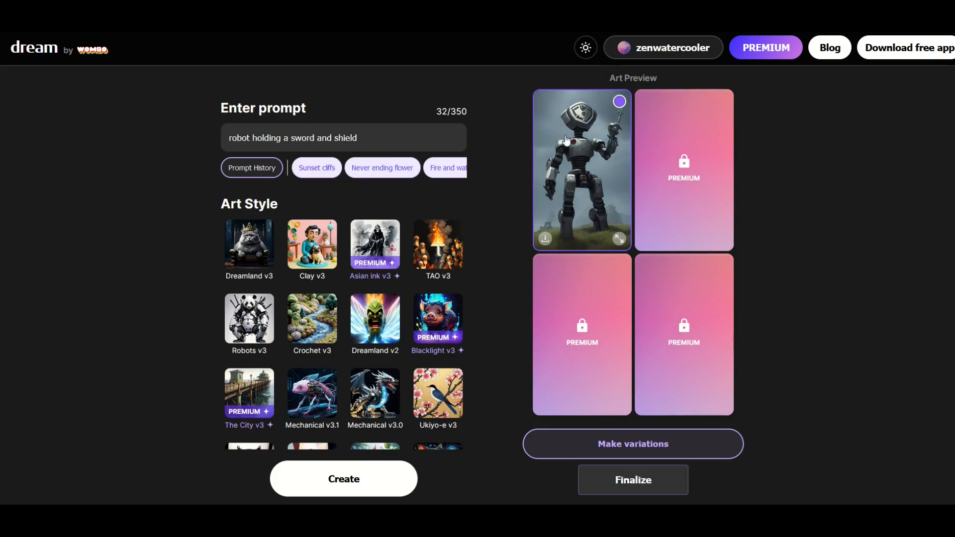
pyautogui.moveTo(209, 153)
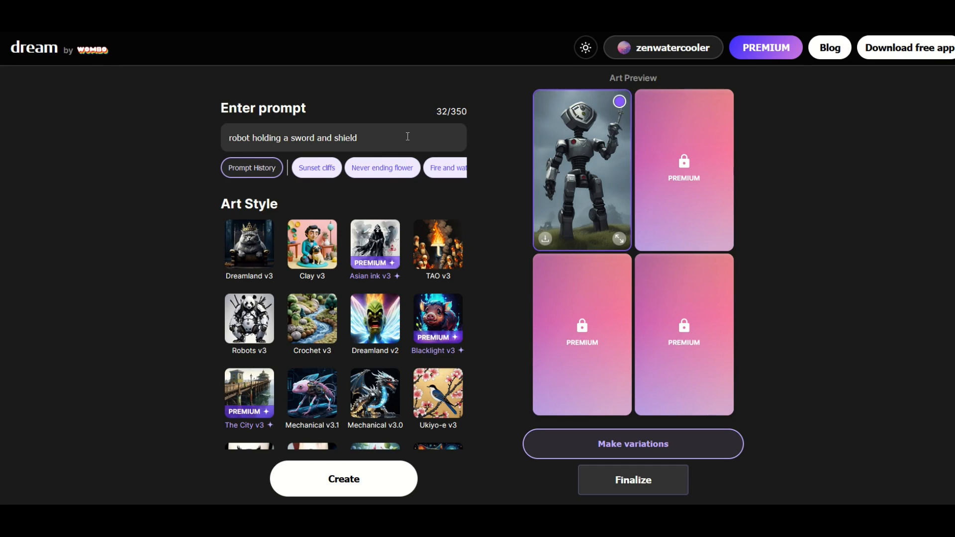
pyautogui.click(619, 239)
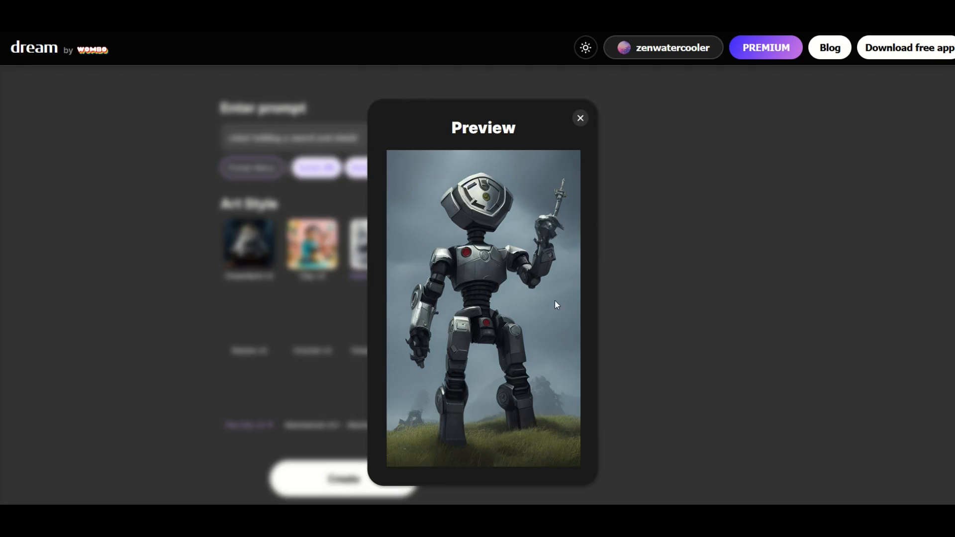
pyautogui.moveTo(551, 248)
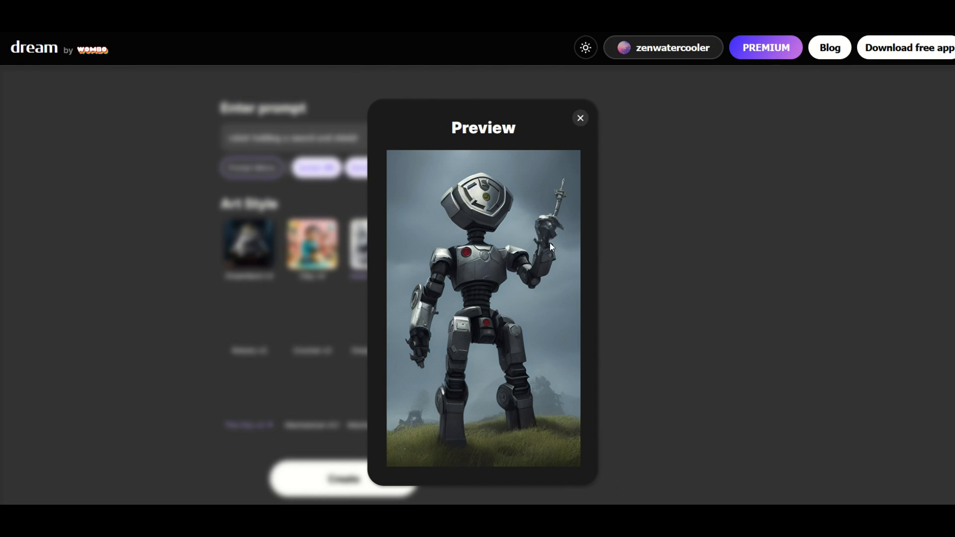
pyautogui.moveTo(581, 128)
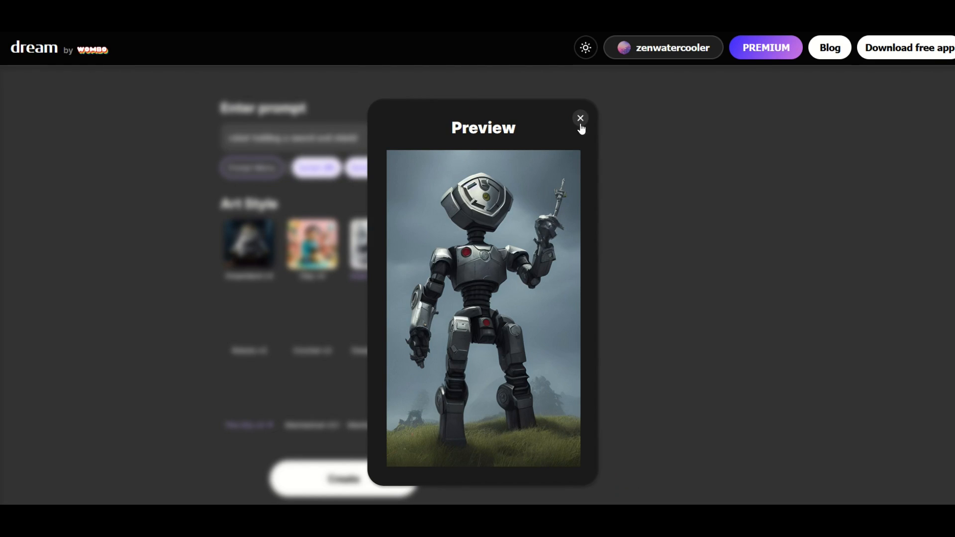
# Close the robot preview, then view and close the enlarged cat driving a car image.
pyautogui.click(580, 118)
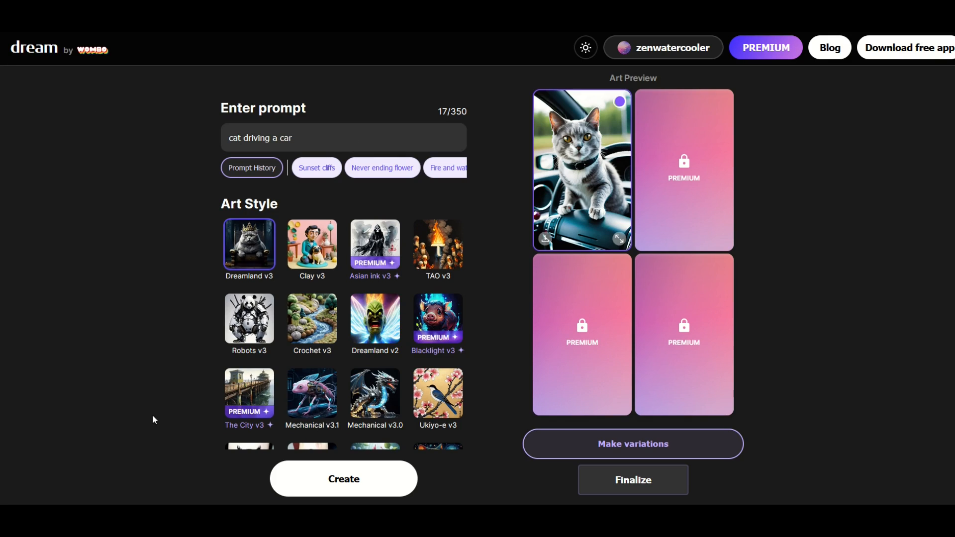
pyautogui.moveTo(356, 207)
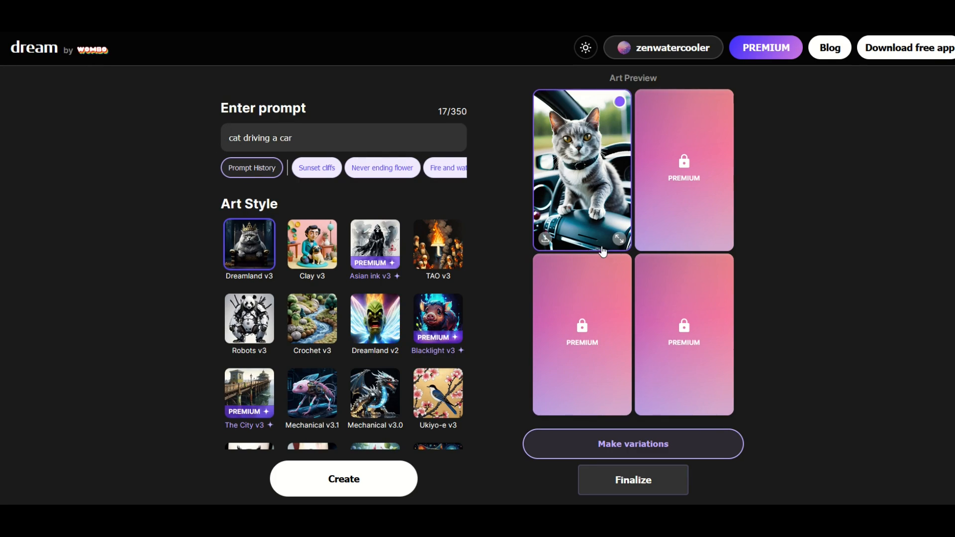
pyautogui.click(620, 238)
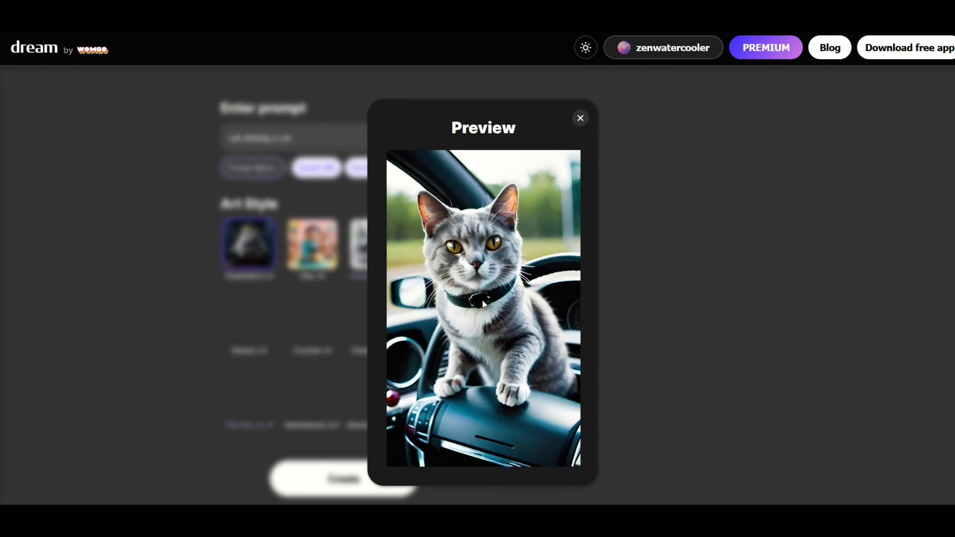
pyautogui.moveTo(558, 211)
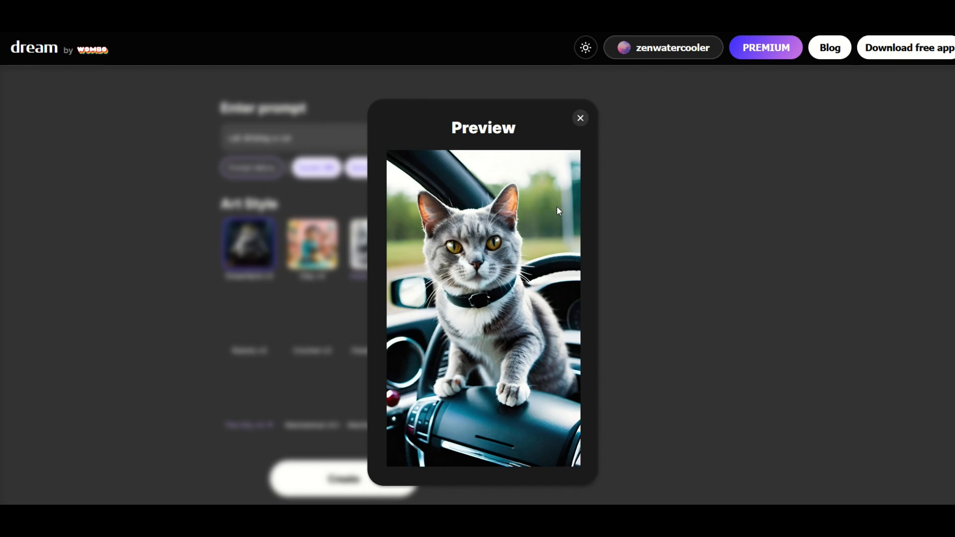
pyautogui.moveTo(580, 119)
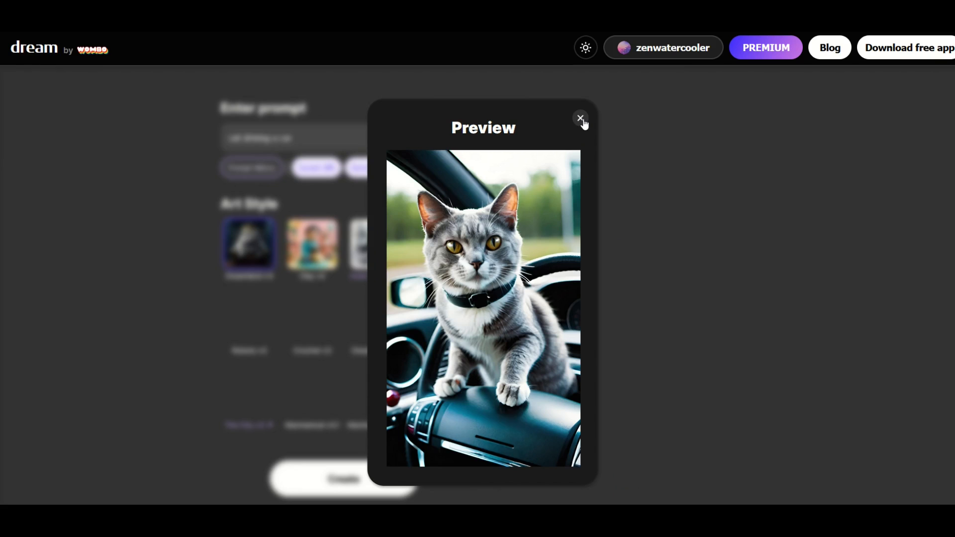
pyautogui.click(581, 117)
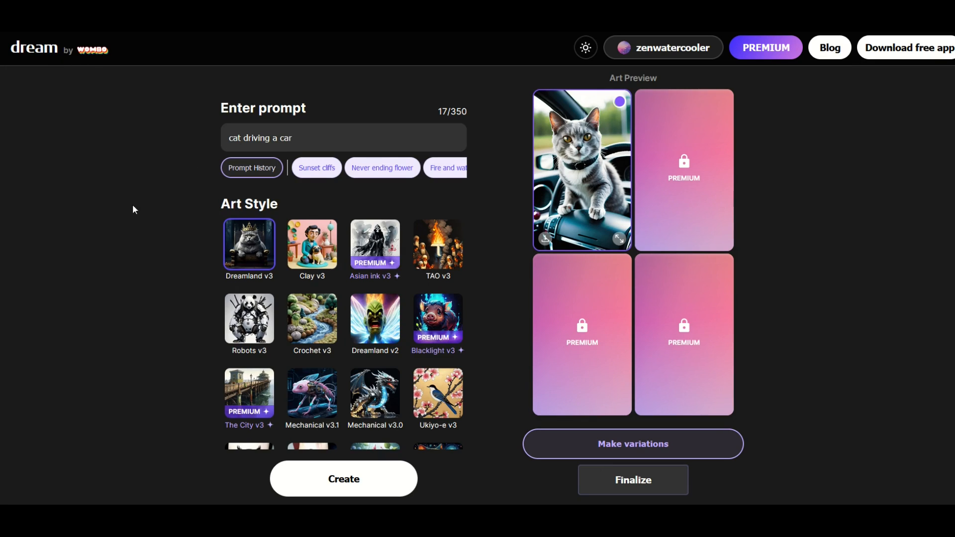
# Scroll the Art Style list and dismiss the 'Love creating with AI?' popup.
pyautogui.scroll(-3)
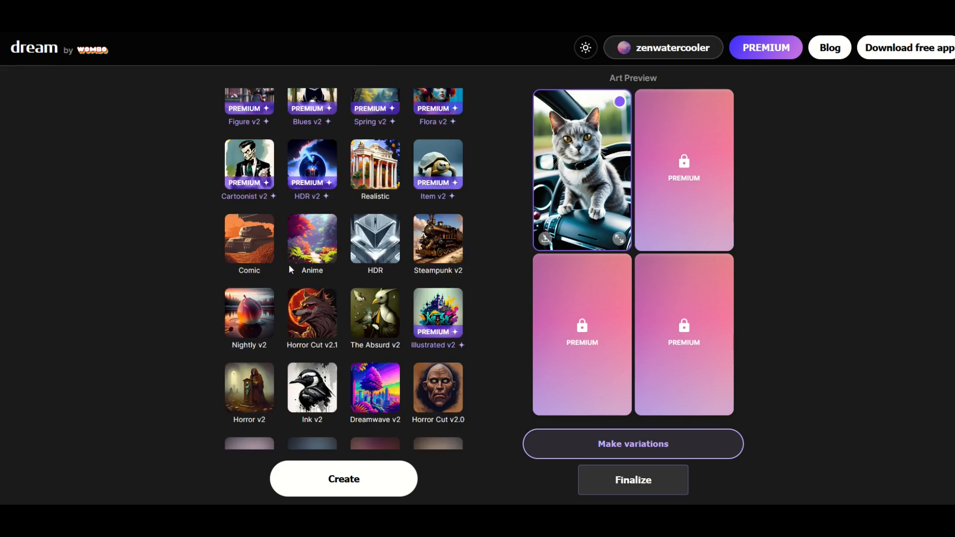
pyautogui.scroll(-3)
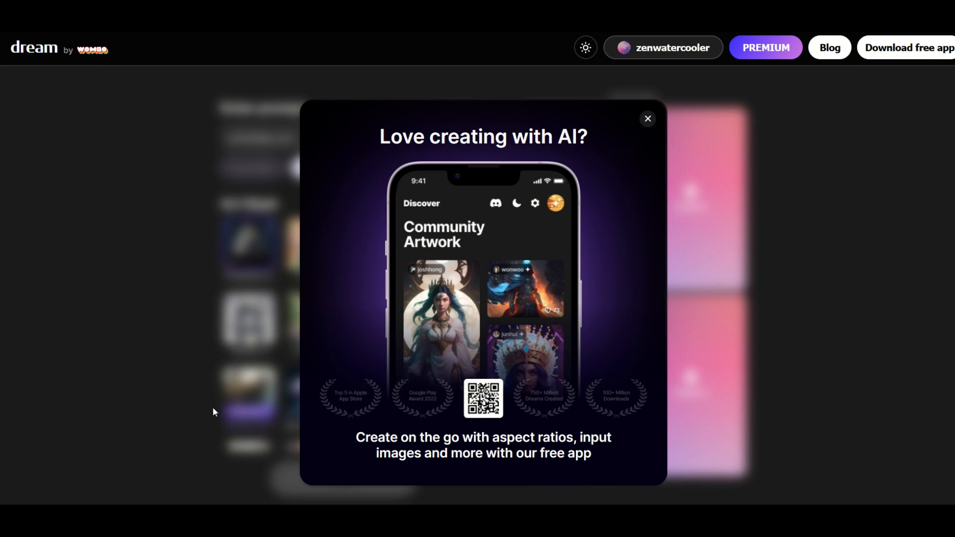
pyautogui.click(648, 119)
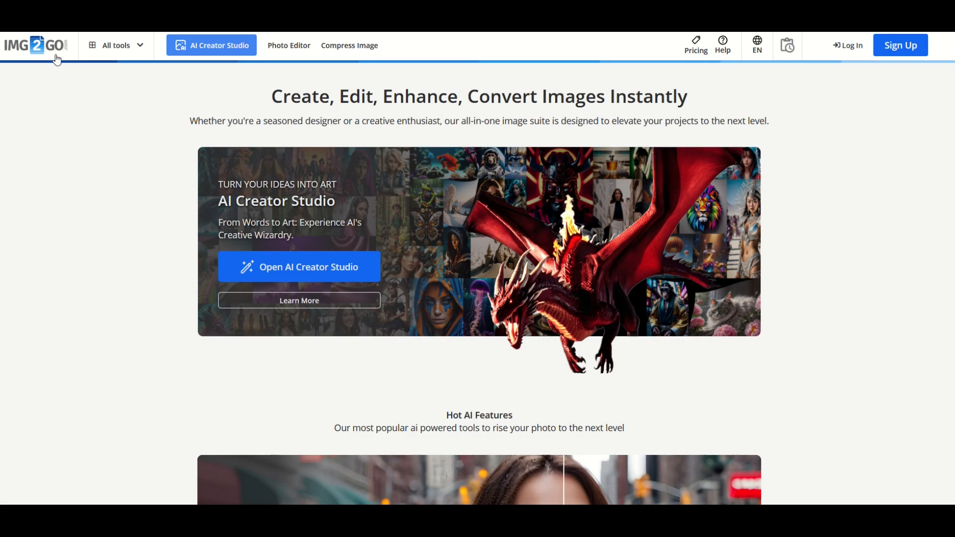
pyautogui.moveTo(380, 133)
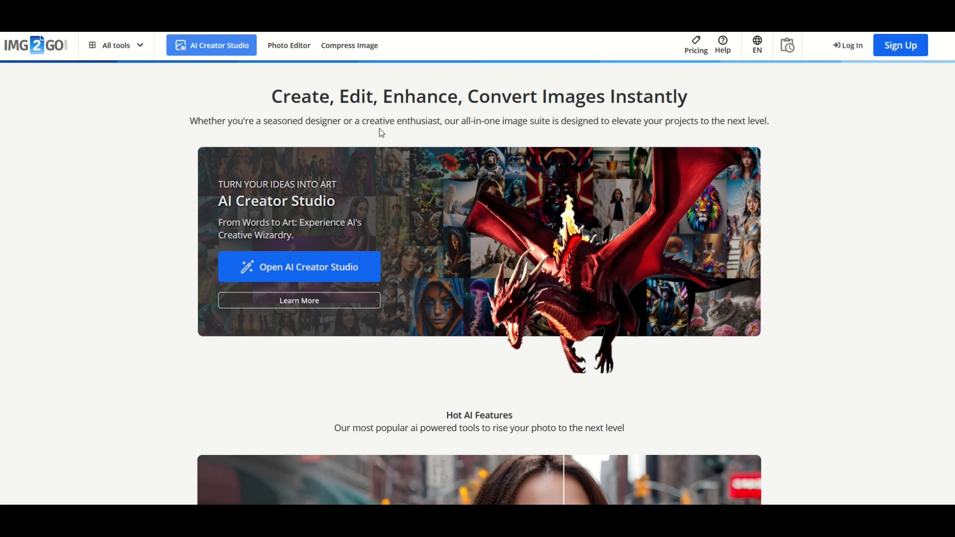
pyautogui.moveTo(169, 226)
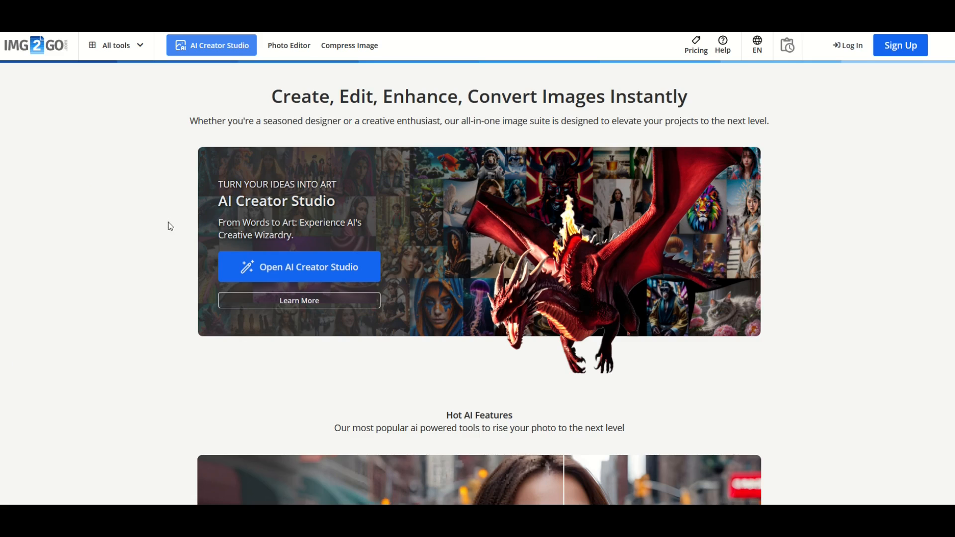
pyautogui.moveTo(69, 106)
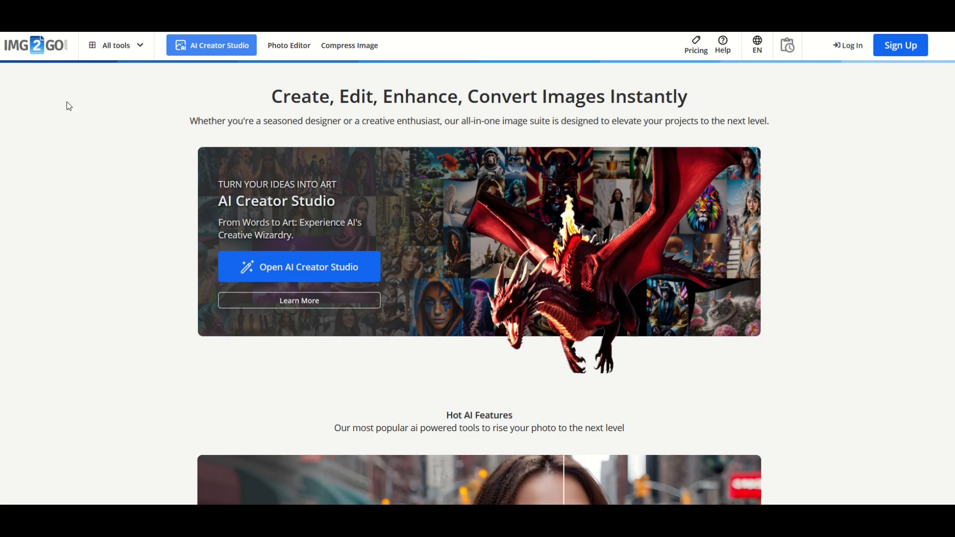
# Expand IMG2GO's All tools menu to show the AI Tools section.
pyautogui.click(116, 45)
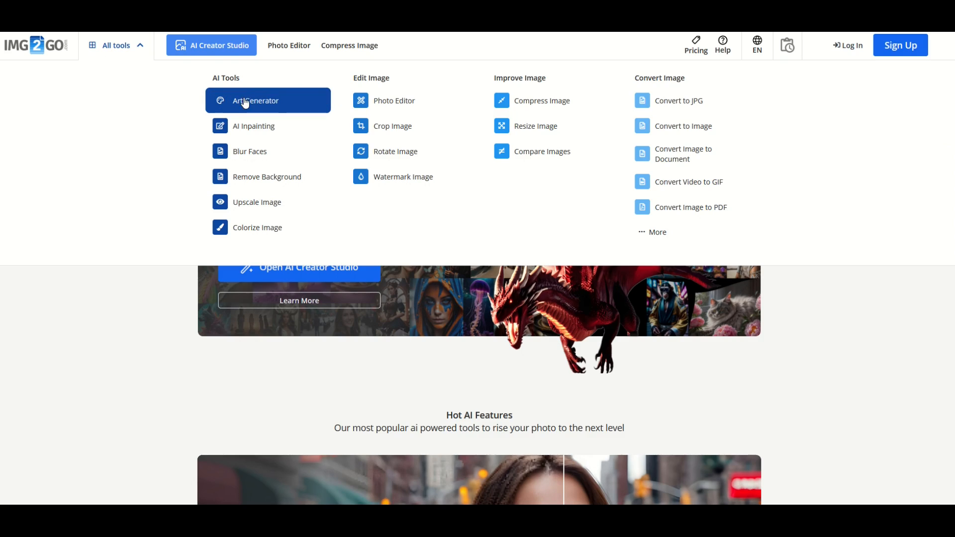
pyautogui.moveTo(251, 178)
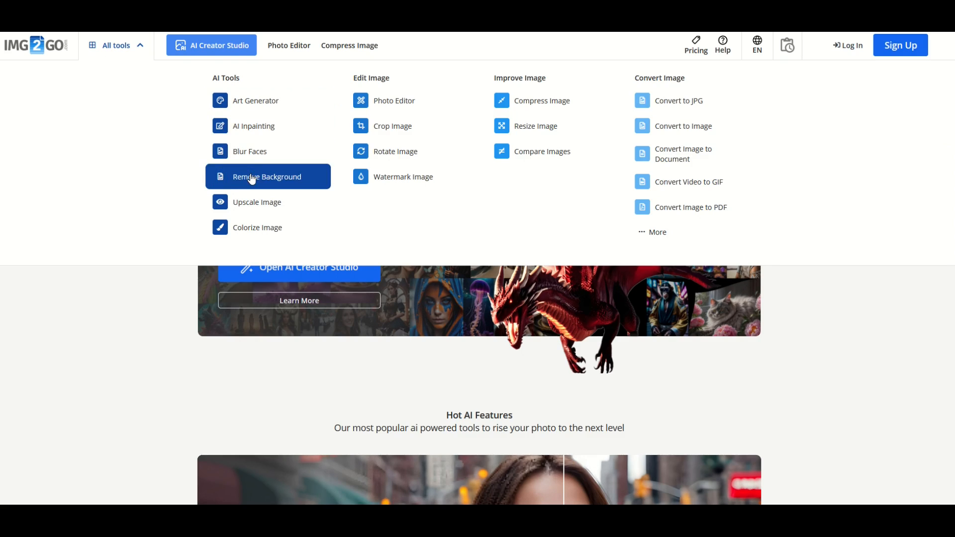
pyautogui.moveTo(249, 190)
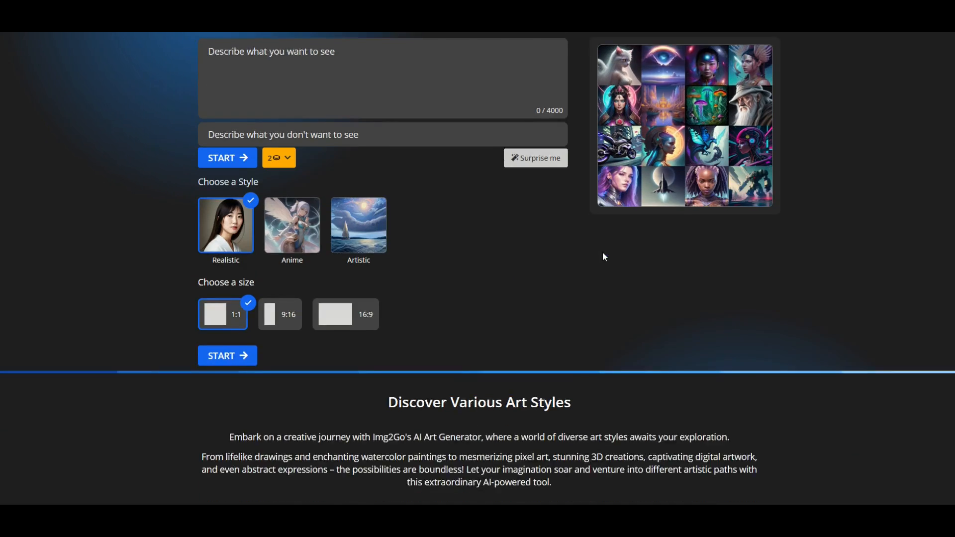
# Generate an Artistic-style image from the prompt 'busy city street'.
pyautogui.scroll(3)
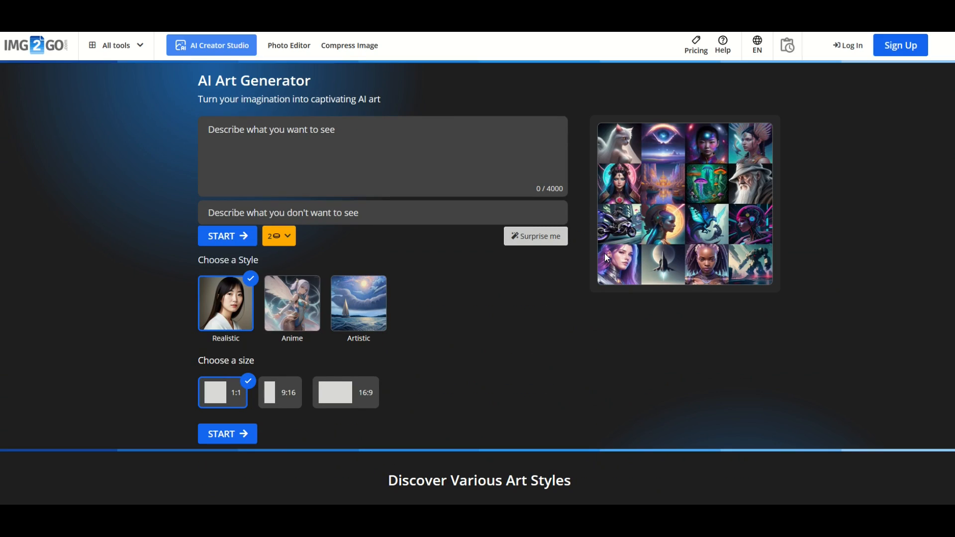
pyautogui.moveTo(124, 228)
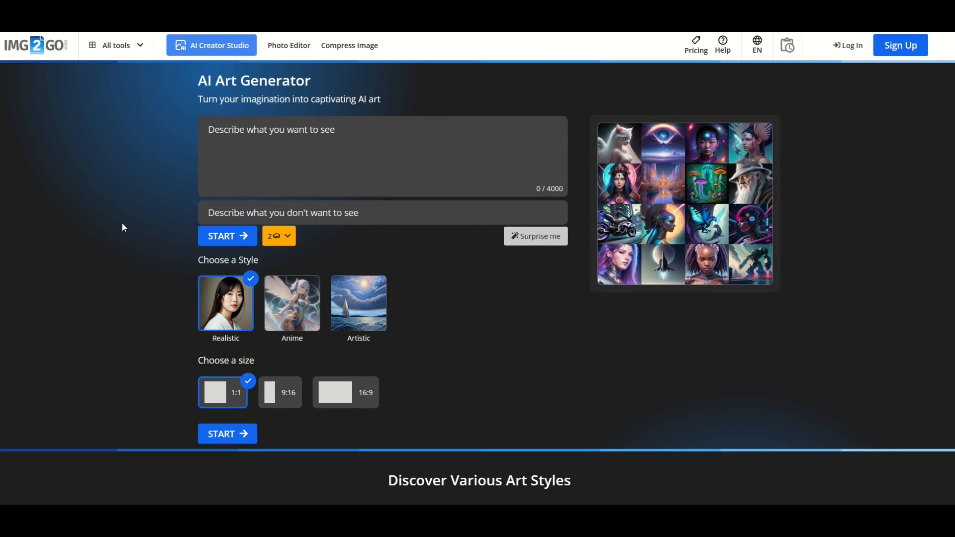
pyautogui.moveTo(274, 330)
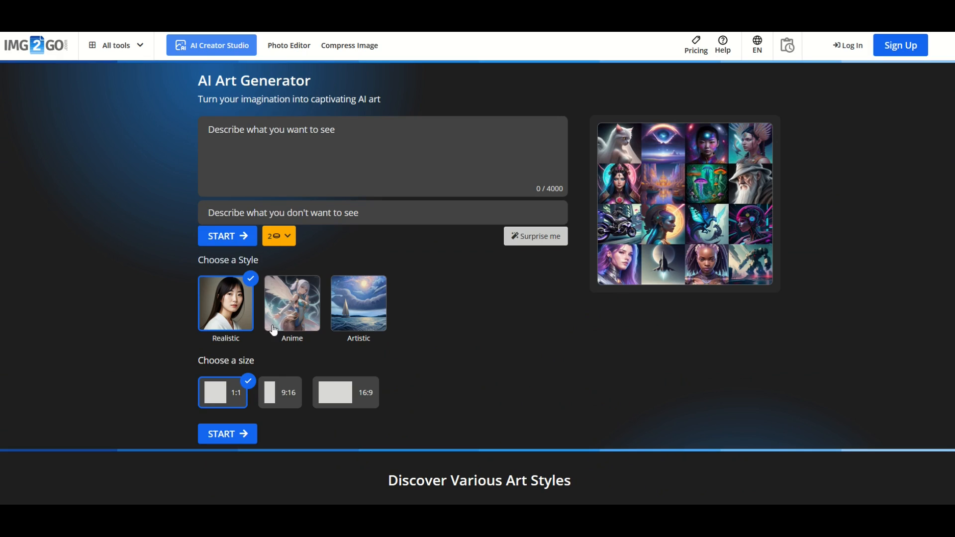
pyautogui.click(358, 303)
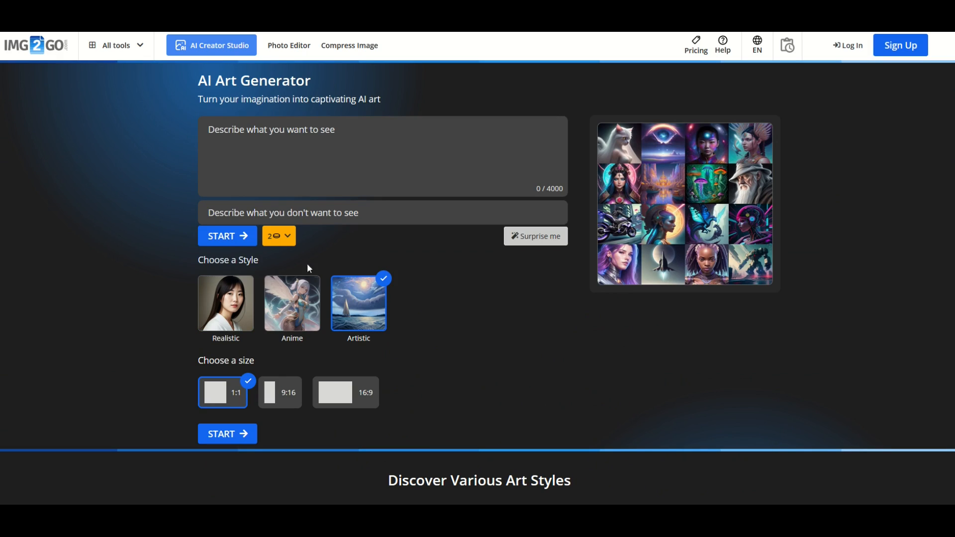
pyautogui.write('busy city street')
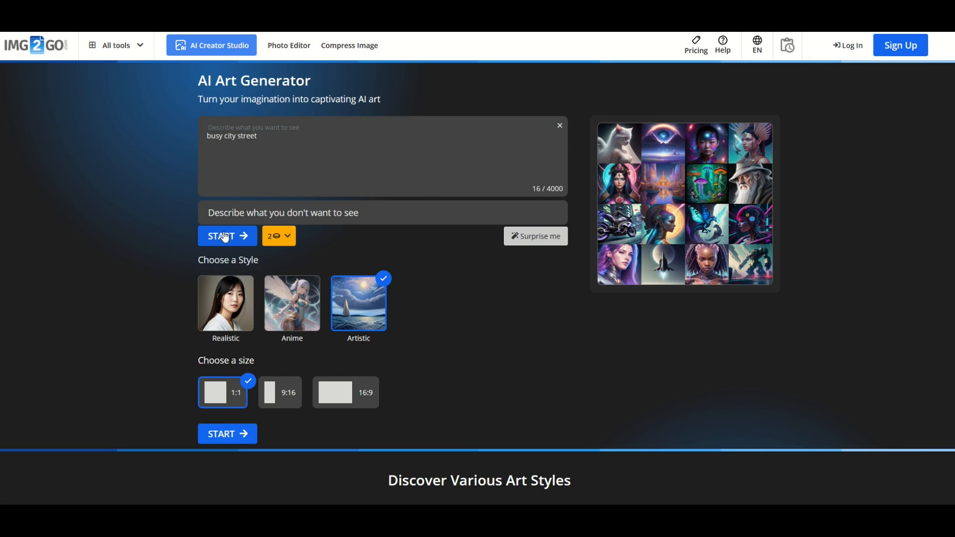
pyautogui.click(225, 236)
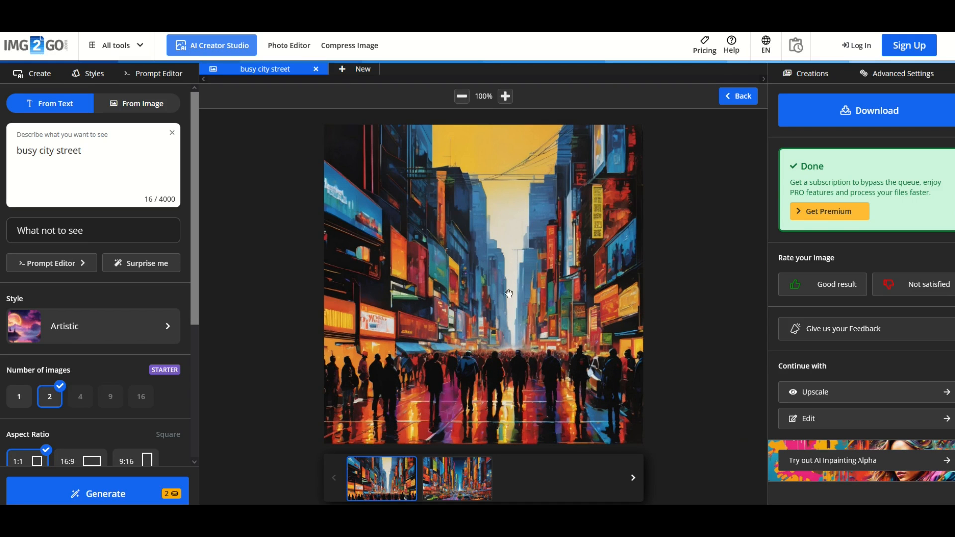
pyautogui.moveTo(563, 200)
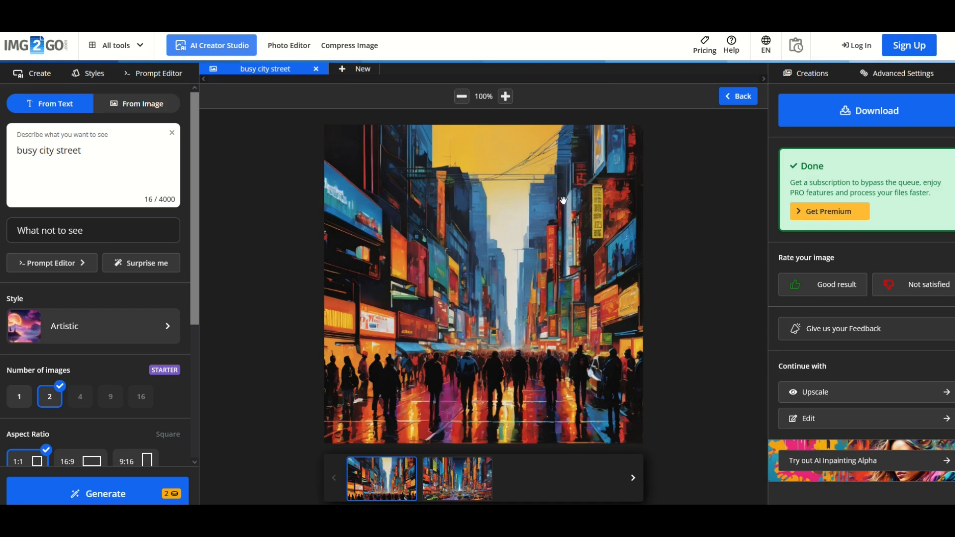
pyautogui.moveTo(486, 444)
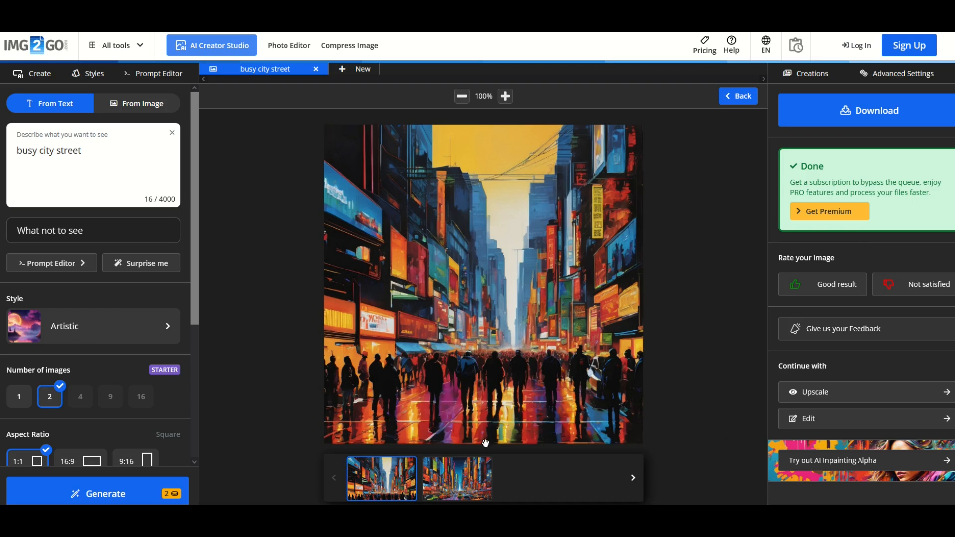
# Generate from 'busy city streets', zoom the taxi-filled result and bring up its save options.
pyautogui.click(457, 478)
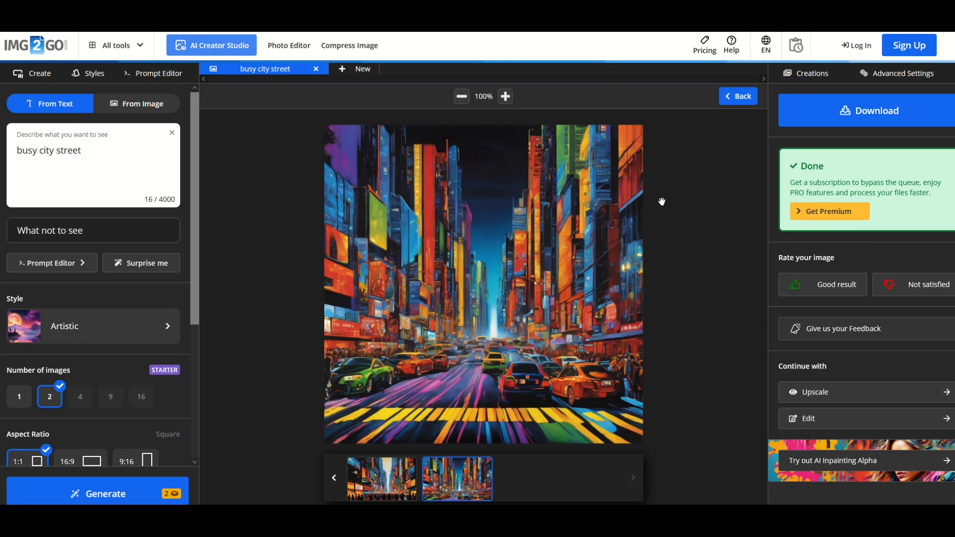
pyautogui.moveTo(350, 279)
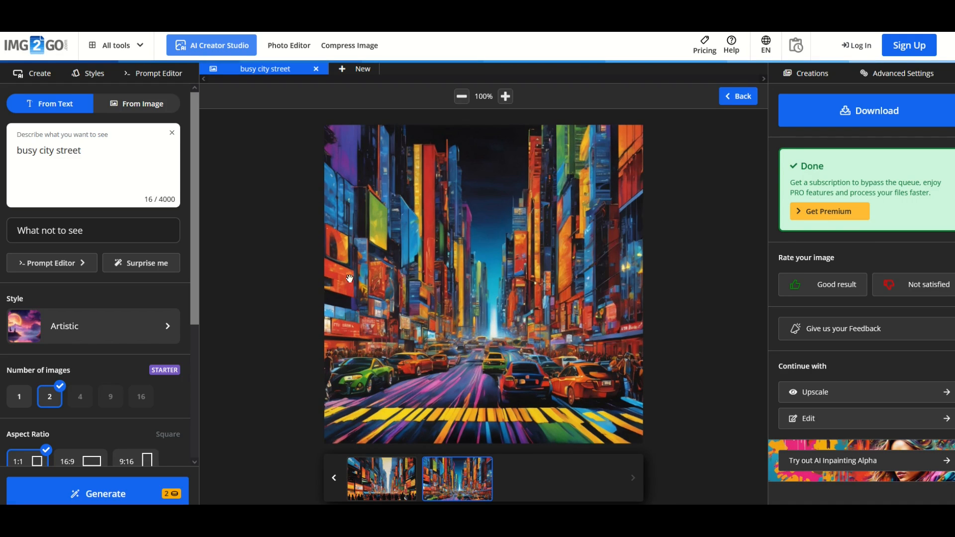
pyautogui.moveTo(477, 389)
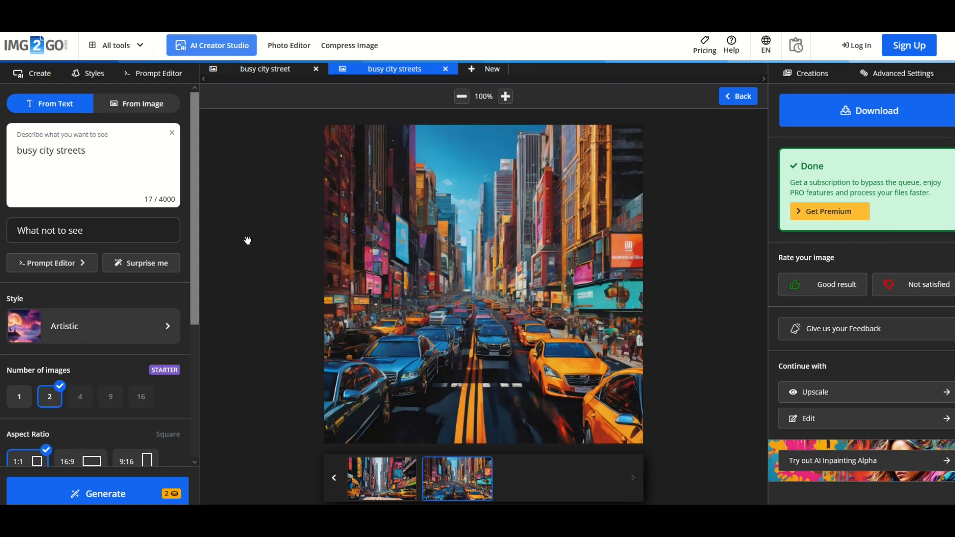
pyautogui.scroll(-3)
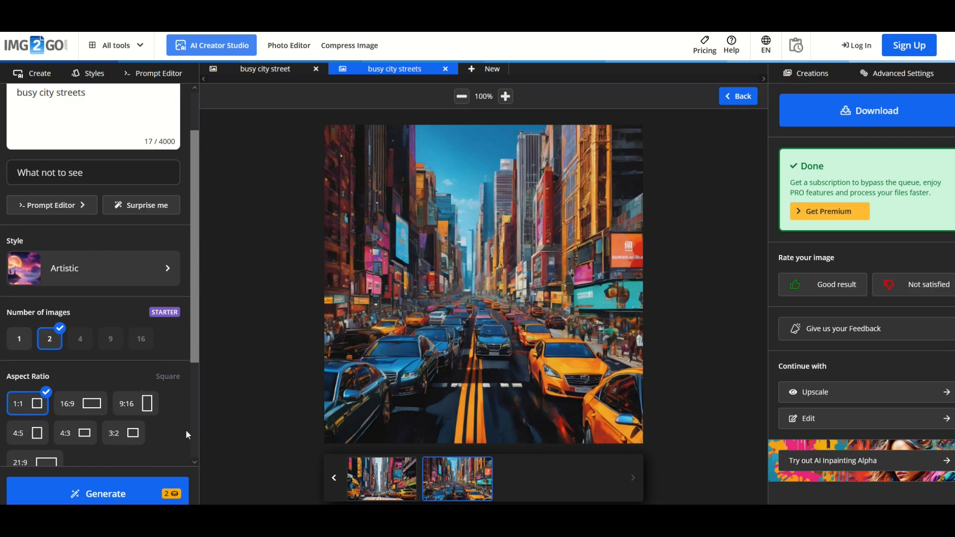
pyautogui.moveTo(117, 359)
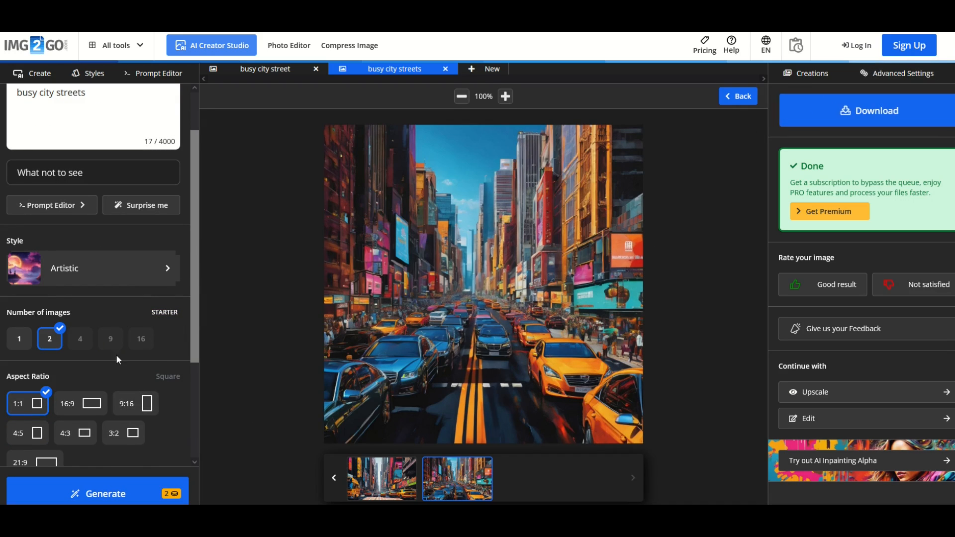
pyautogui.moveTo(224, 277)
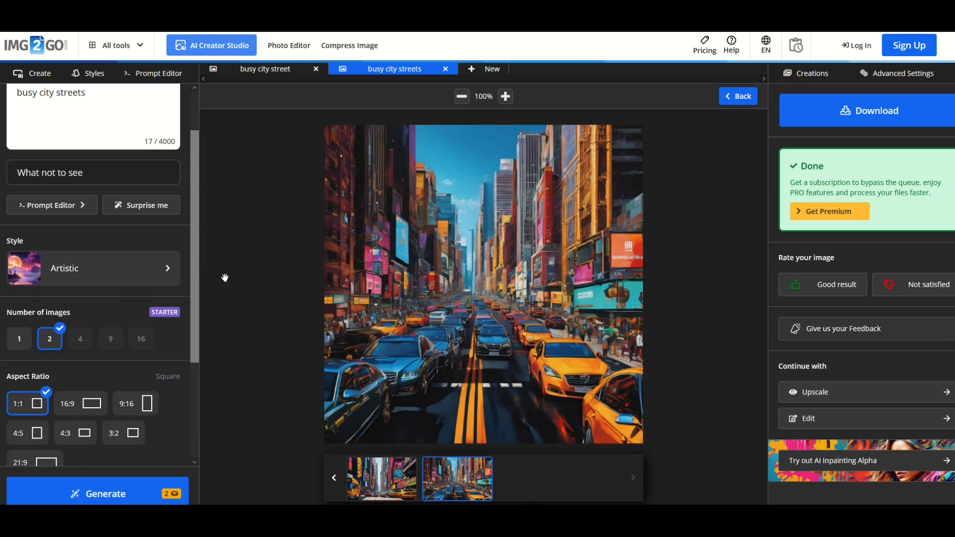
pyautogui.click(506, 96)
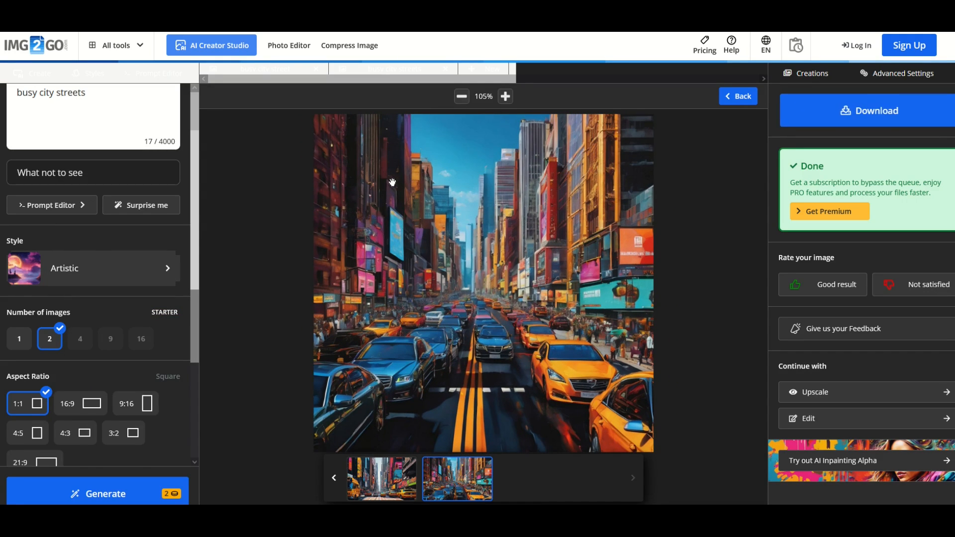
pyautogui.rightClick(473, 282)
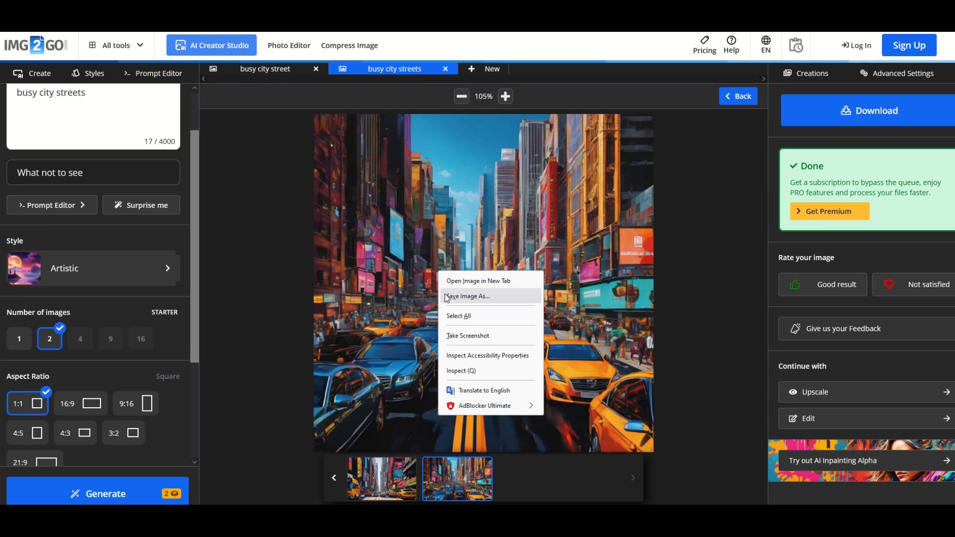
pyautogui.moveTo(284, 292)
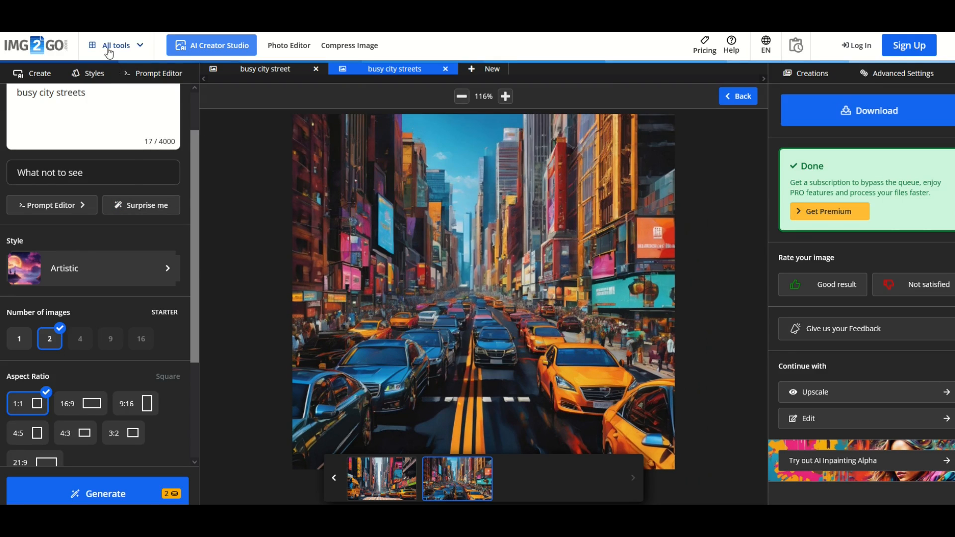
# Open the Upscale Image tool with a 4x scale-up factor, then reopen All tools.
pyautogui.click(117, 45)
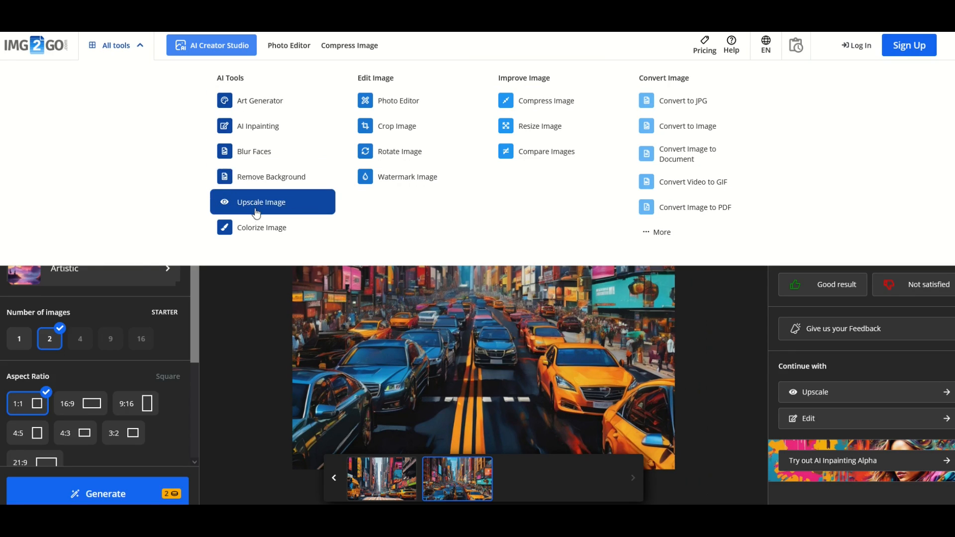
pyautogui.click(260, 202)
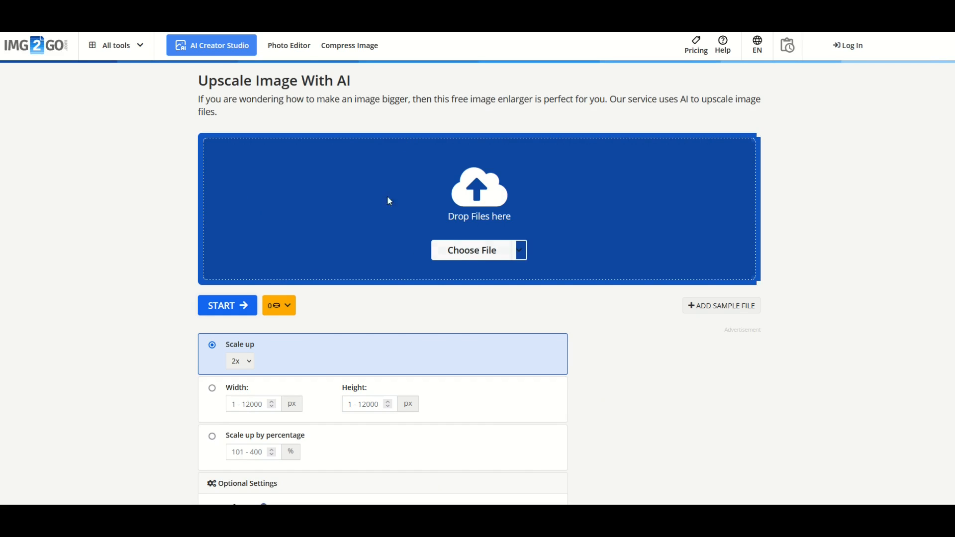
pyautogui.moveTo(243, 354)
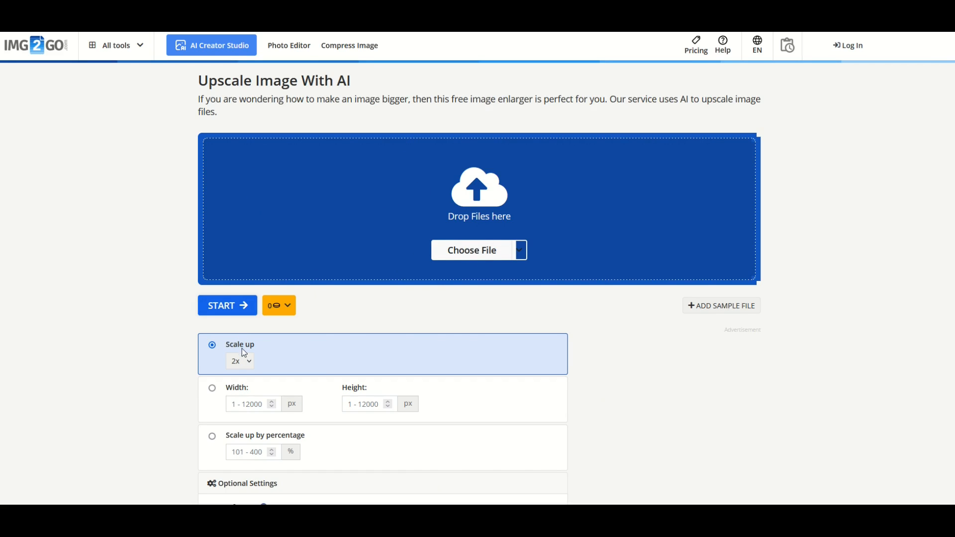
pyautogui.click(240, 361)
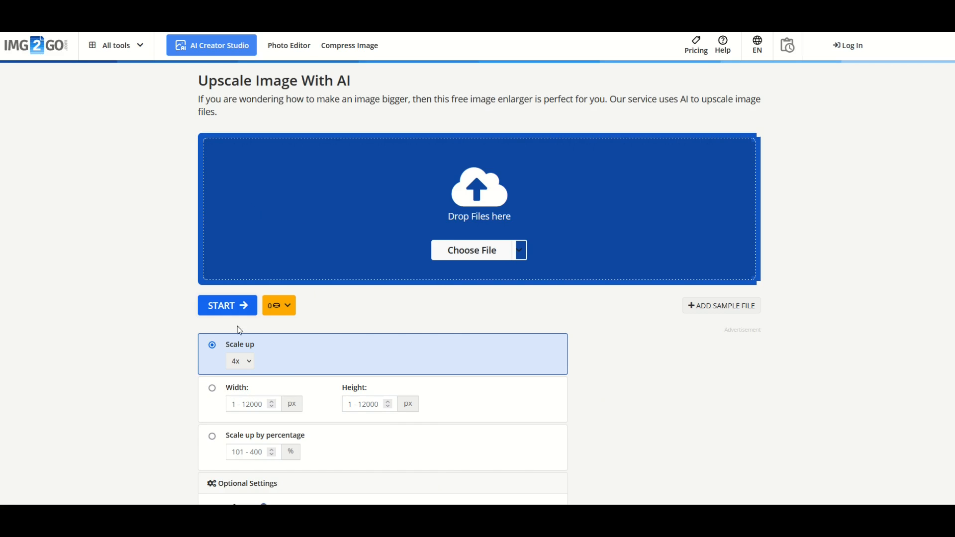
pyautogui.click(116, 45)
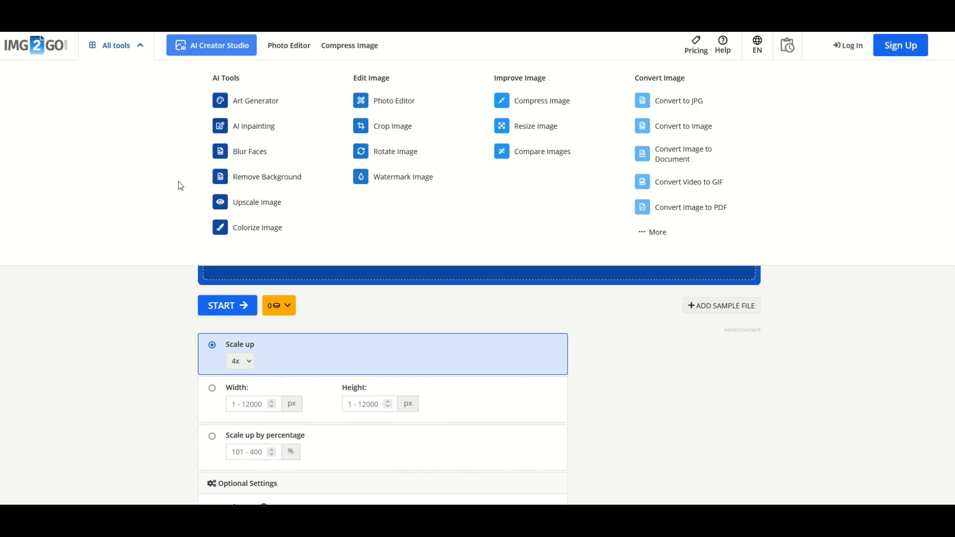
pyautogui.moveTo(255, 183)
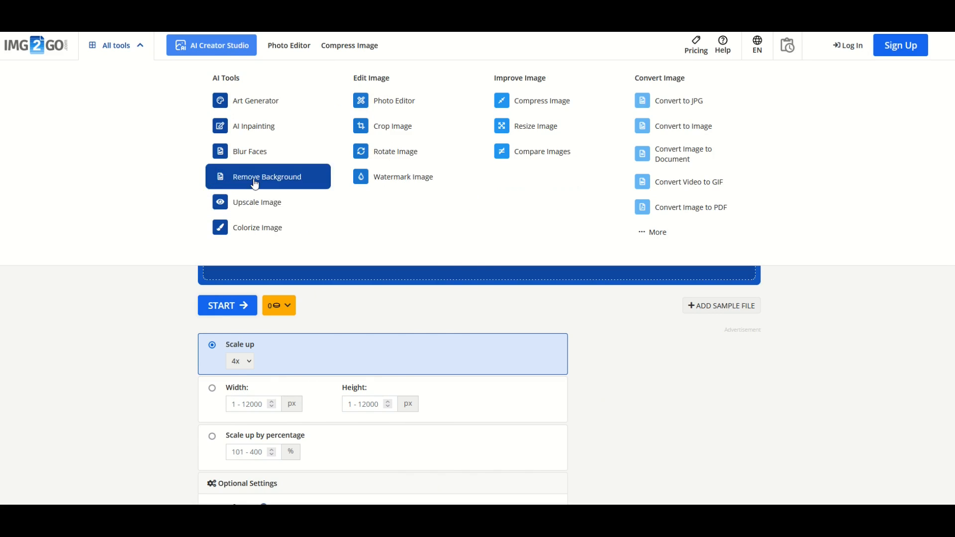
# Open Remove Background, then expand the All tools menu again.
pyautogui.click(267, 177)
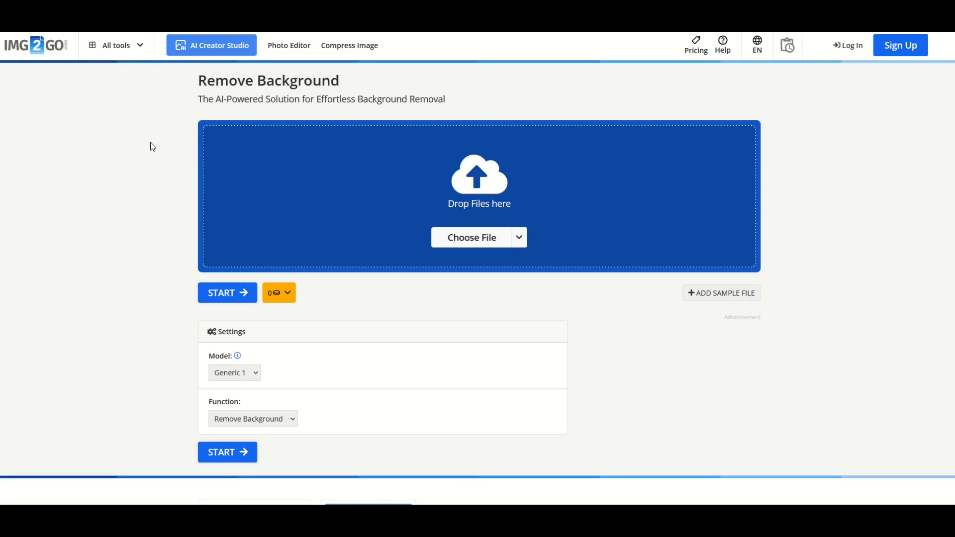
pyautogui.moveTo(382, 219)
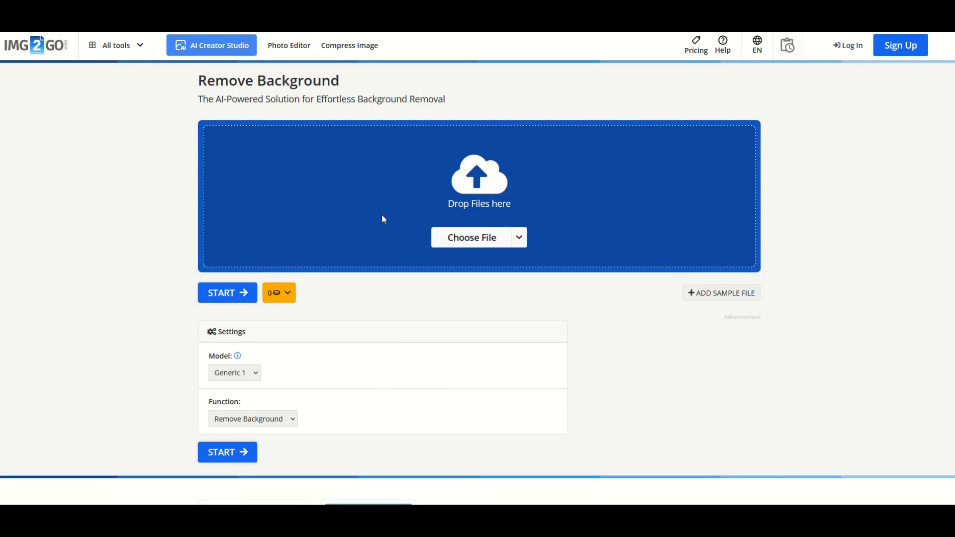
pyautogui.moveTo(436, 243)
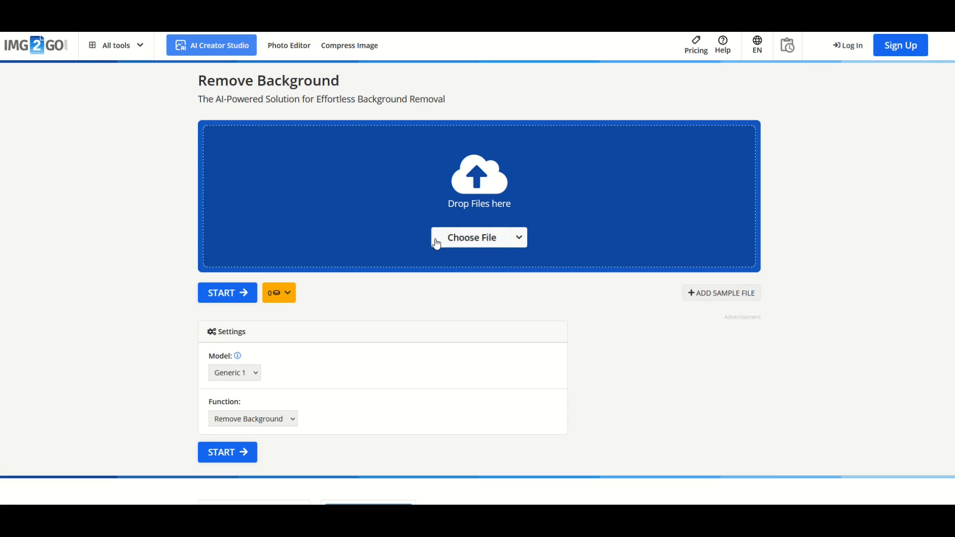
pyautogui.moveTo(331, 208)
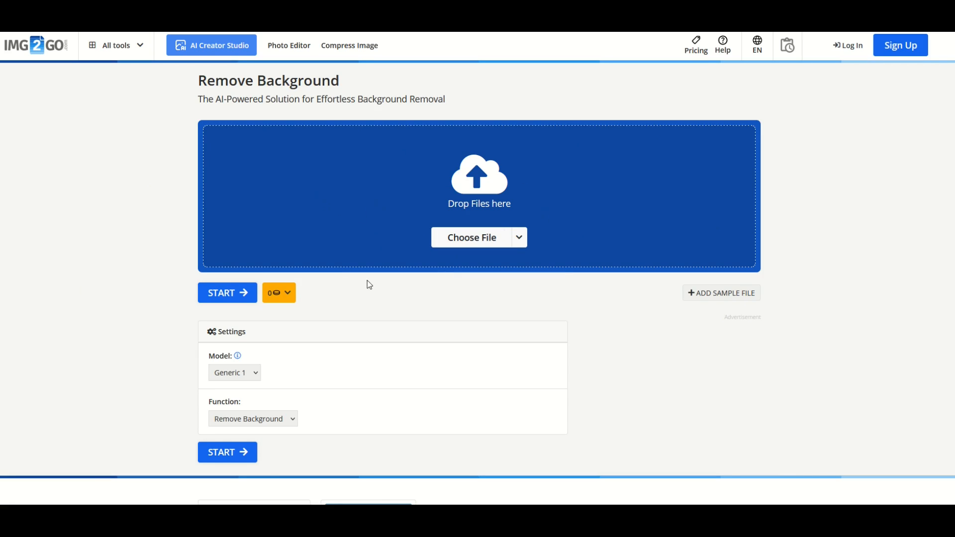
pyautogui.moveTo(188, 102)
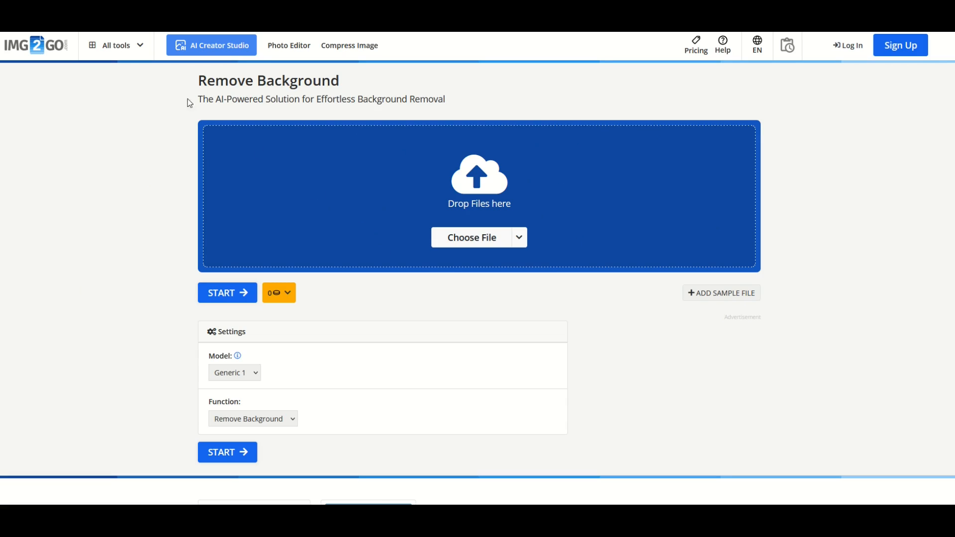
pyautogui.moveTo(429, 337)
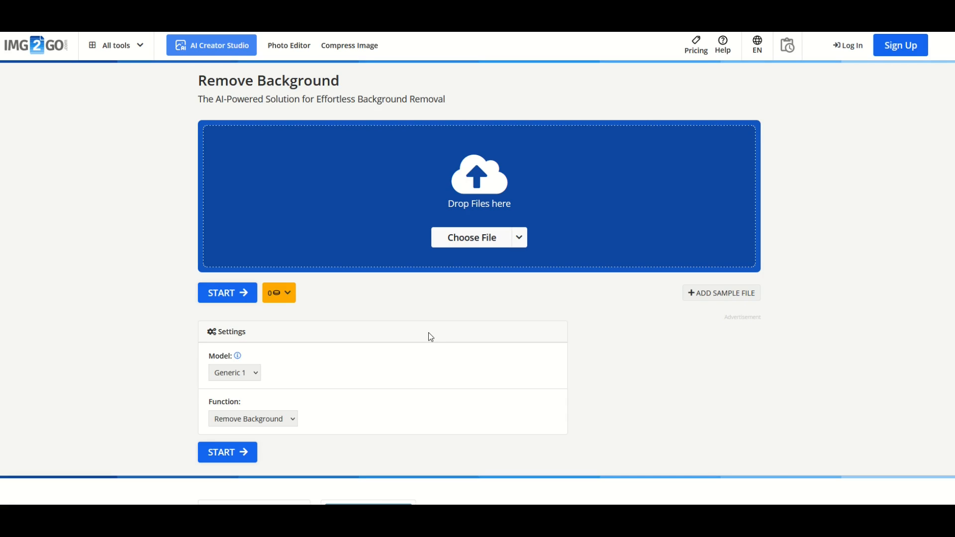
pyautogui.click(116, 45)
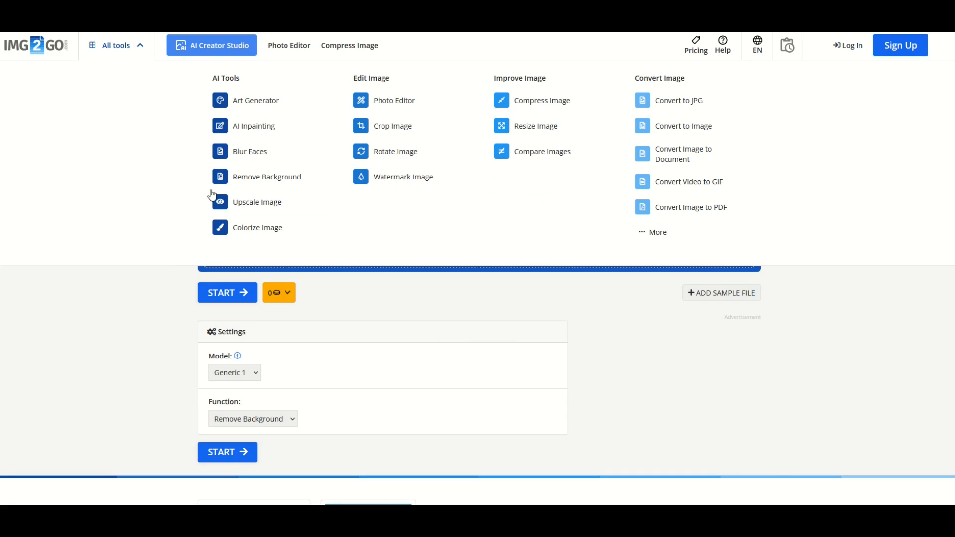
pyautogui.moveTo(248, 208)
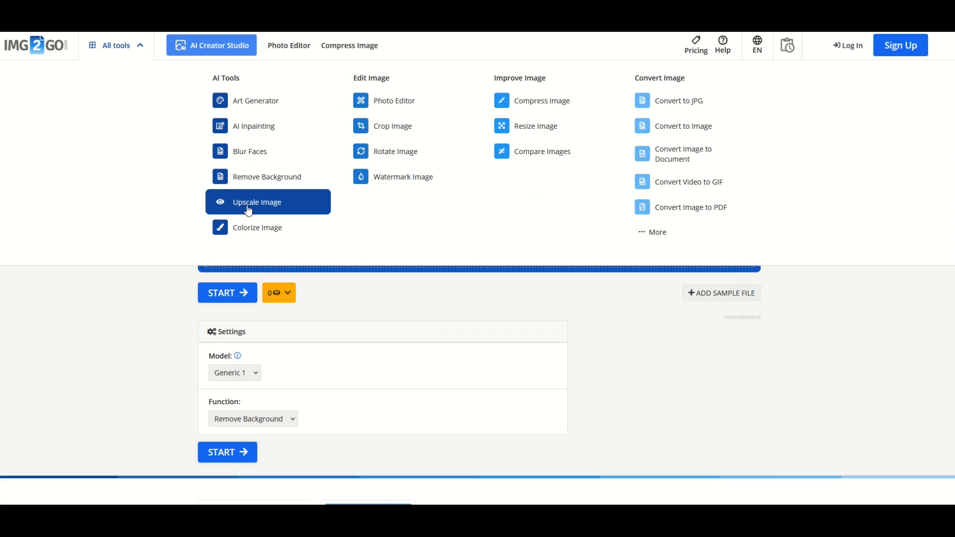
pyautogui.moveTo(249, 128)
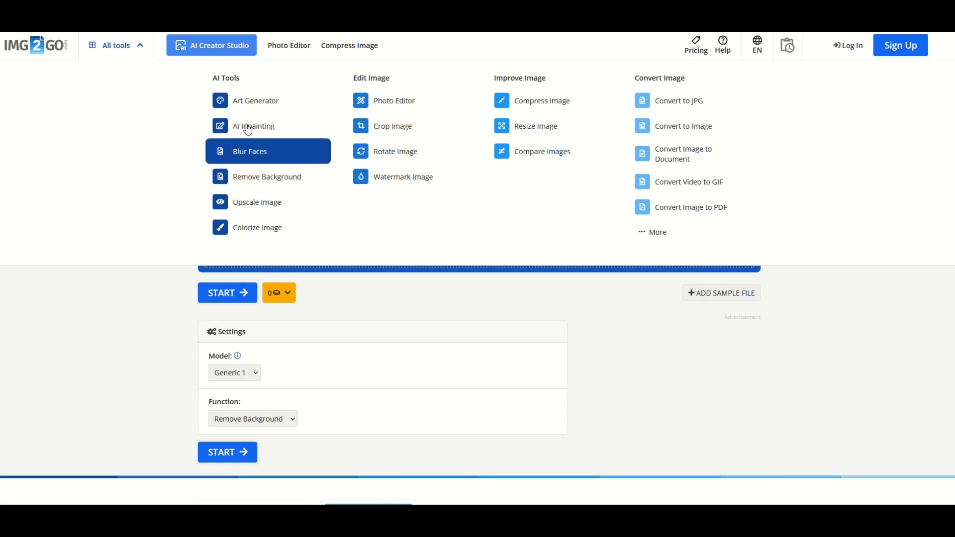
pyautogui.moveTo(249, 102)
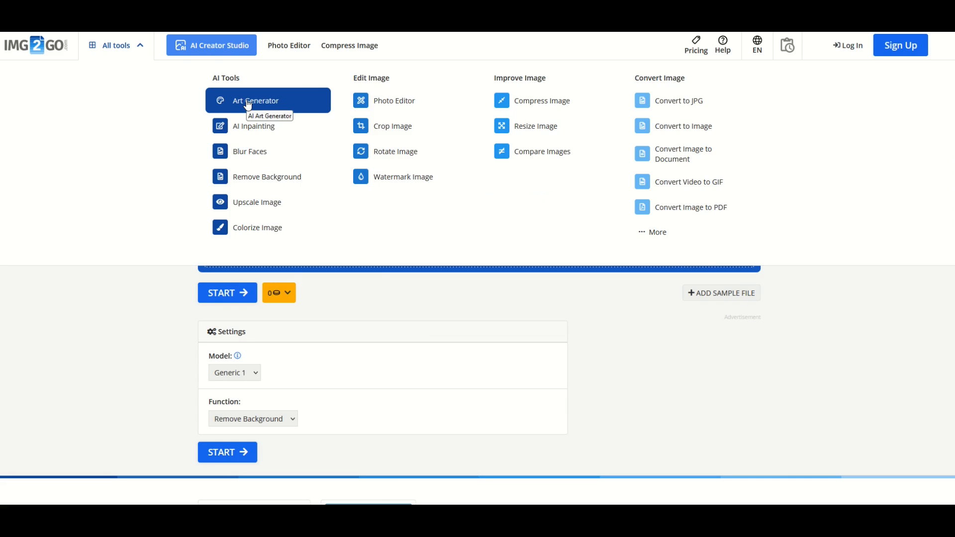